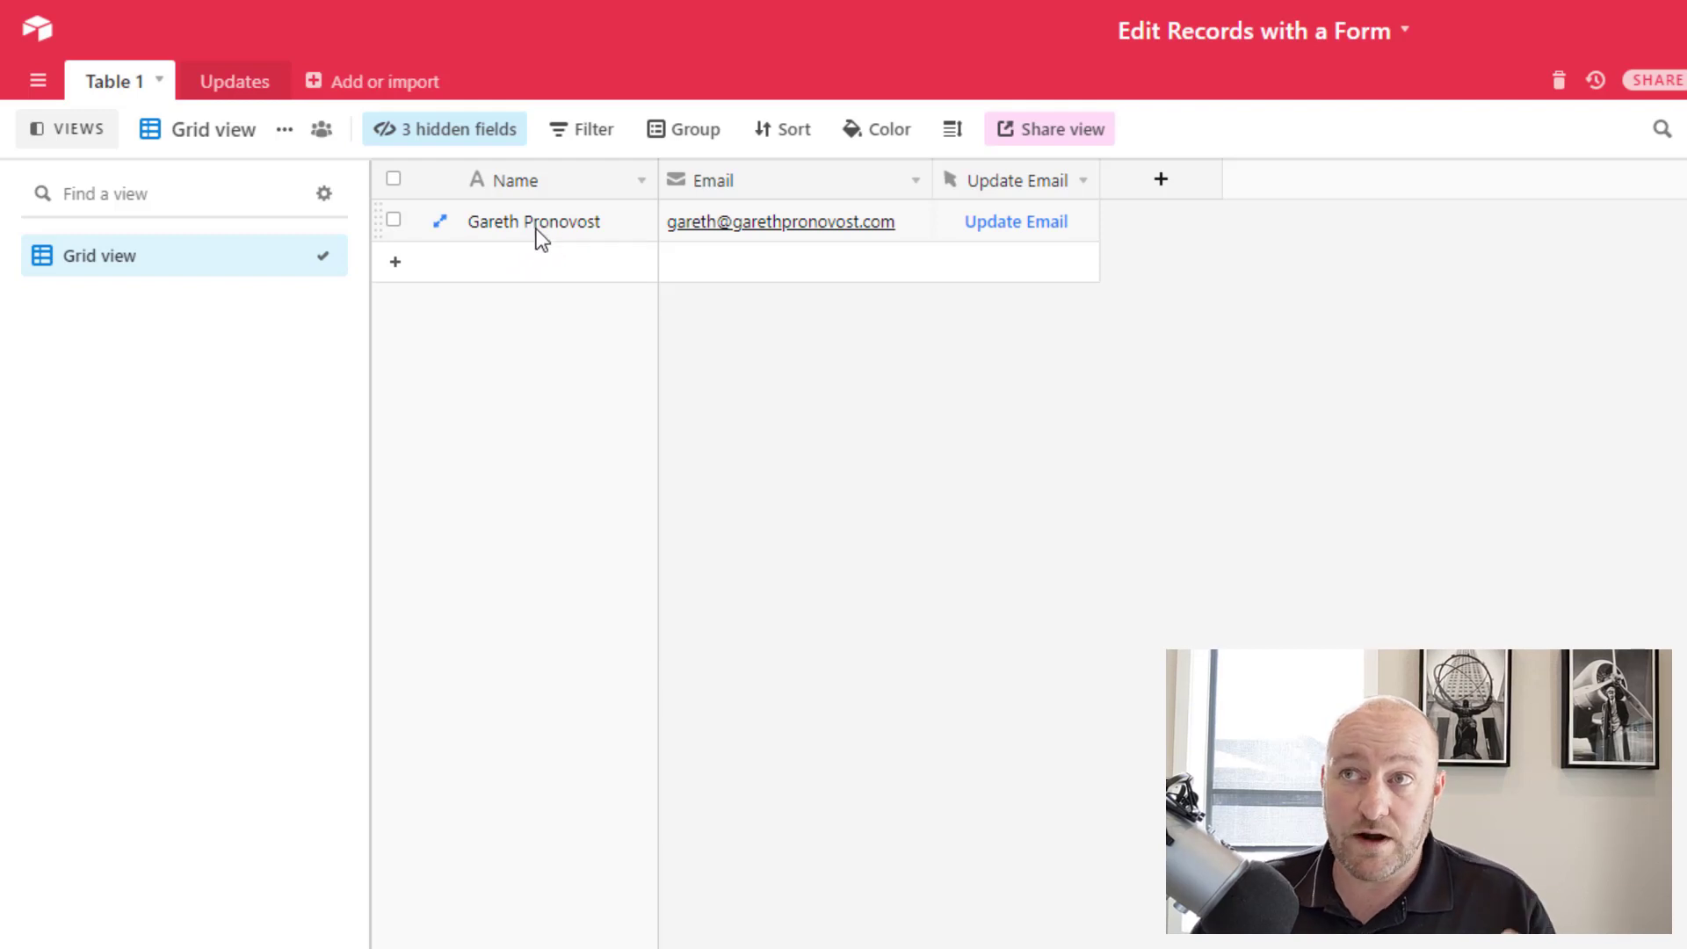
mouse_move(737, 213)
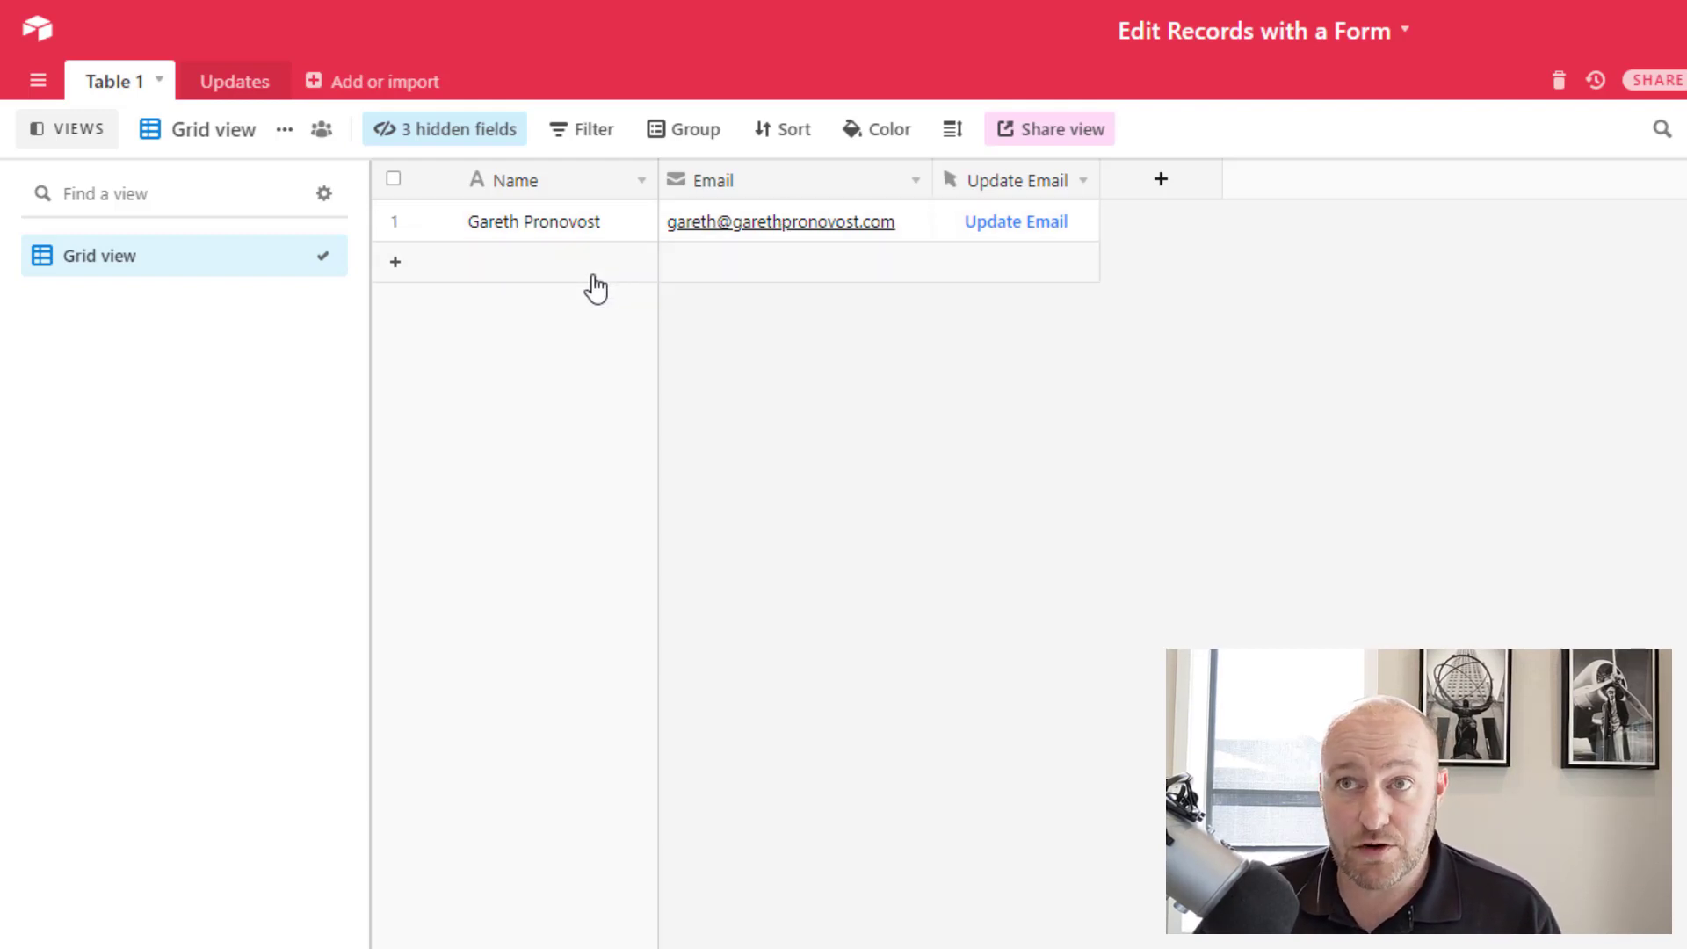
mouse_move(1021, 687)
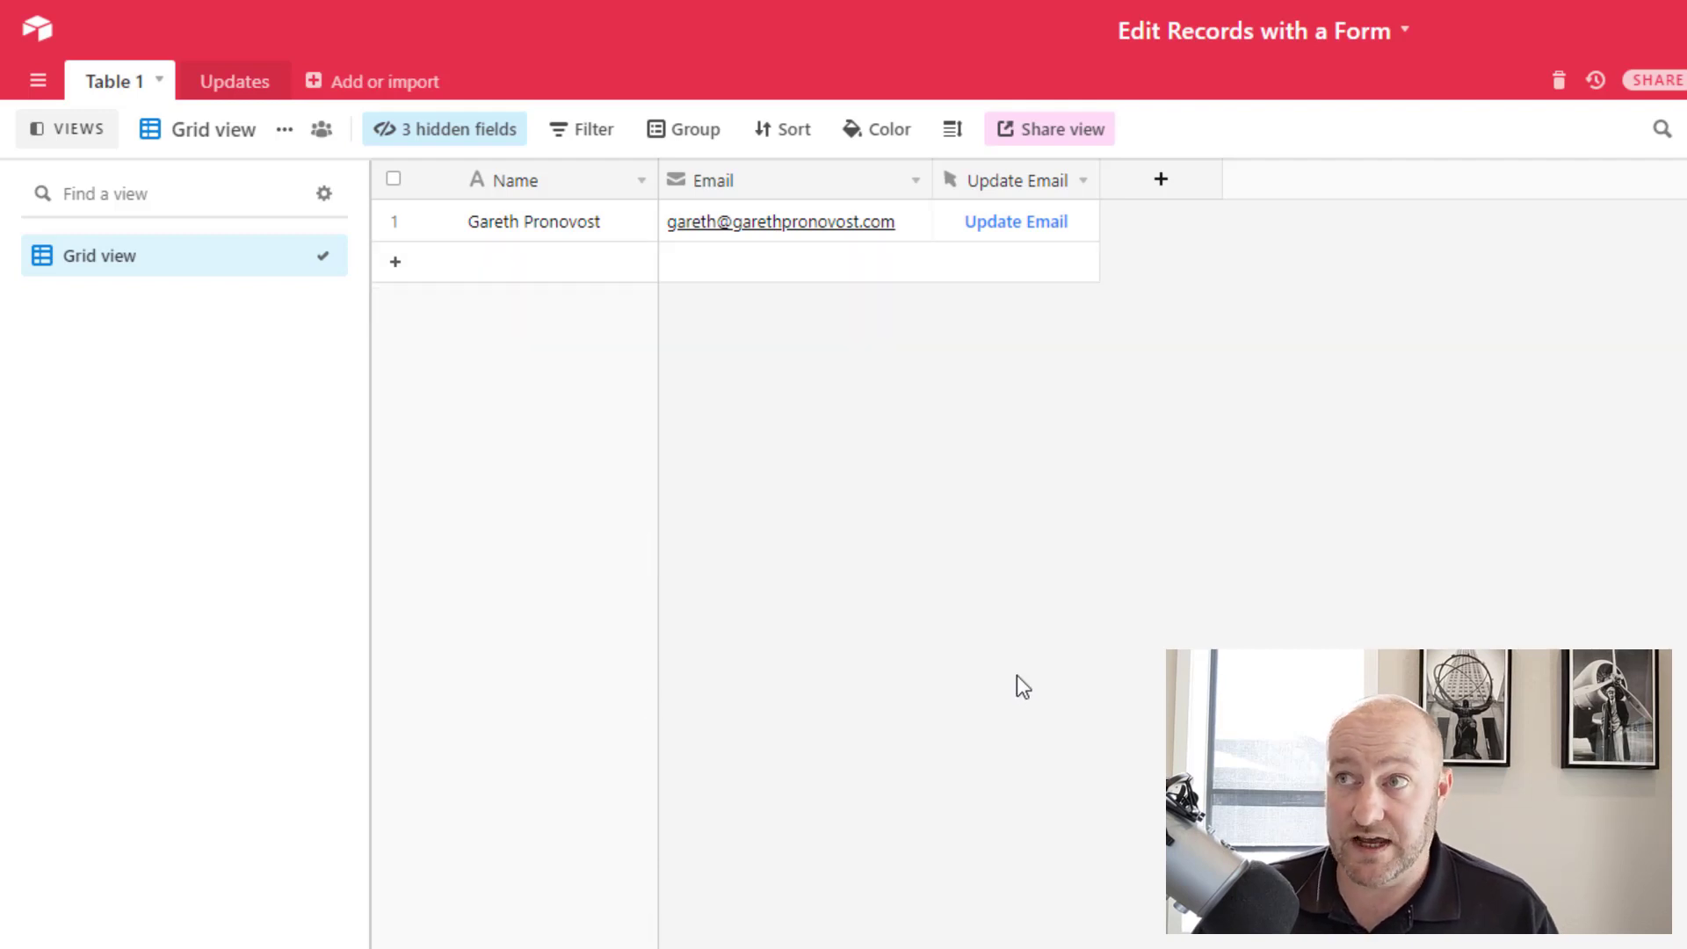
mouse_move(1003, 685)
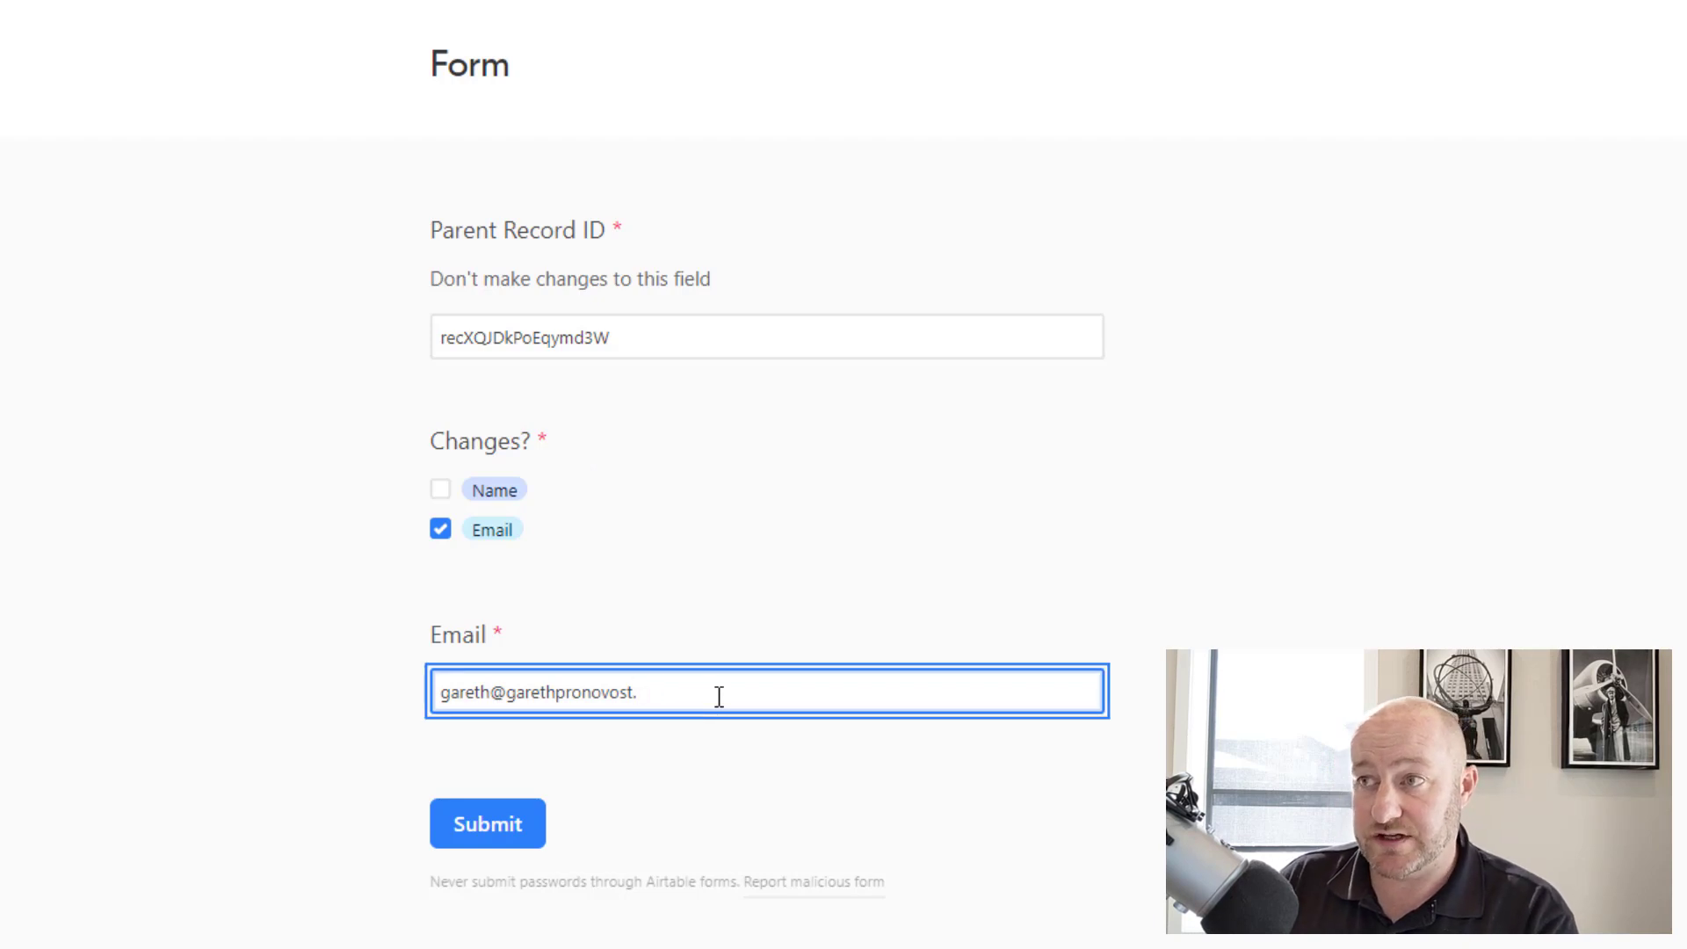
Change the prefilled email to the .io domain and submit the form, reaching the thank-you page.
type("io")
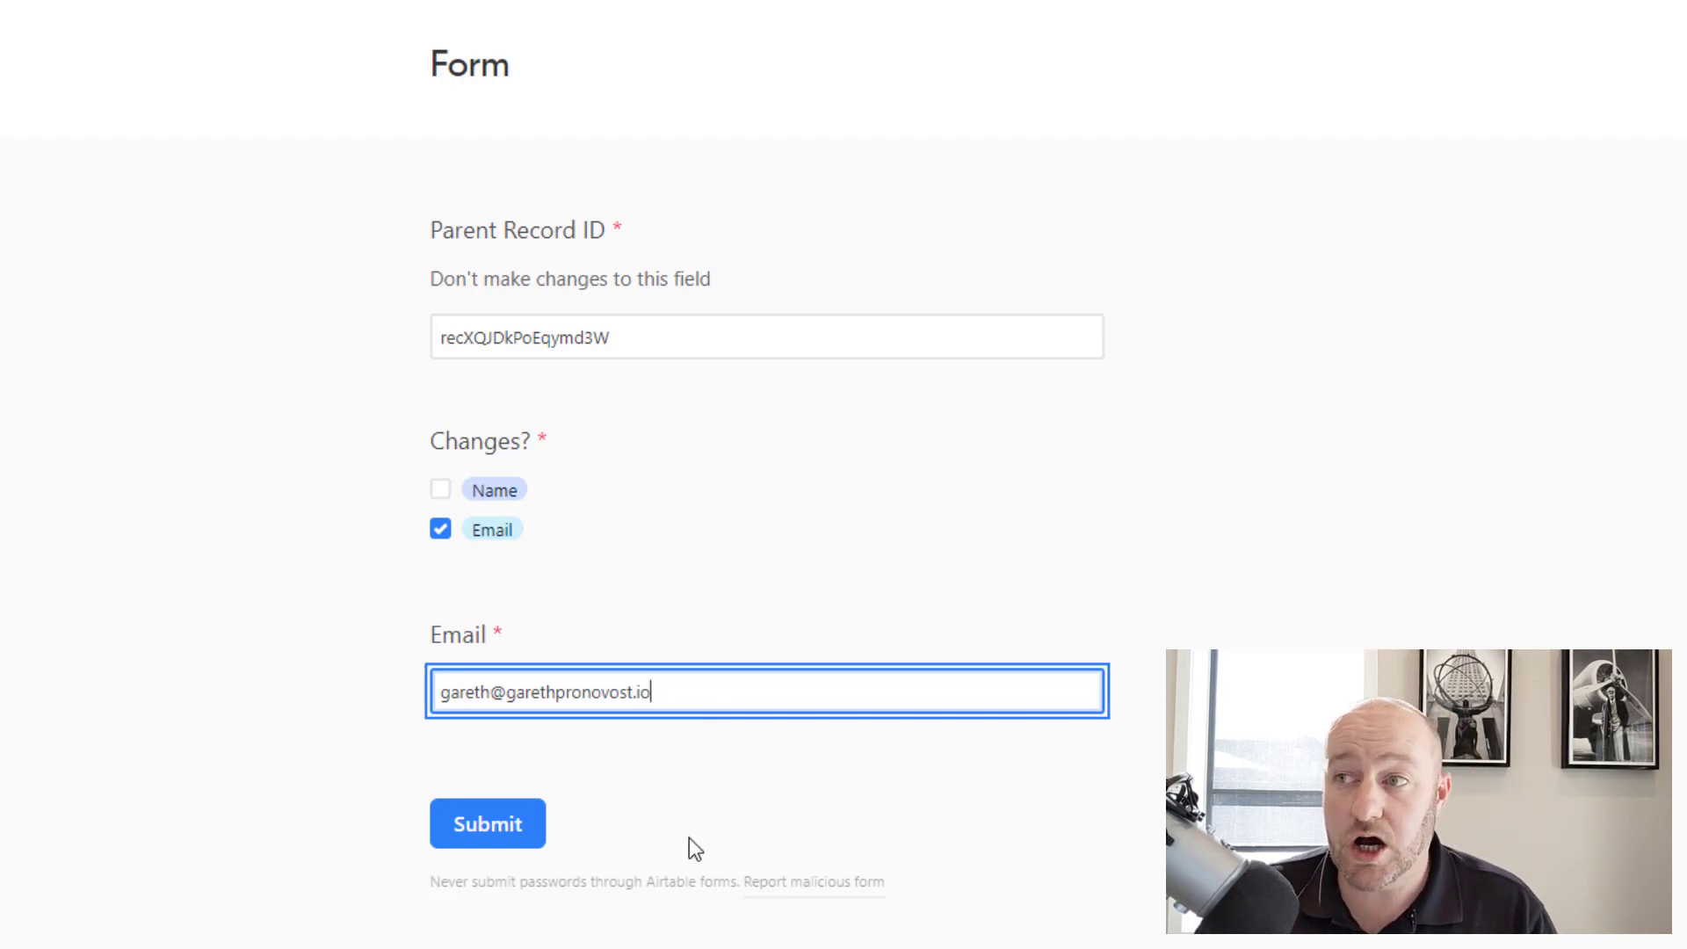
left_click(487, 822)
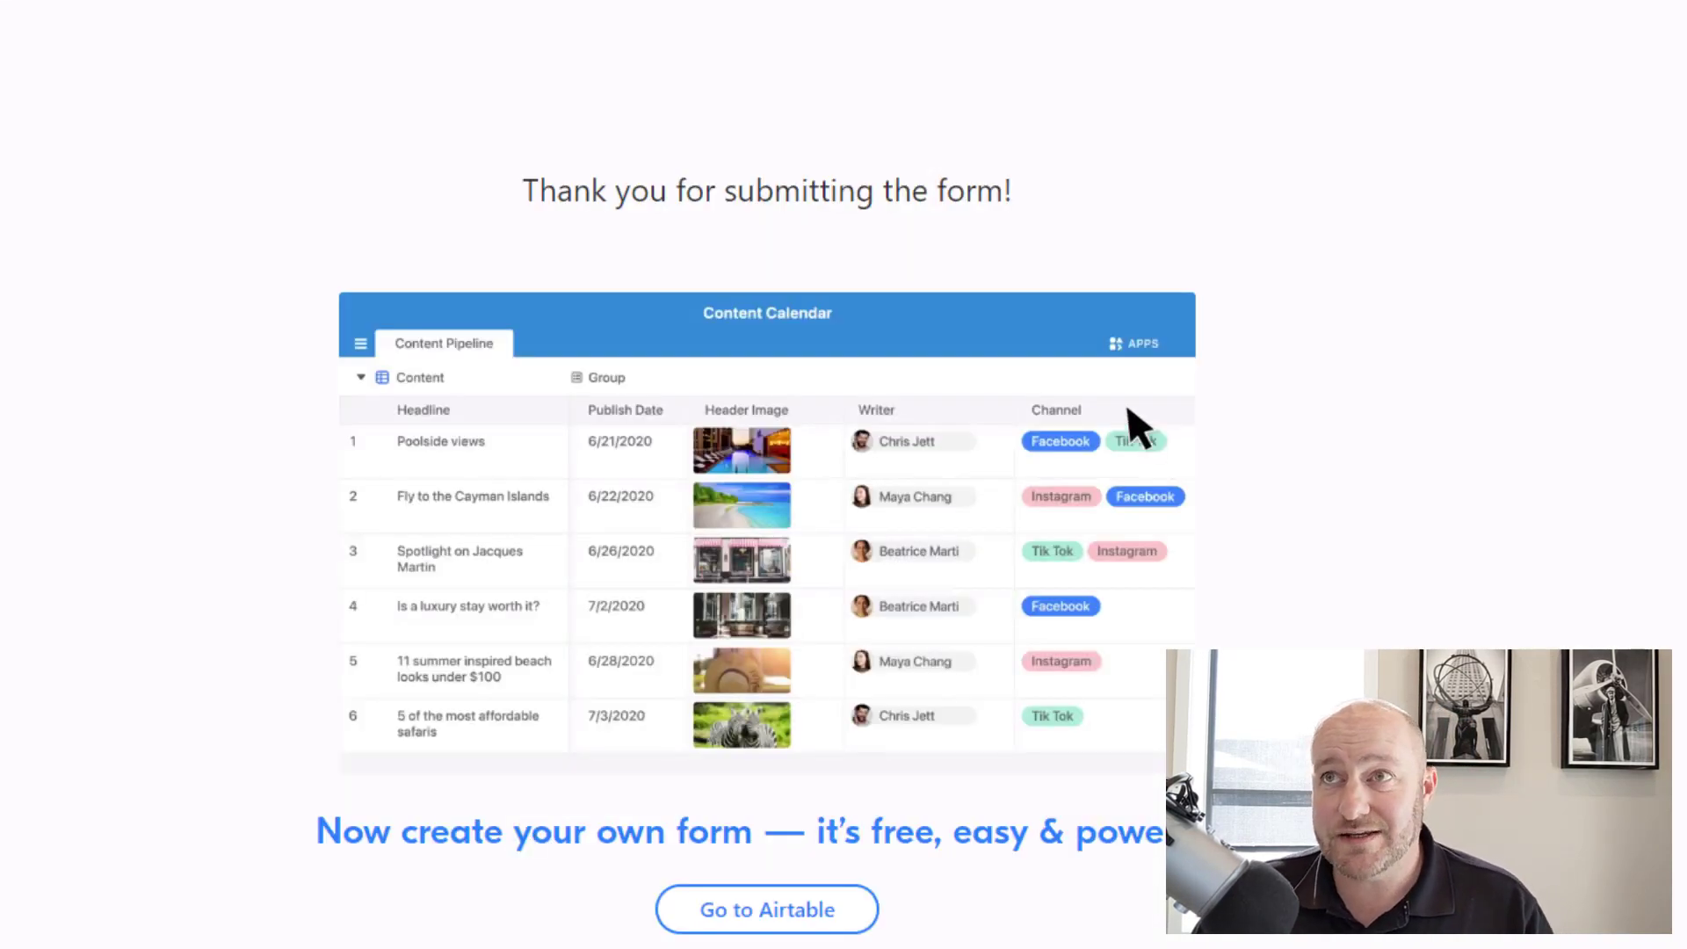
left_click(766, 909)
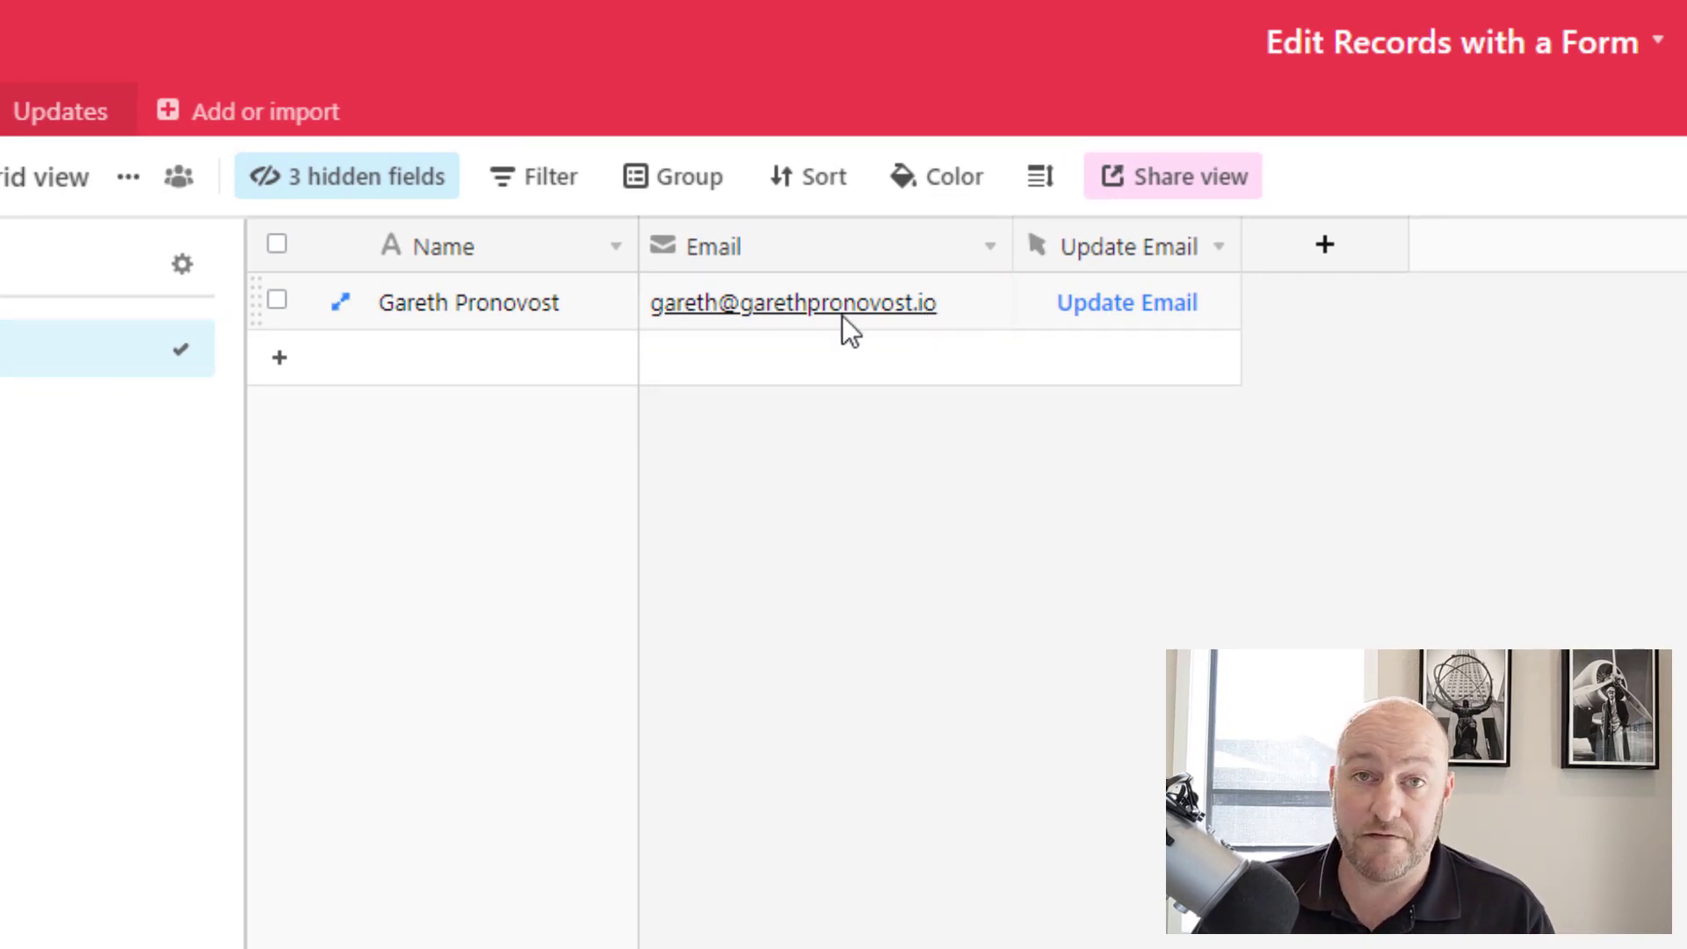
mouse_move(721, 340)
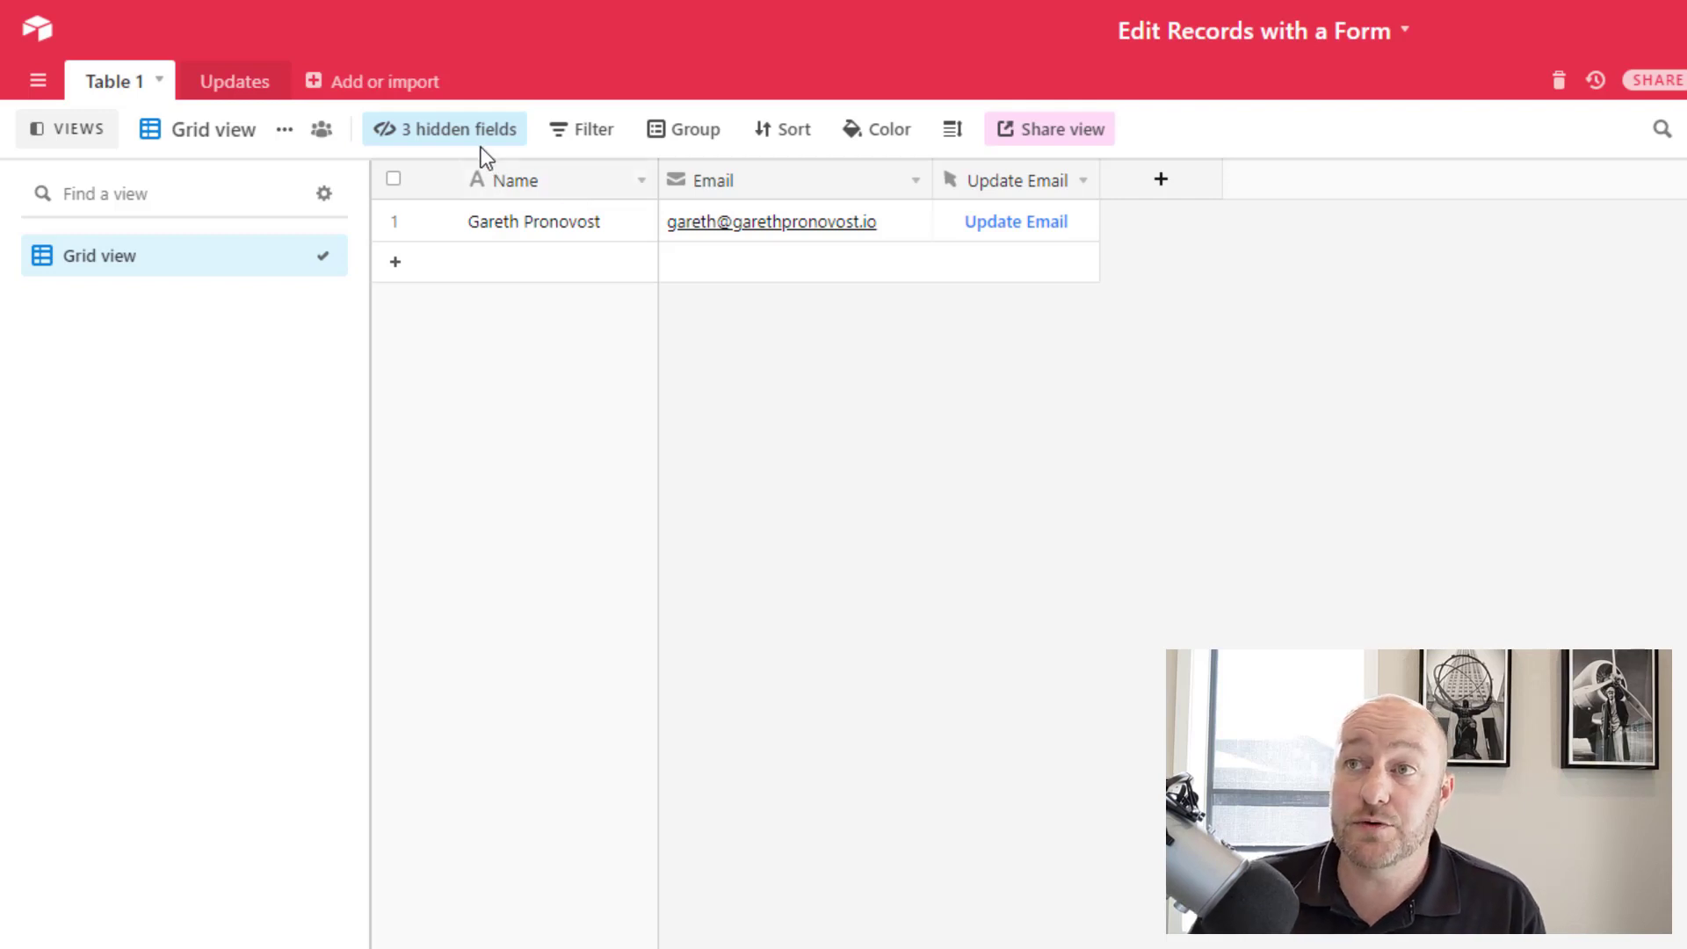
Unhide the Record ID field, check its RECORD_ID() formula, then add a blank second record with its own ID.
left_click(444, 128)
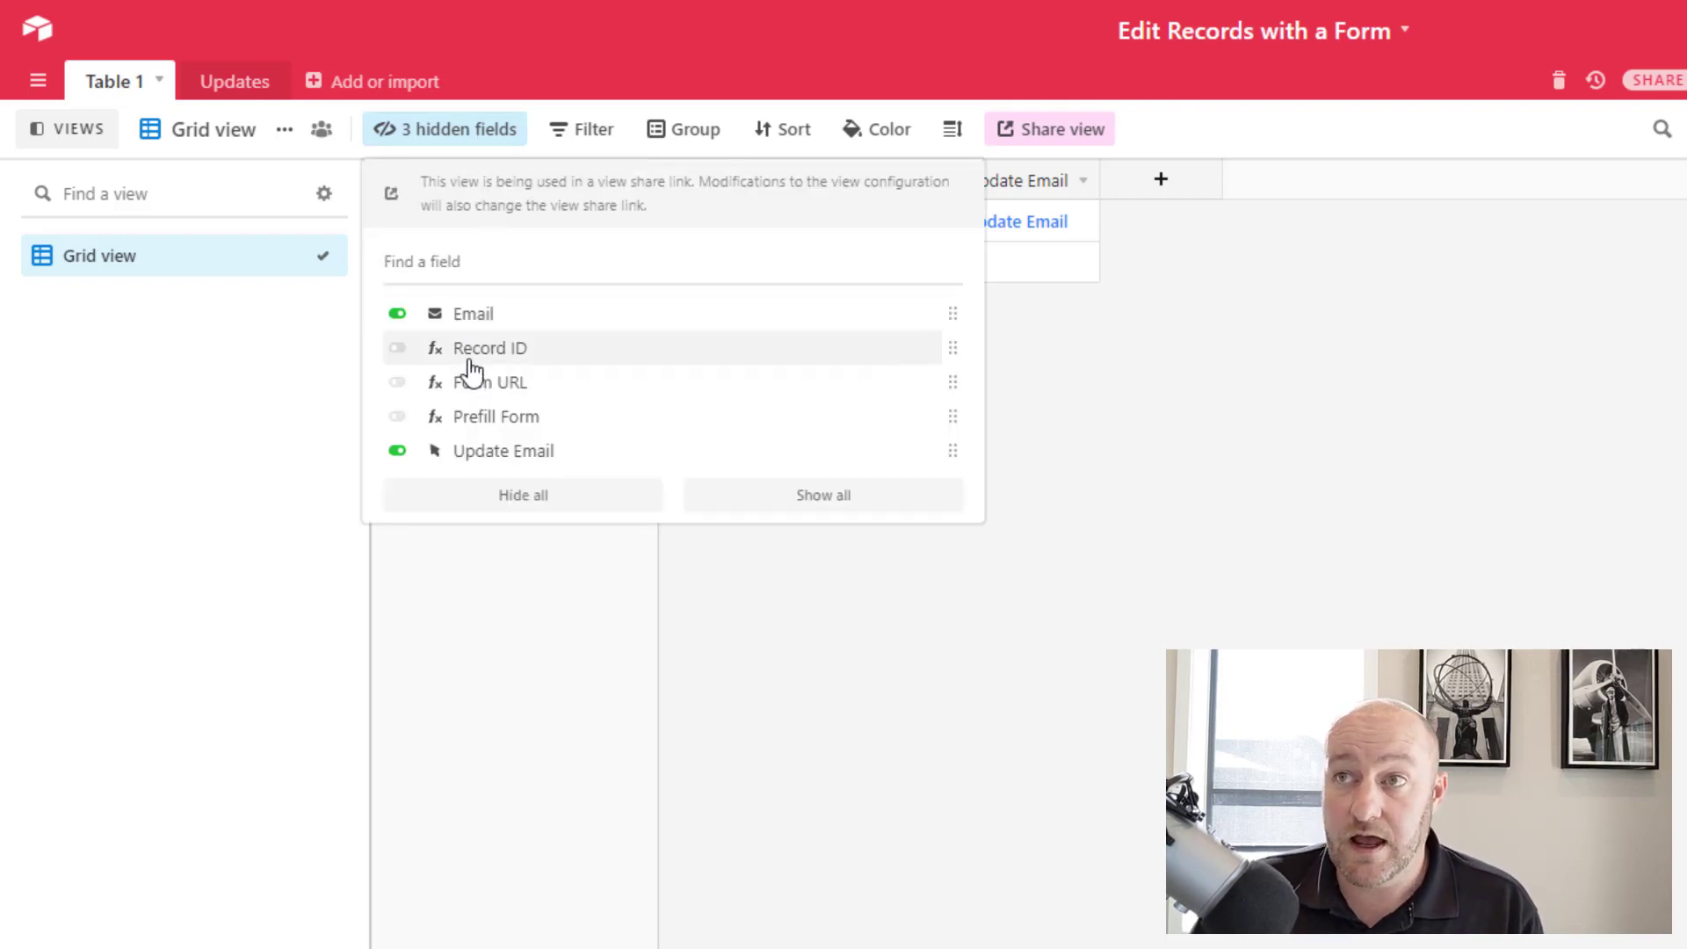
left_click(397, 348)
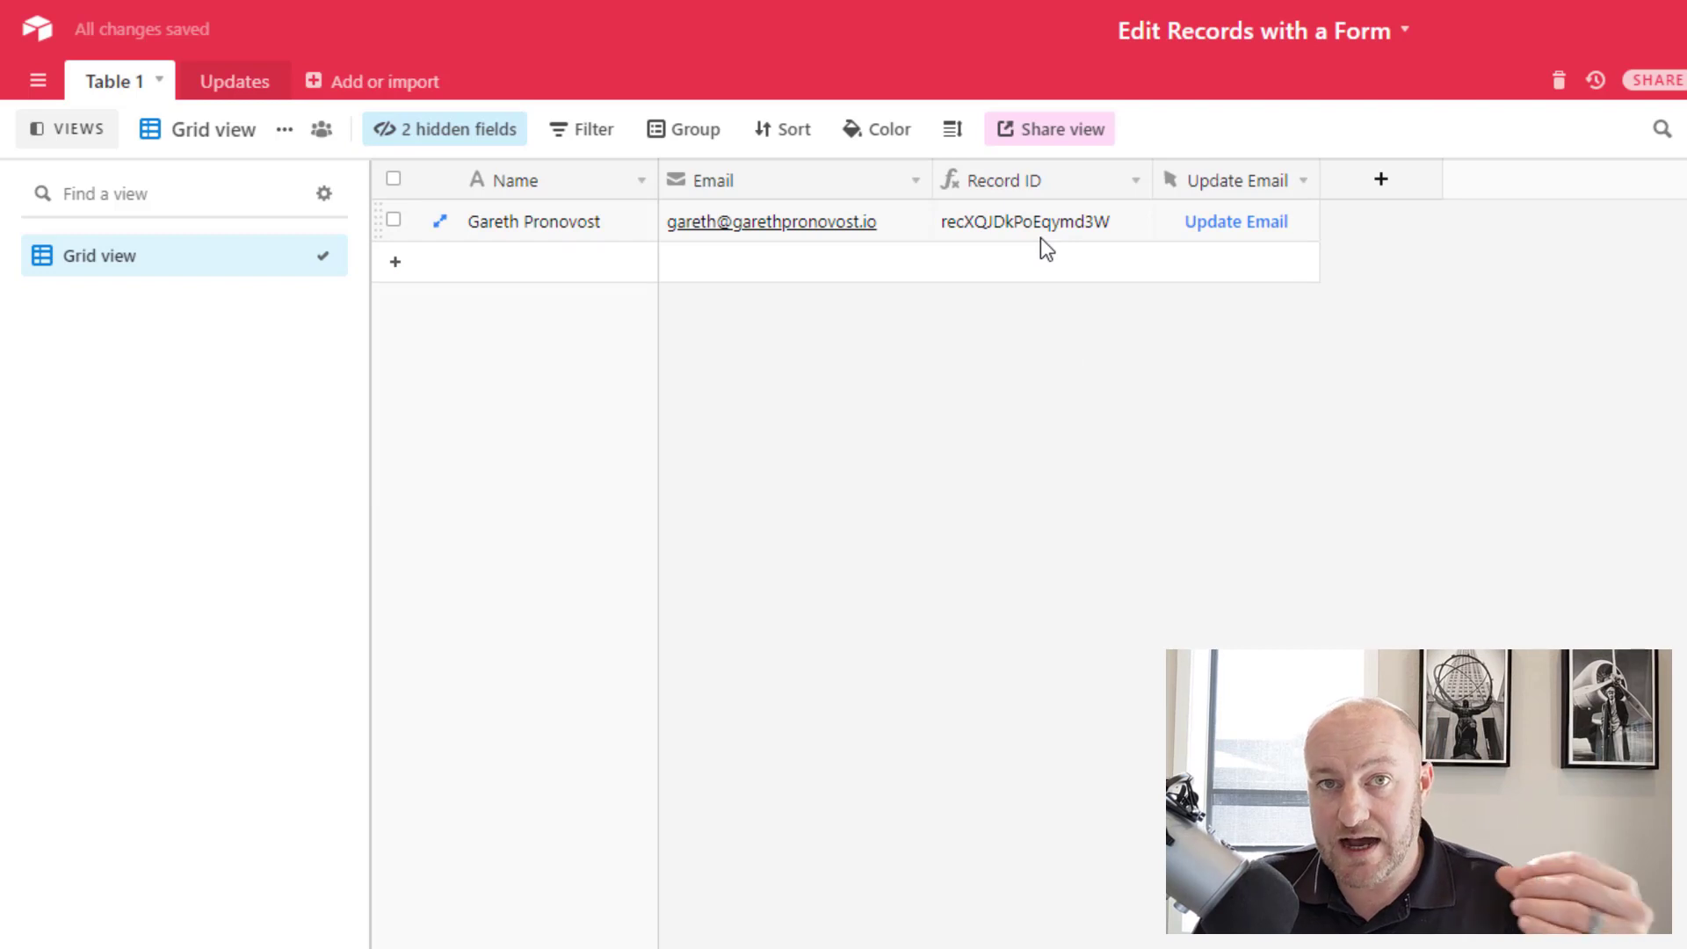
left_click(1025, 222)
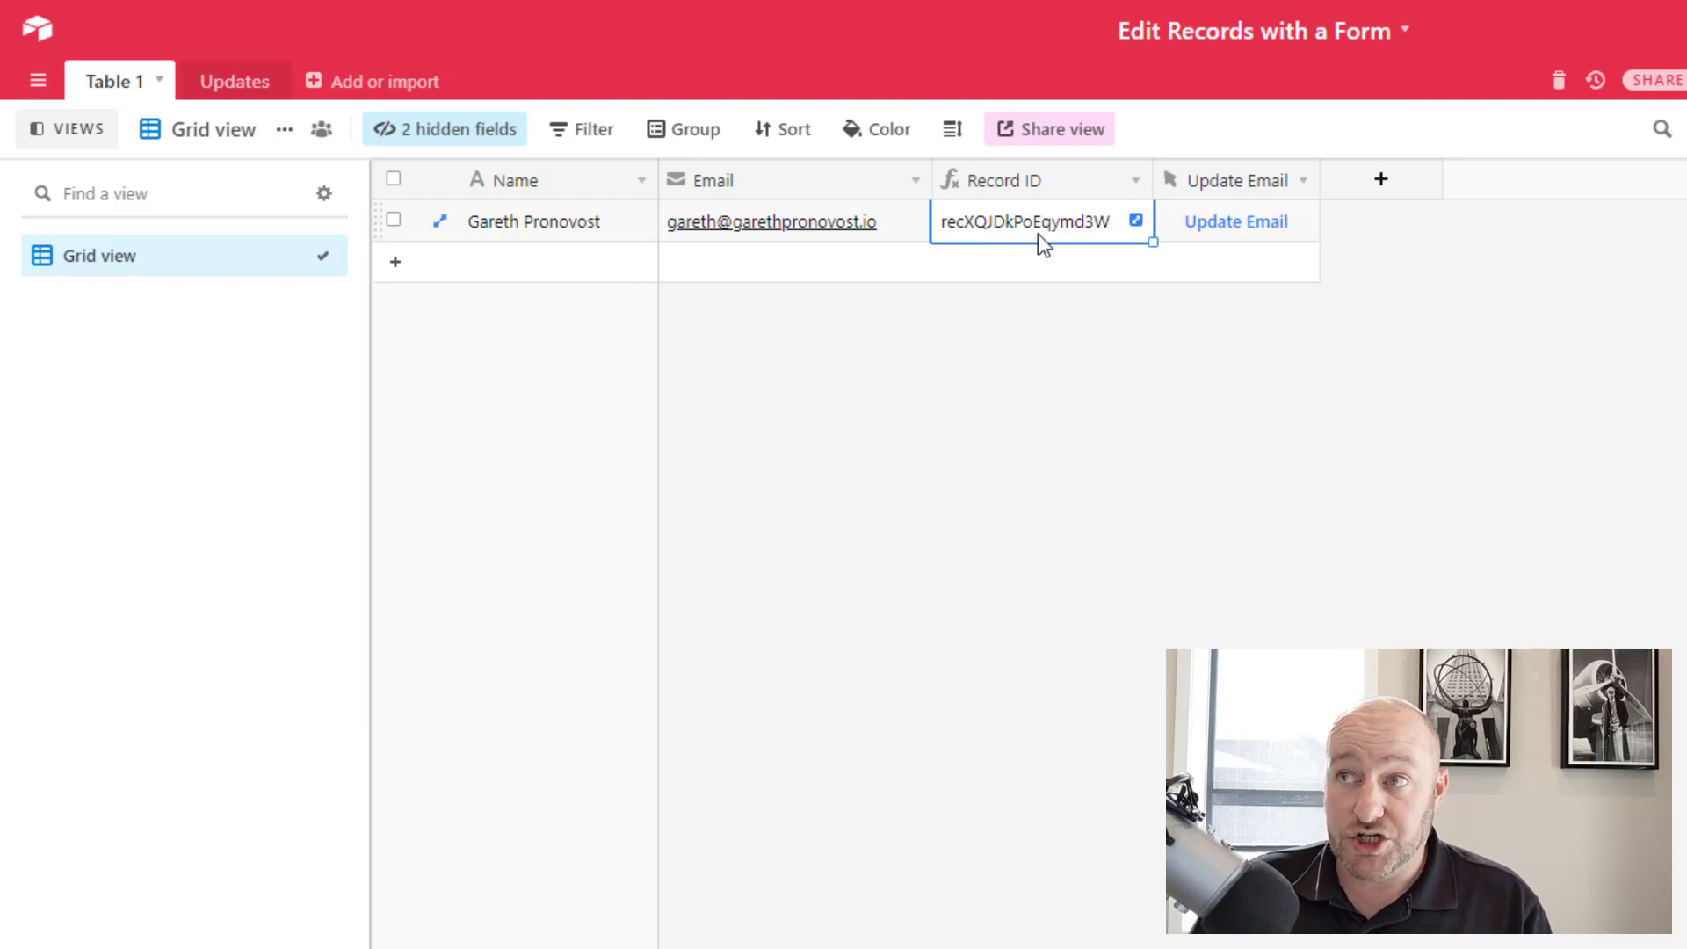
double_click(1009, 179)
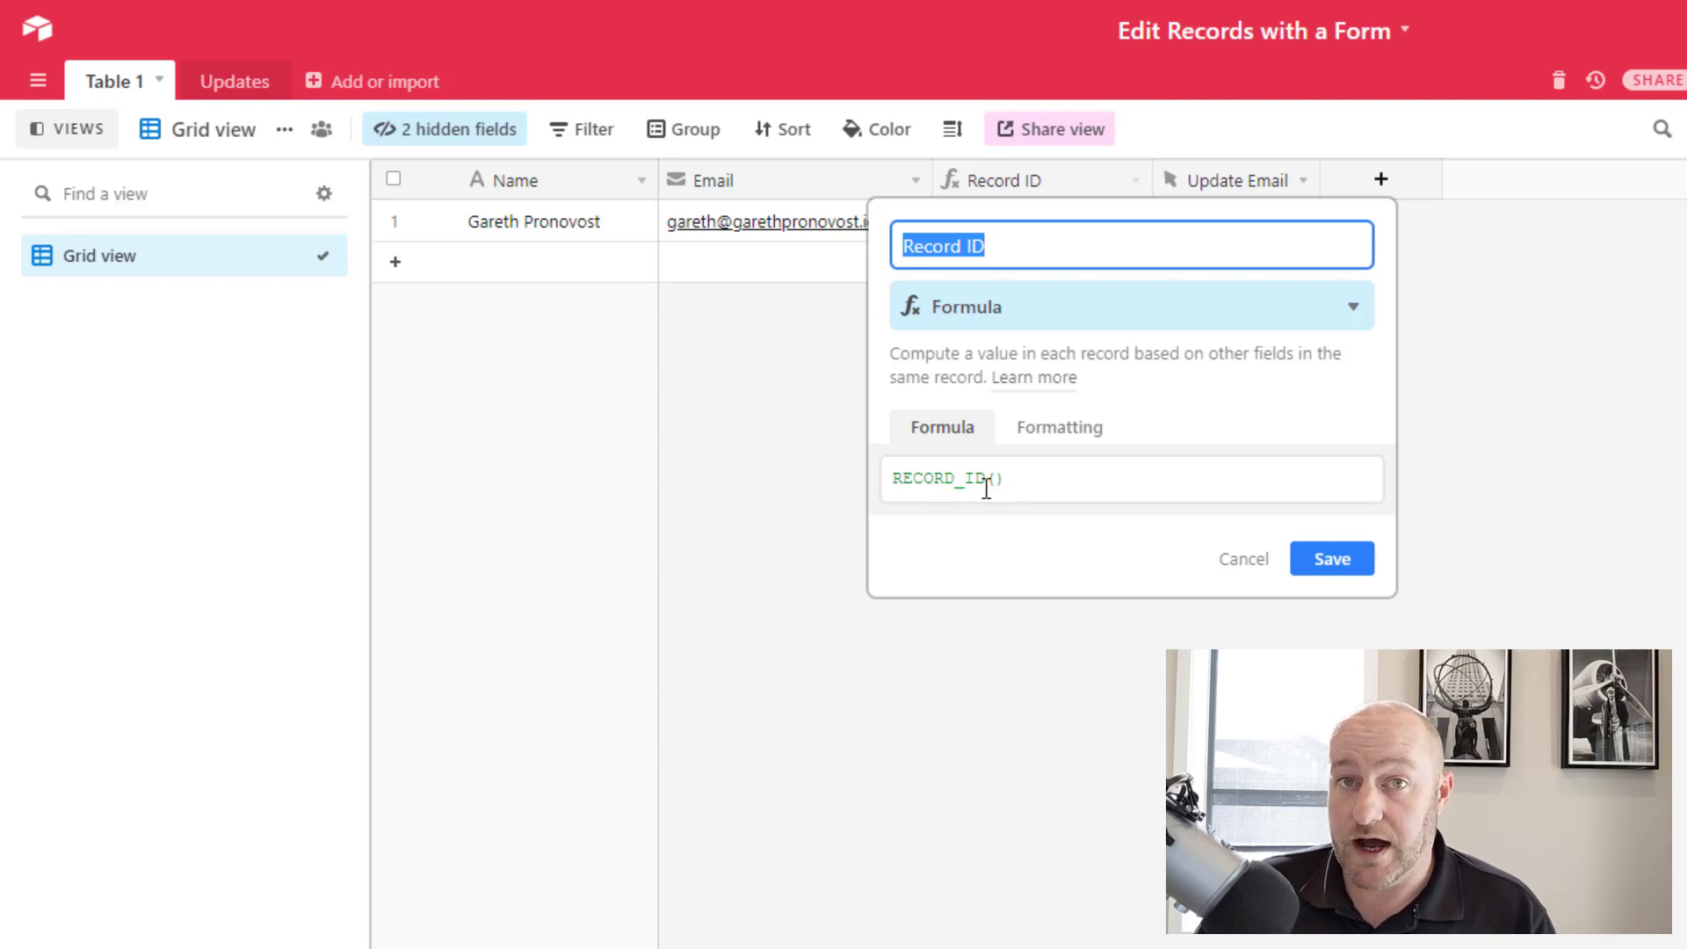
left_click(1331, 559)
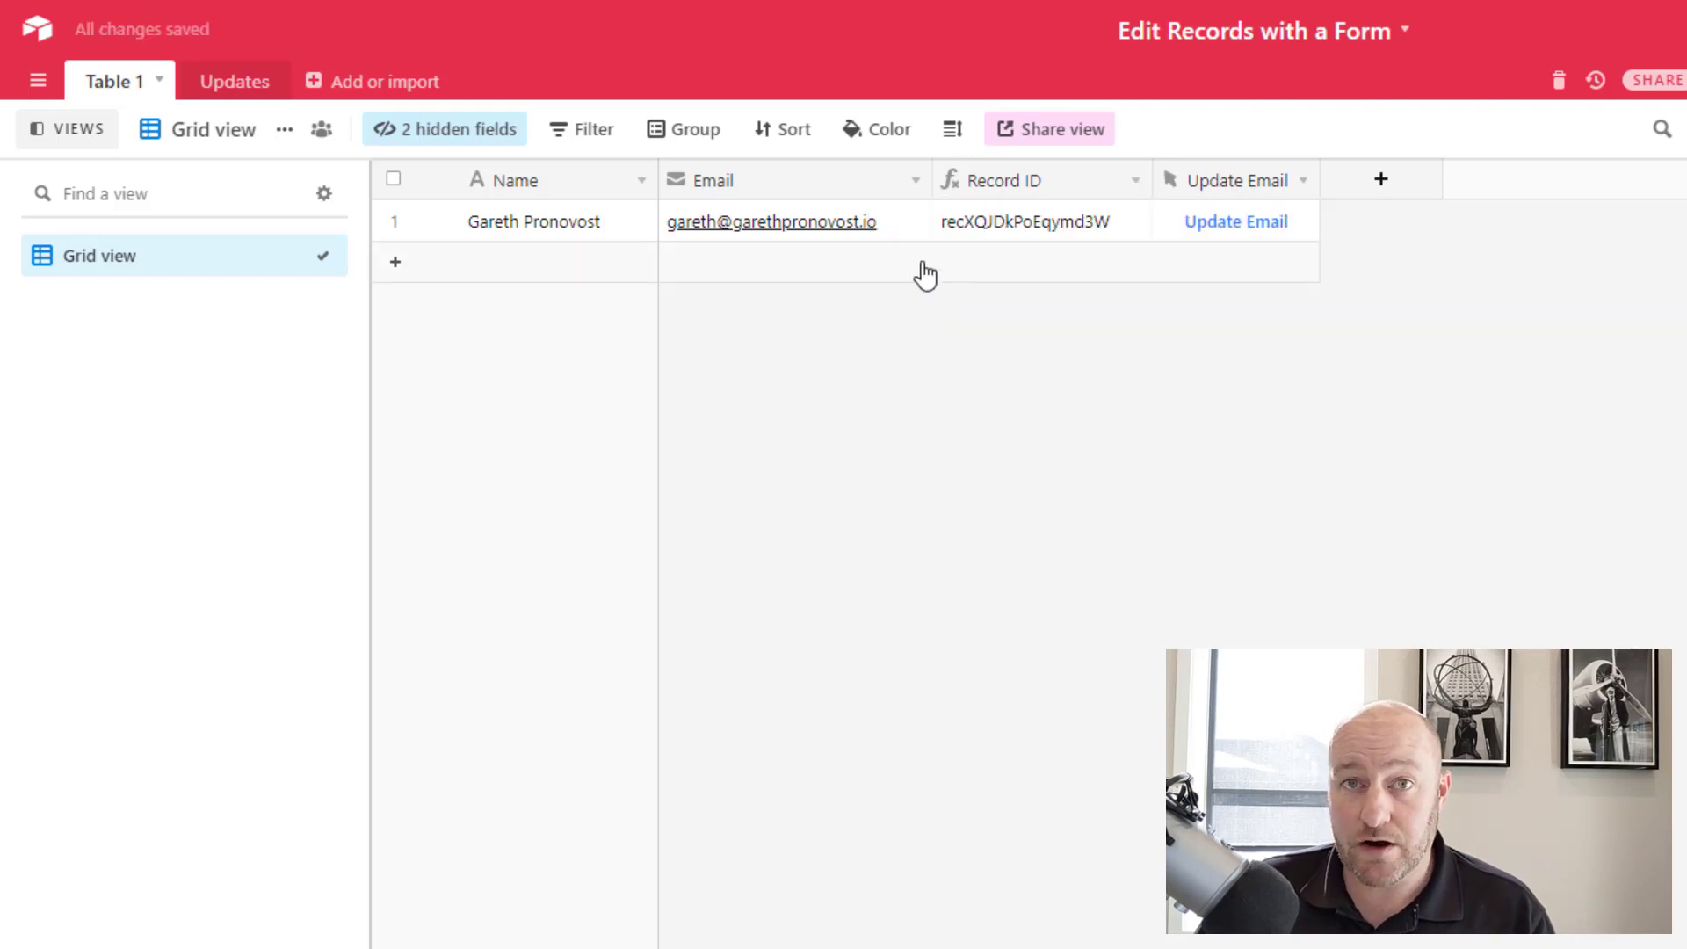
left_click(396, 262)
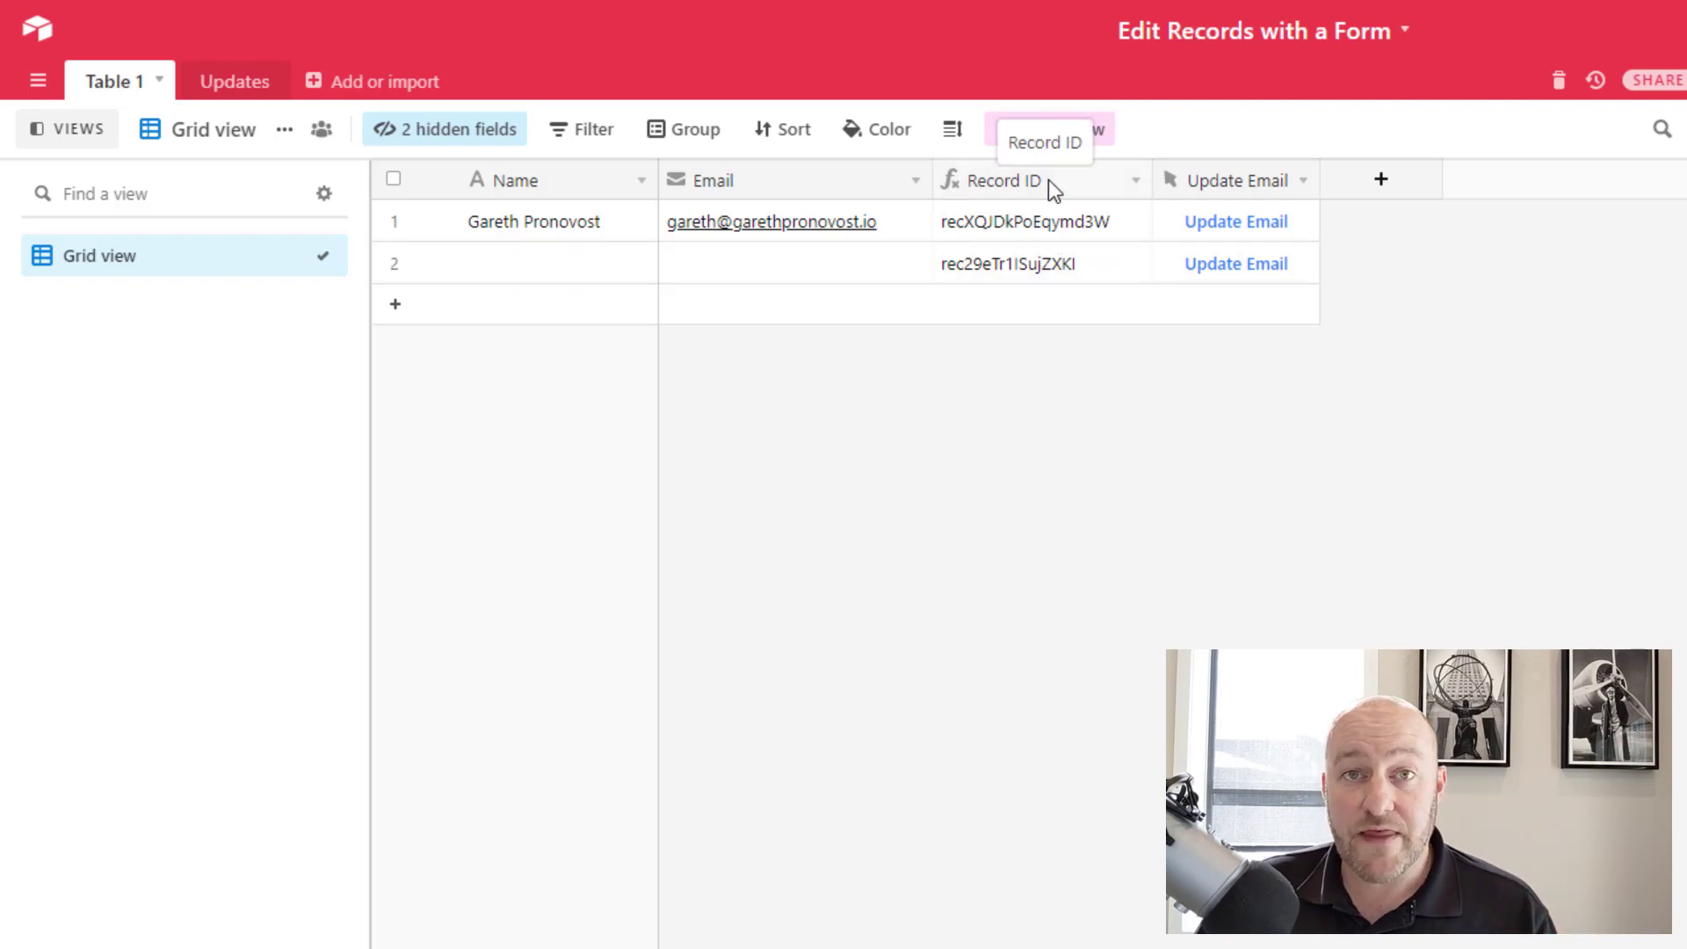
Switch to the Updates table and select the first submission's Parent Record ID value.
left_click(227, 81)
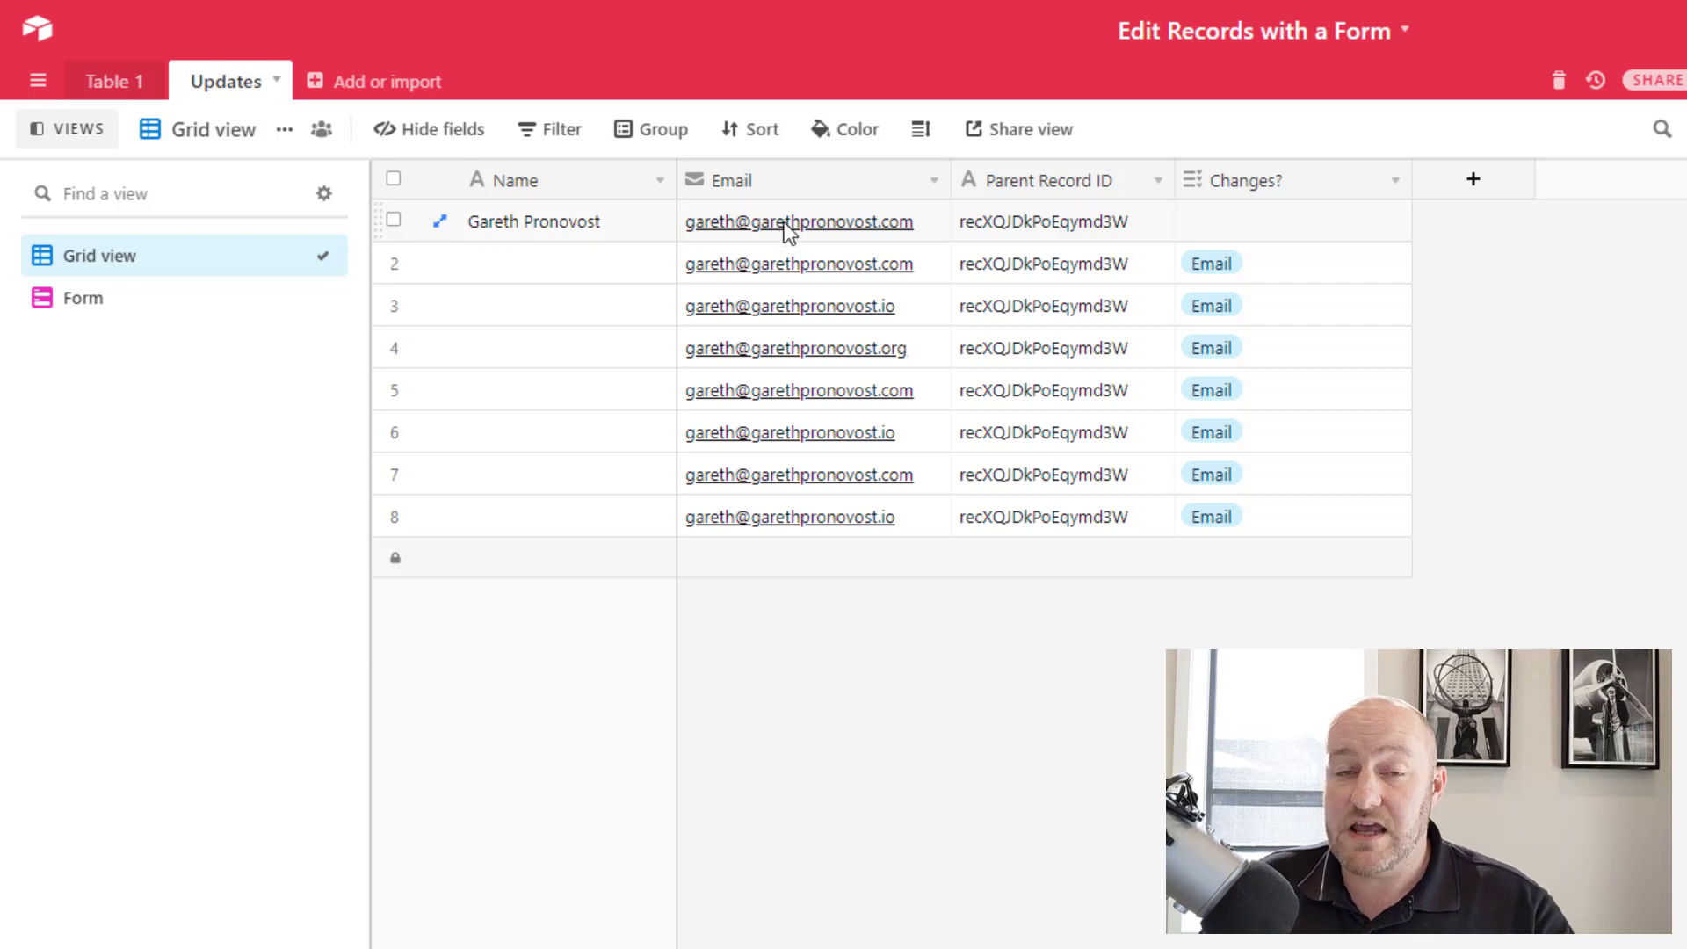
mouse_move(995, 269)
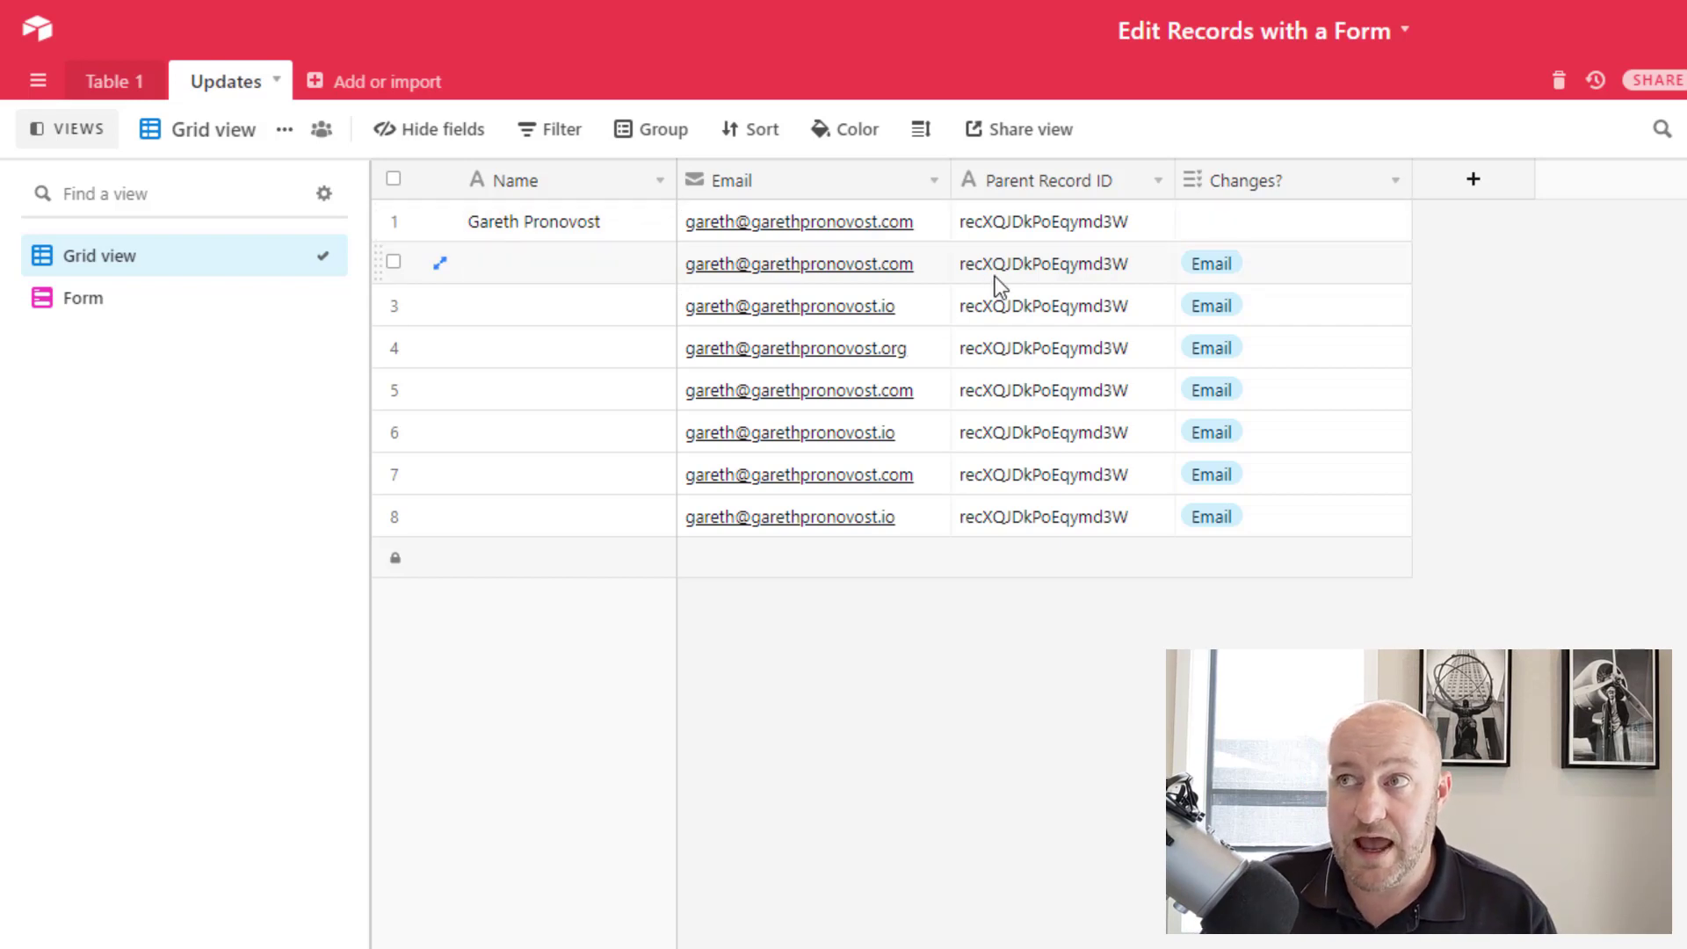
left_click(1059, 221)
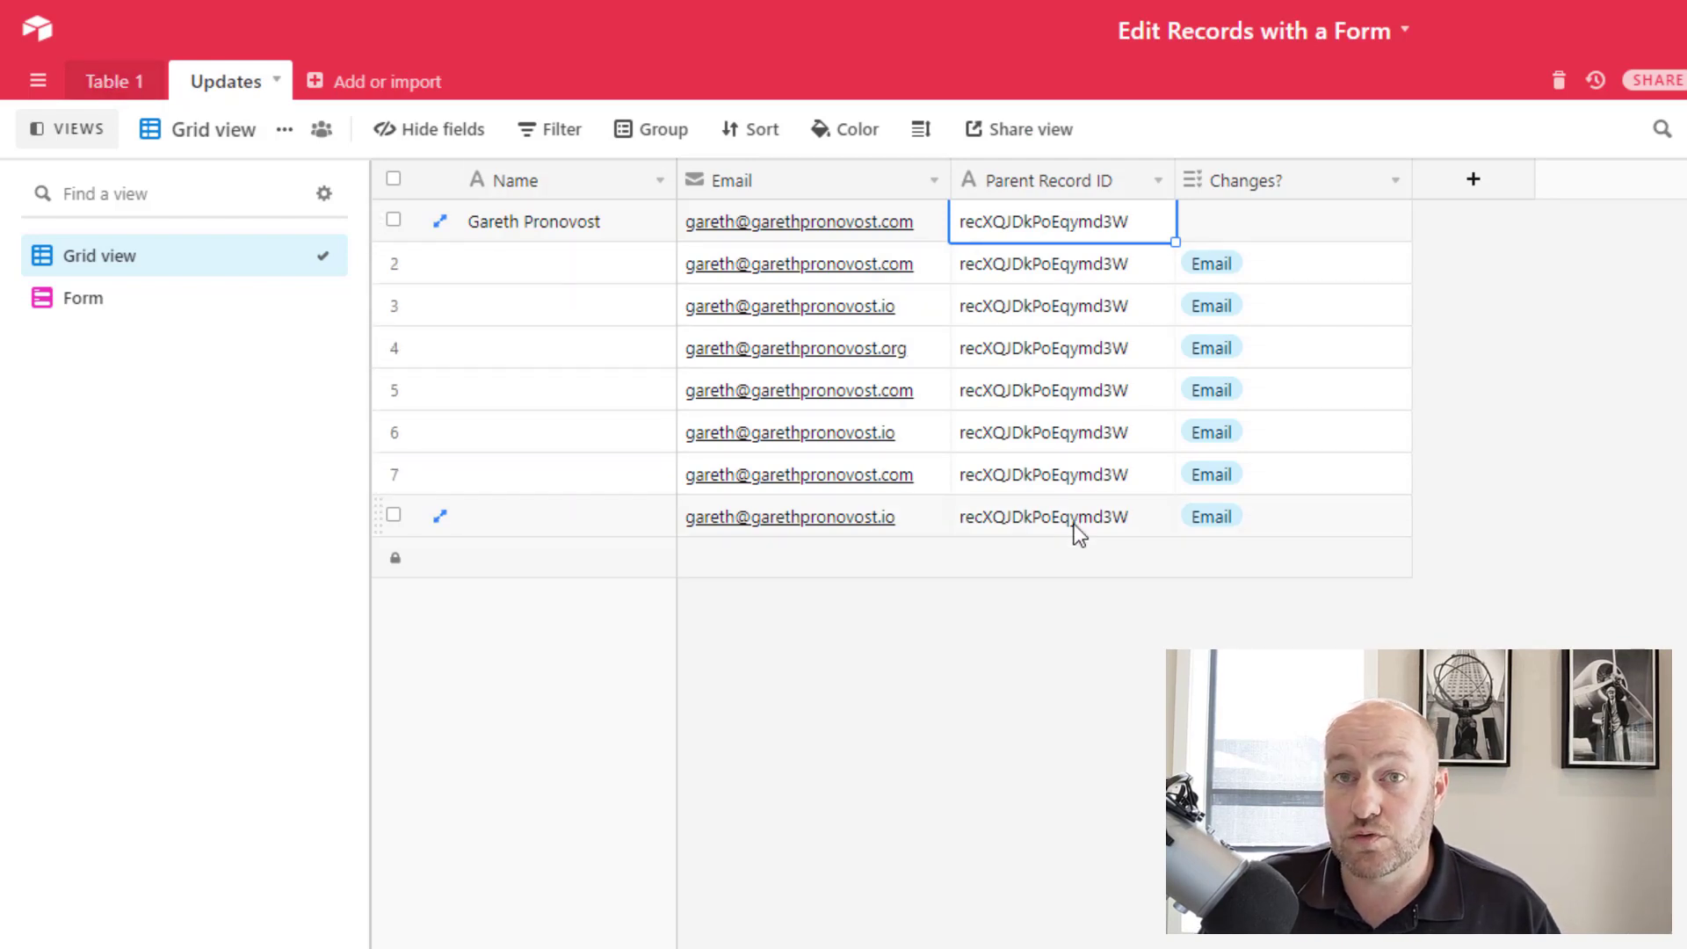
mouse_move(1109, 351)
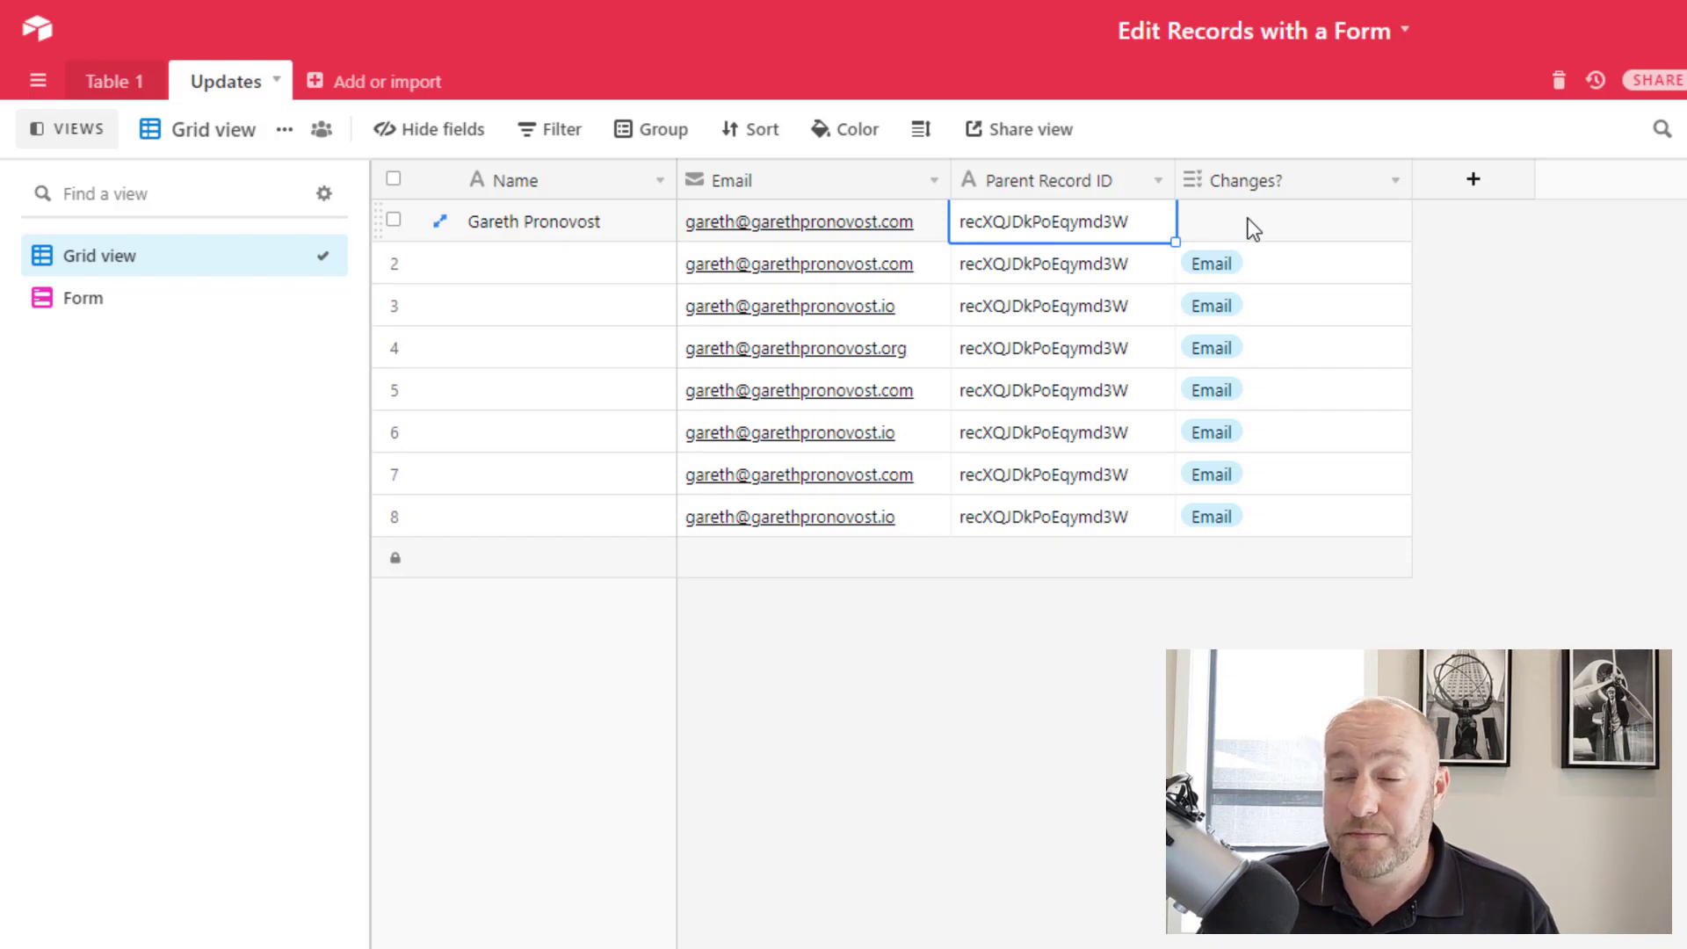
mouse_move(1297, 179)
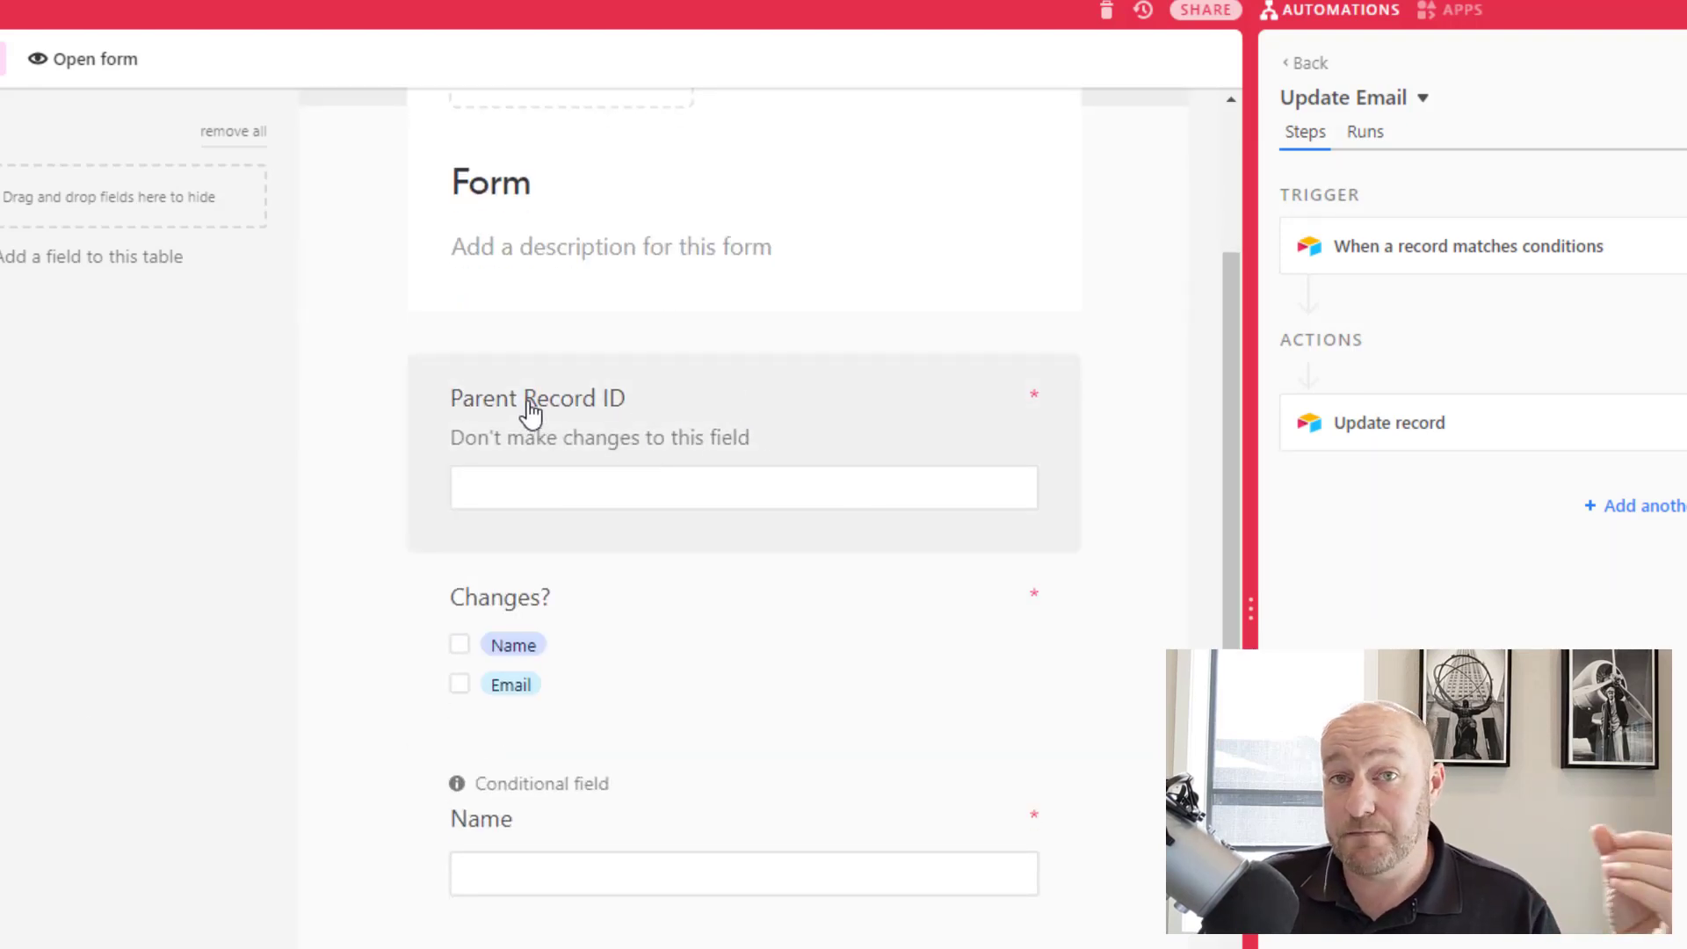
Expand the Name field's condition 'When Changes? has any of Name' in the Updates form.
left_click(744, 487)
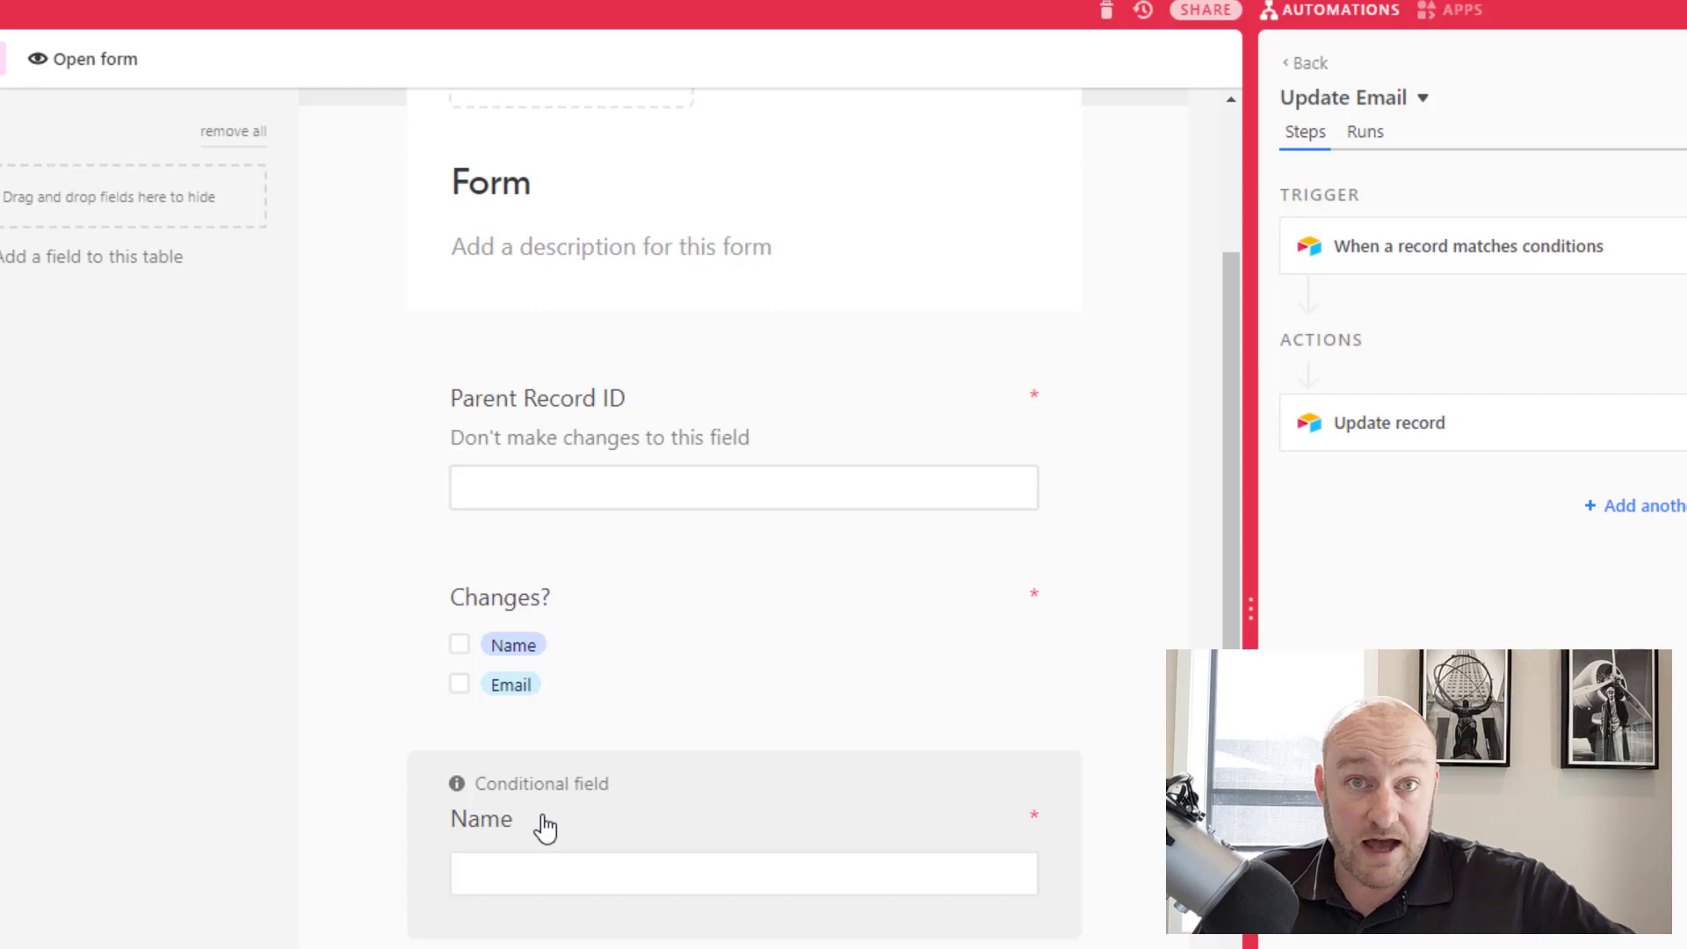
mouse_move(550, 928)
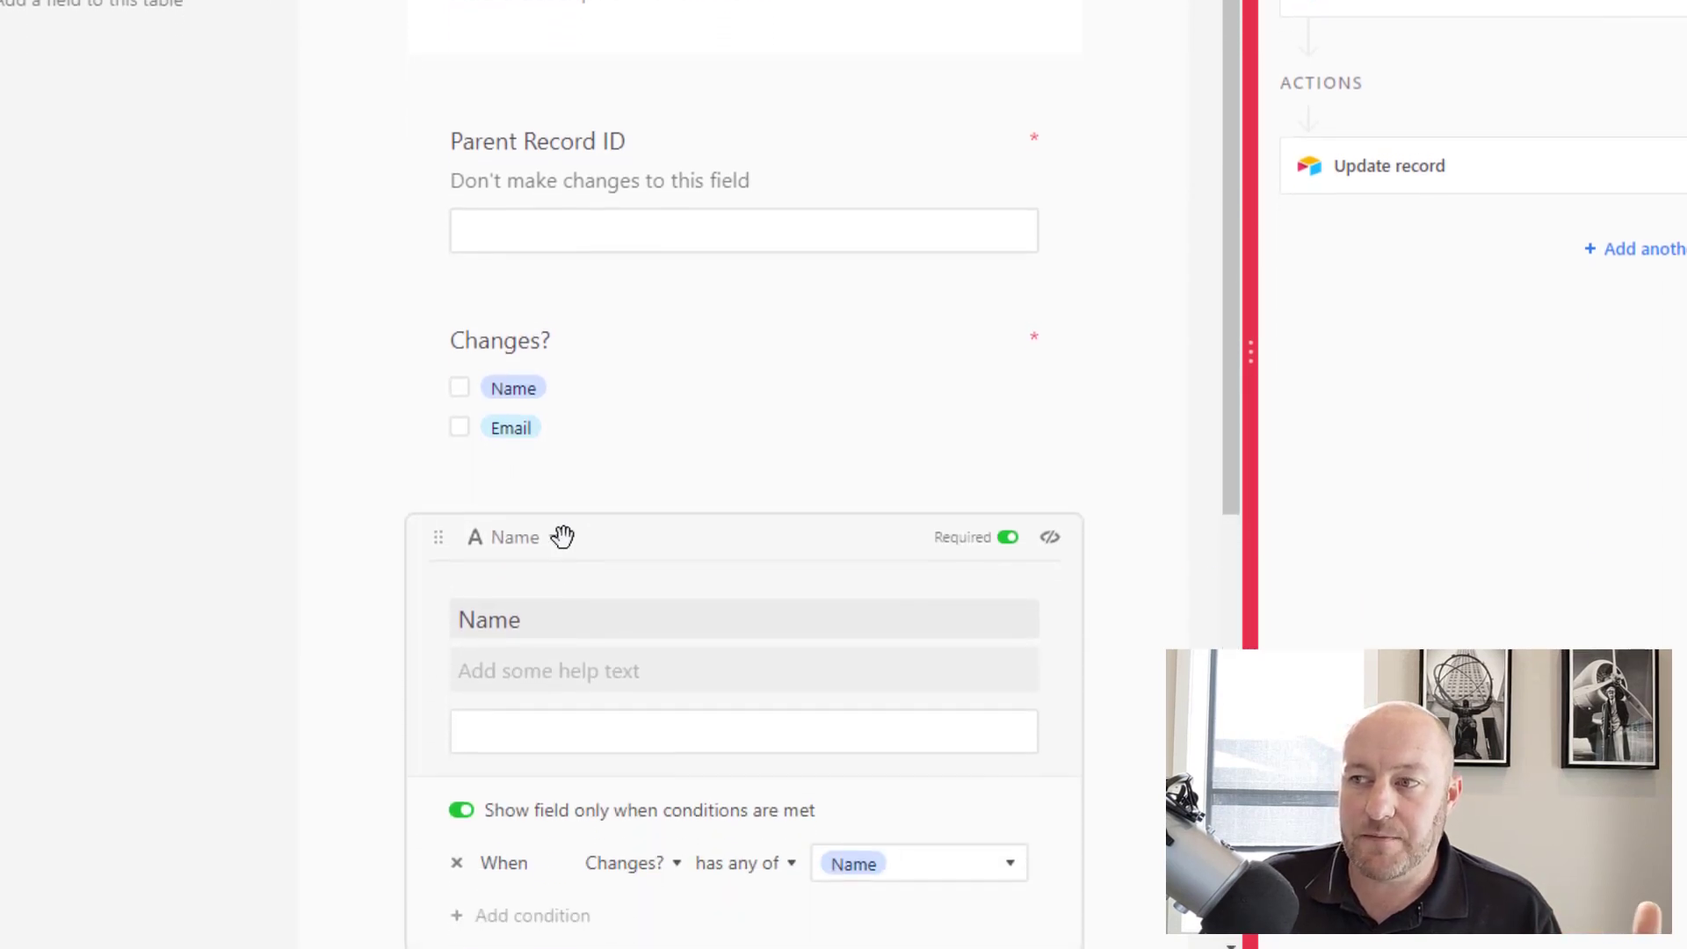
scroll("down", 3)
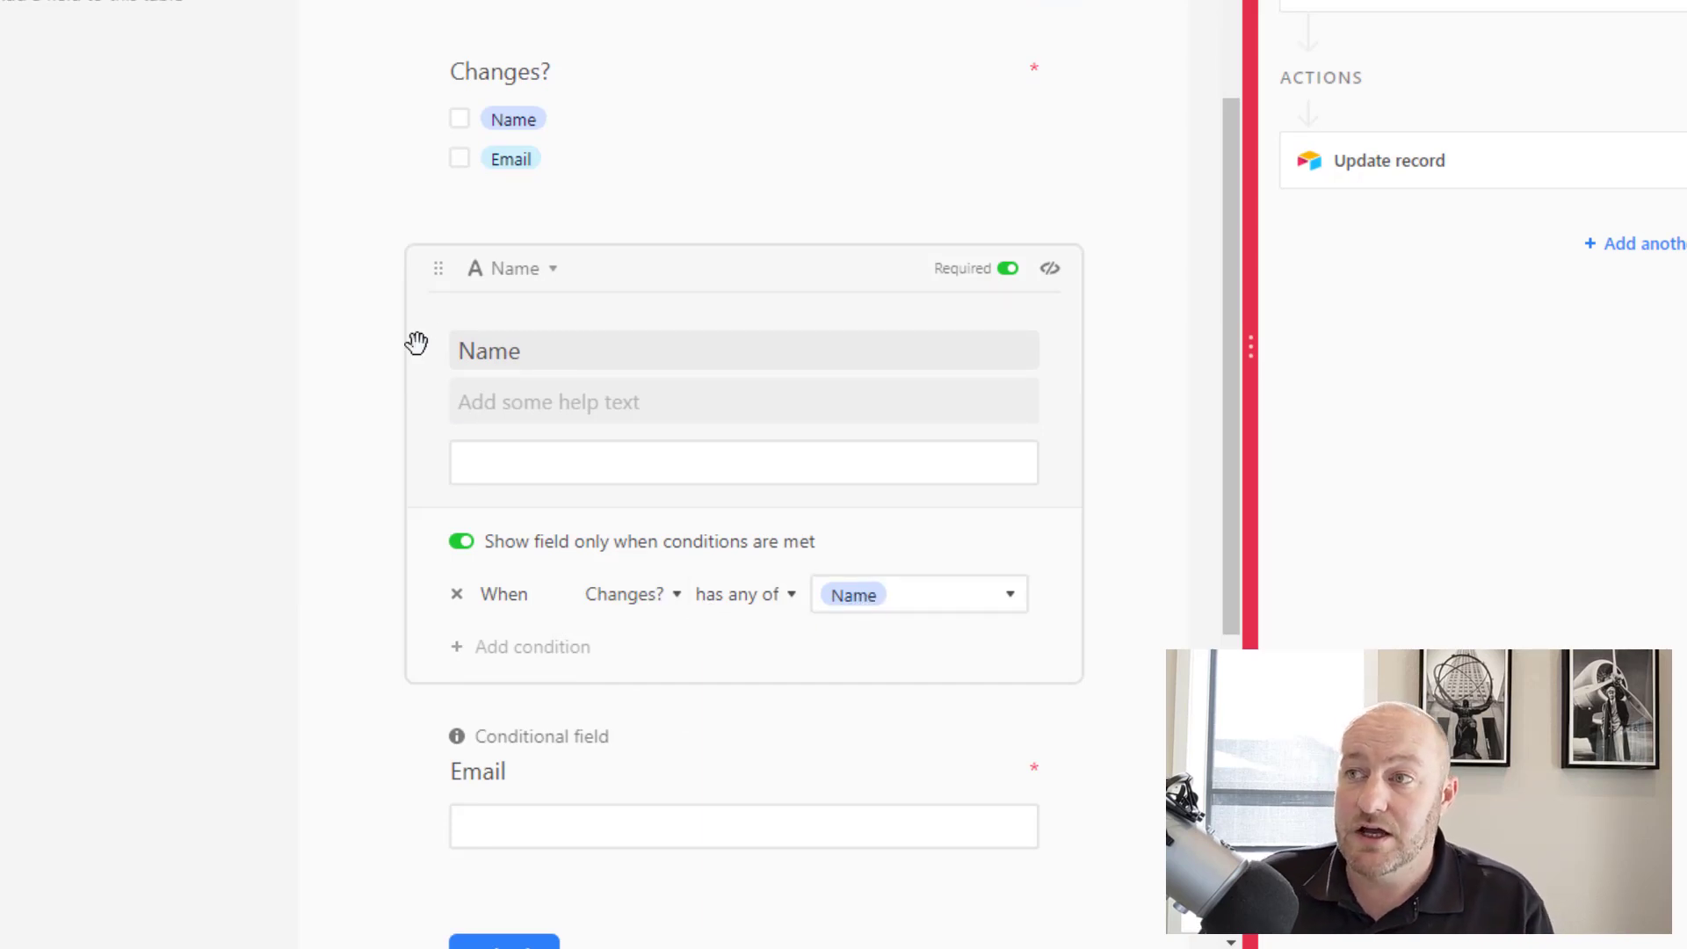
mouse_move(545, 248)
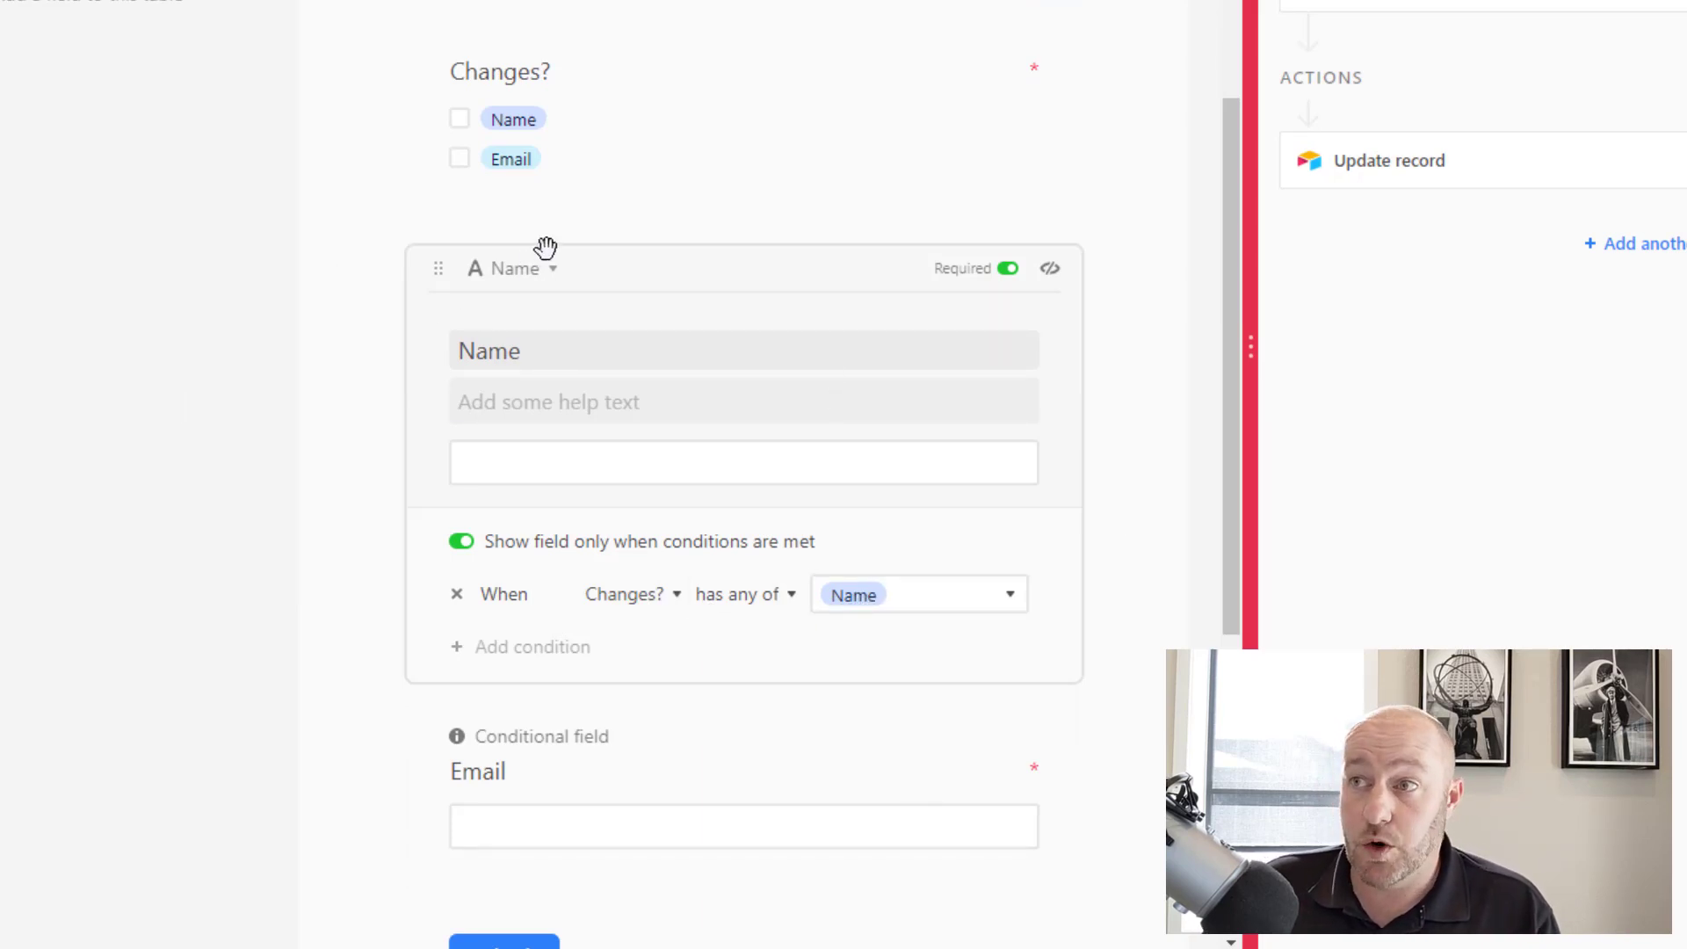
mouse_move(496, 279)
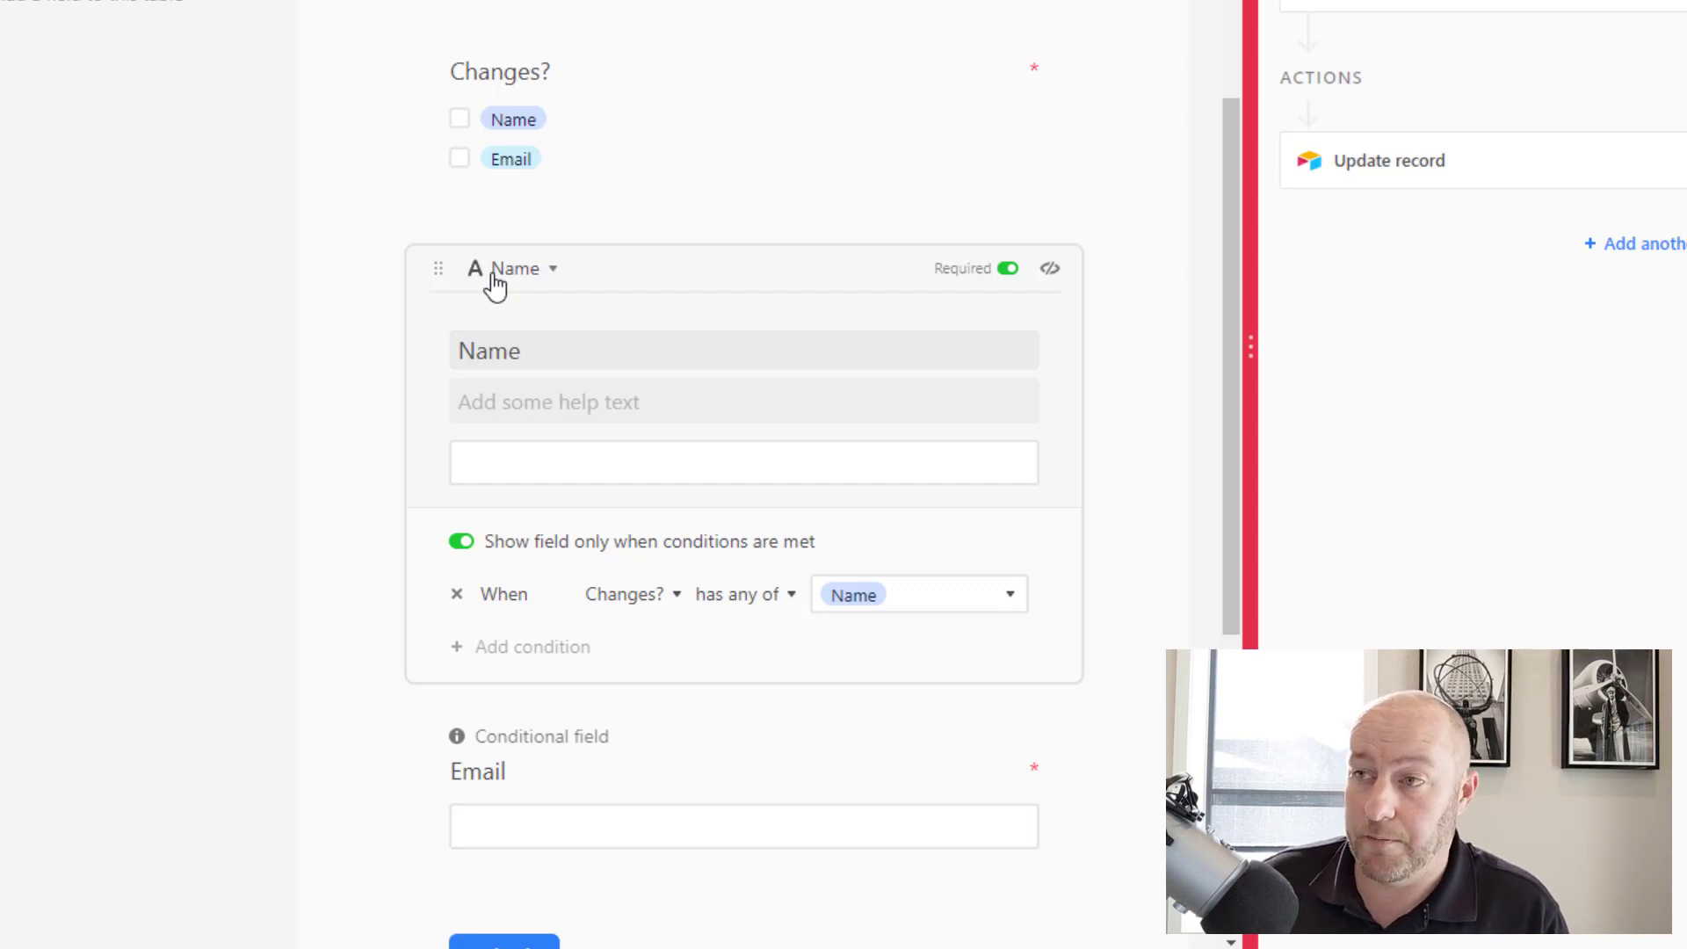
mouse_move(649, 279)
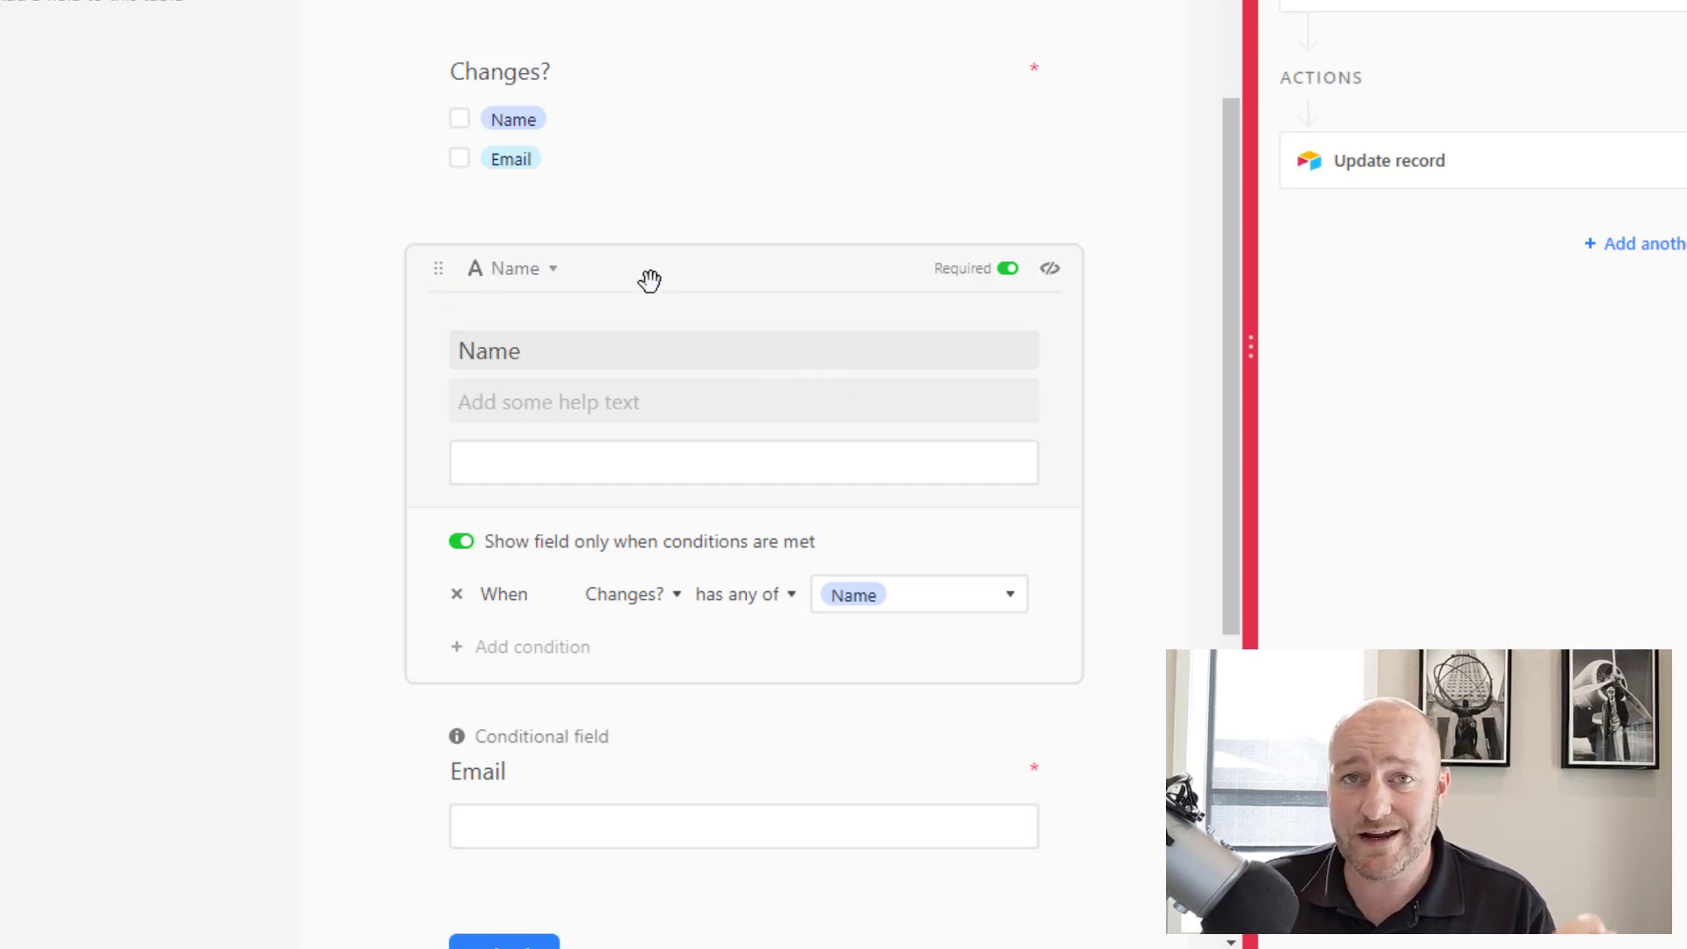
mouse_move(808, 254)
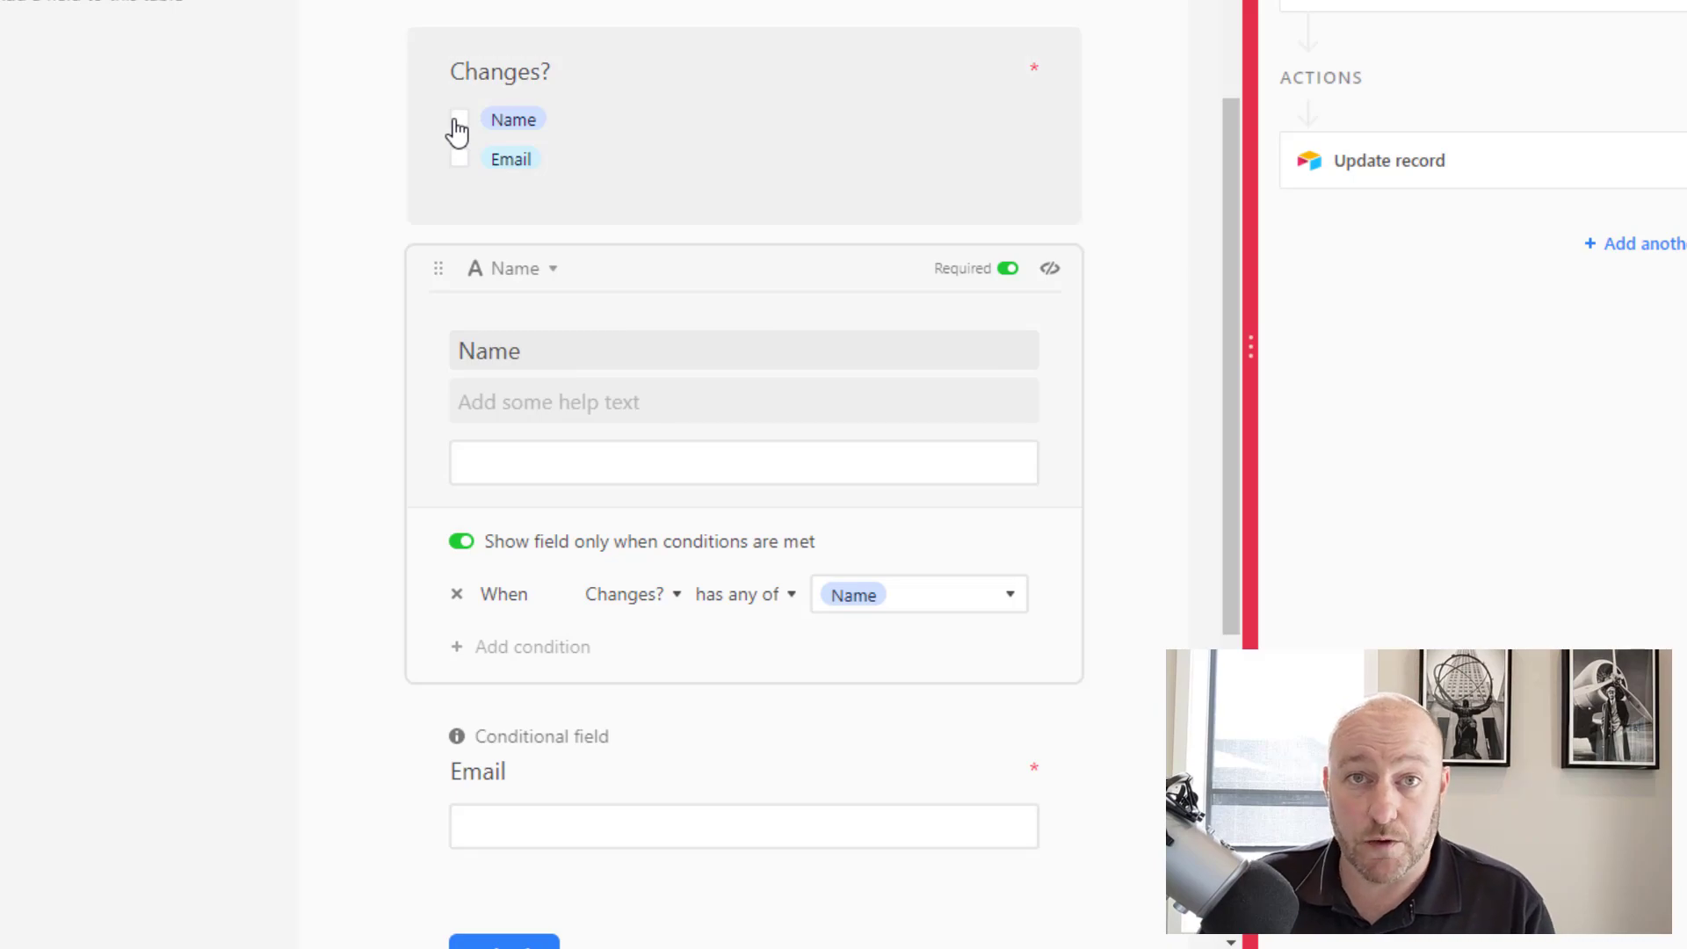
left_click(392, 131)
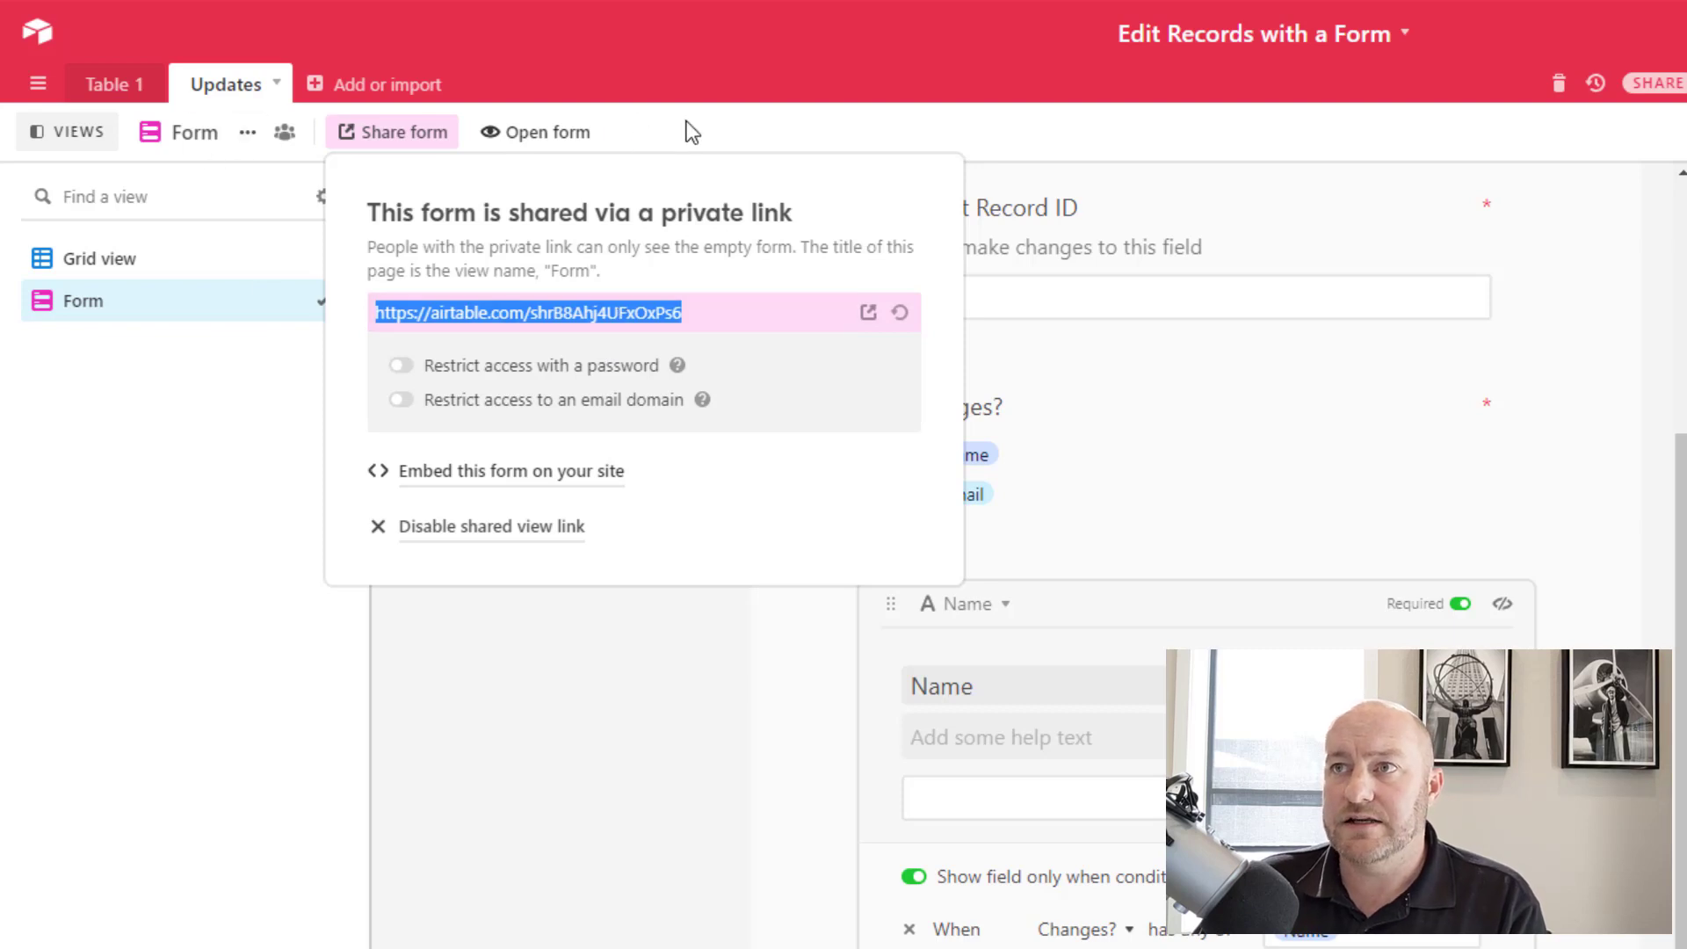
Return to Table 1 where the Form URL field holds the form's share link.
left_click(113, 84)
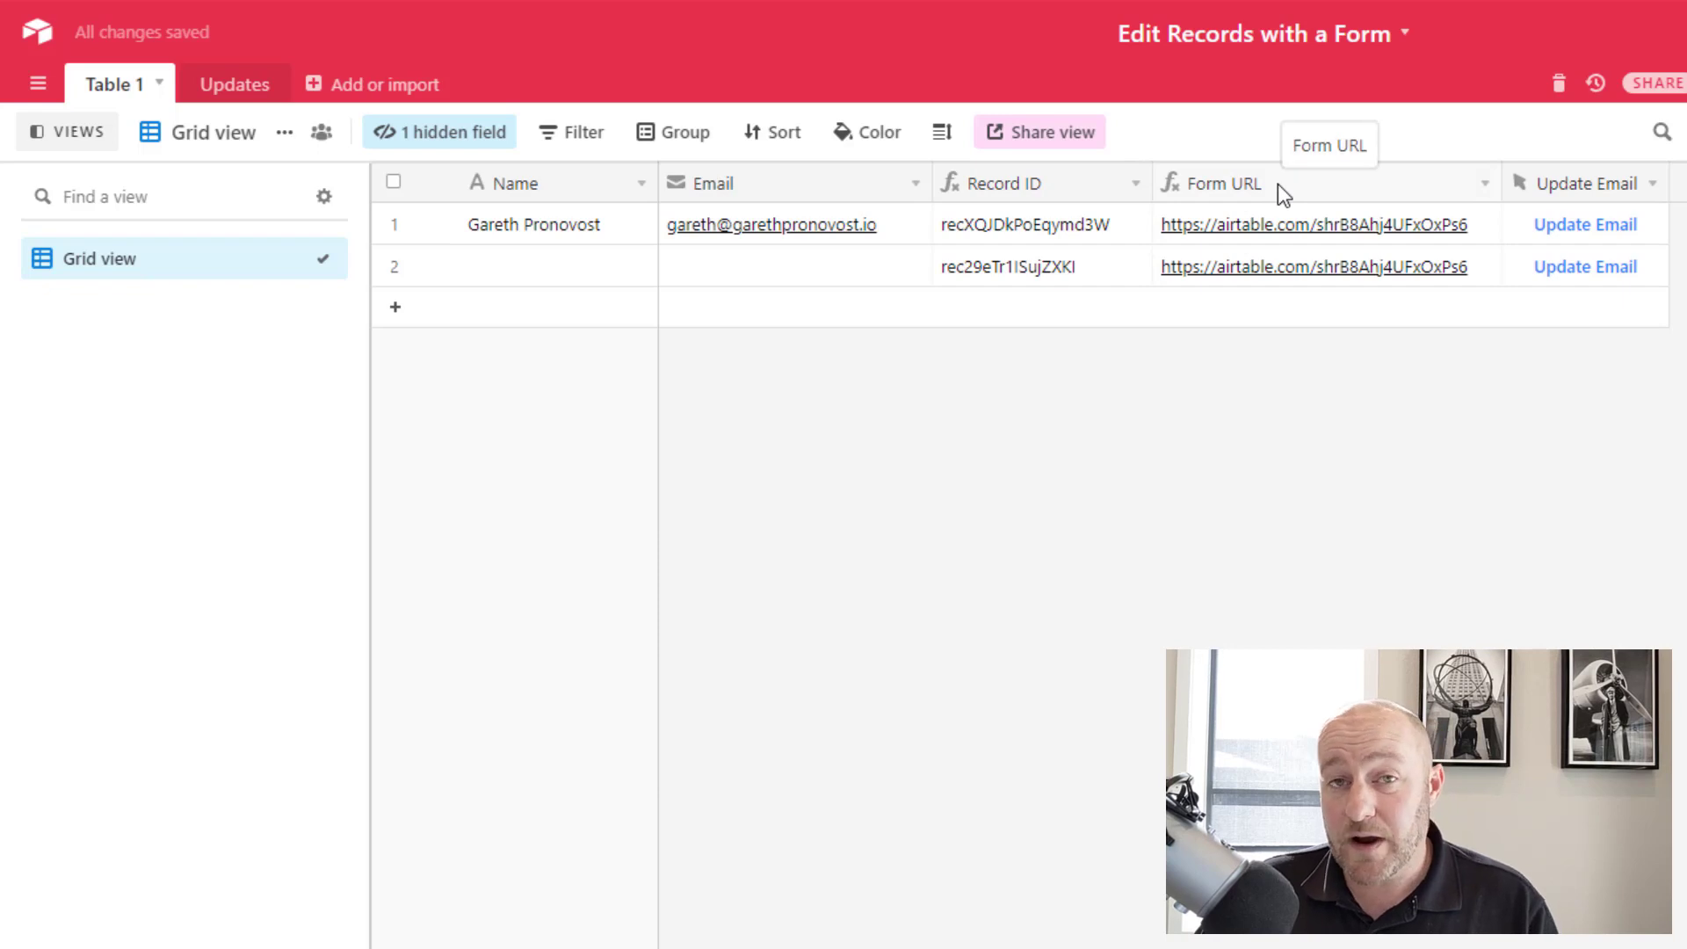
Review the Form URL field's formula, then hide the Form URL field from Table 1.
left_click(1211, 183)
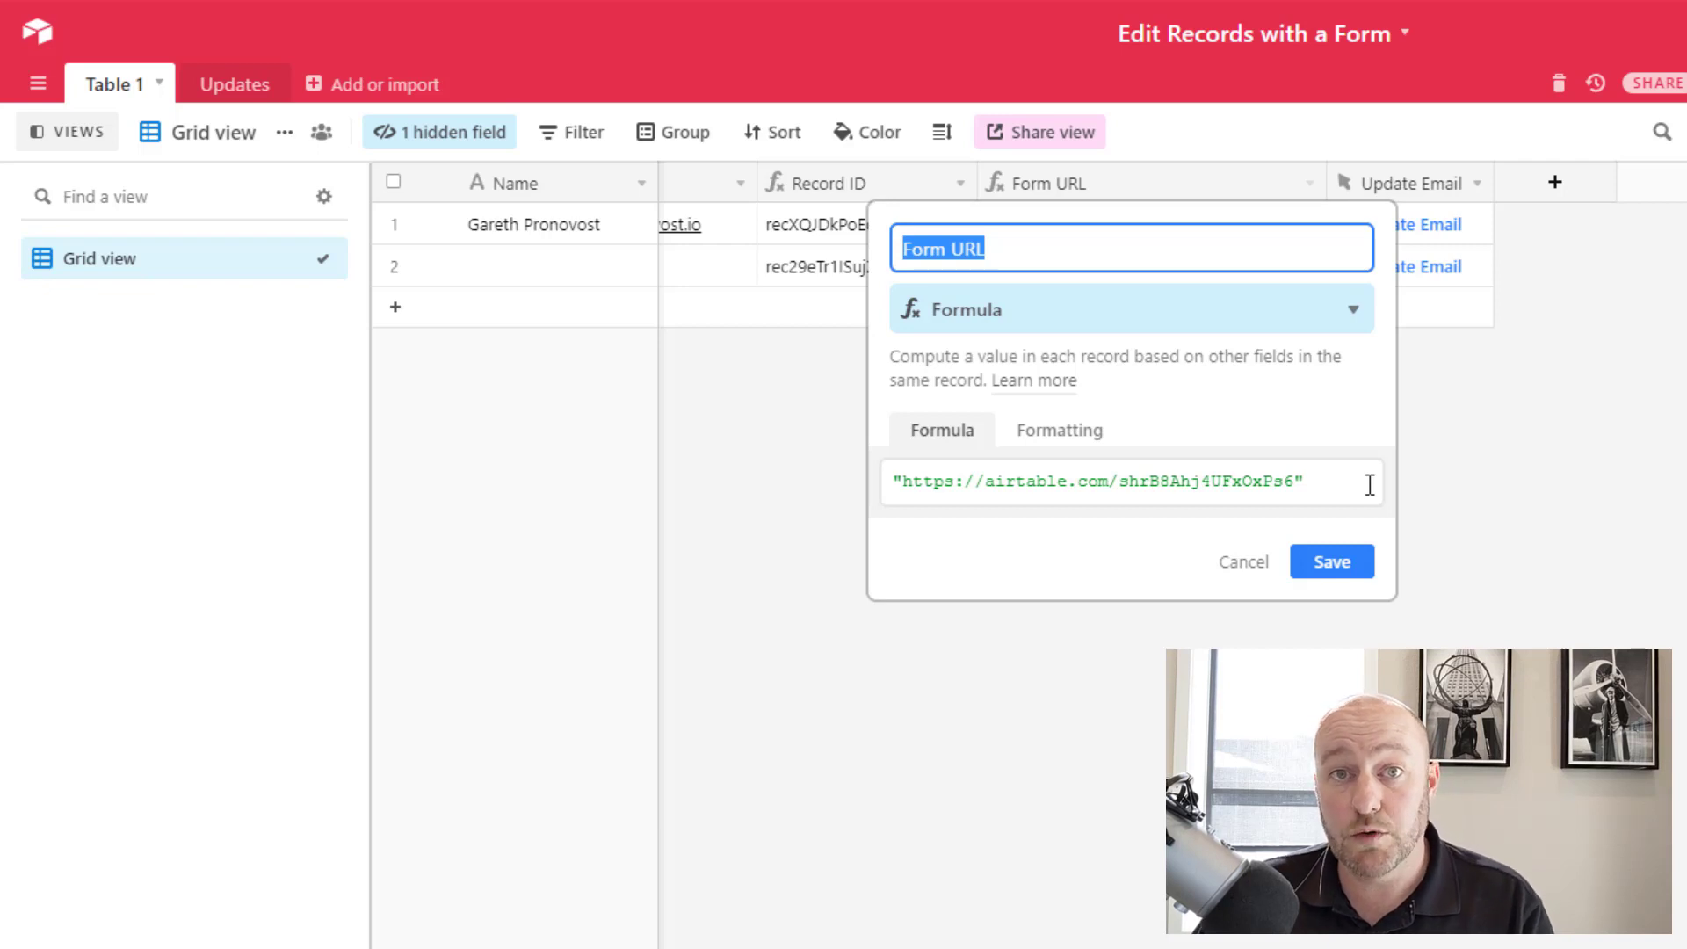
mouse_move(1248, 577)
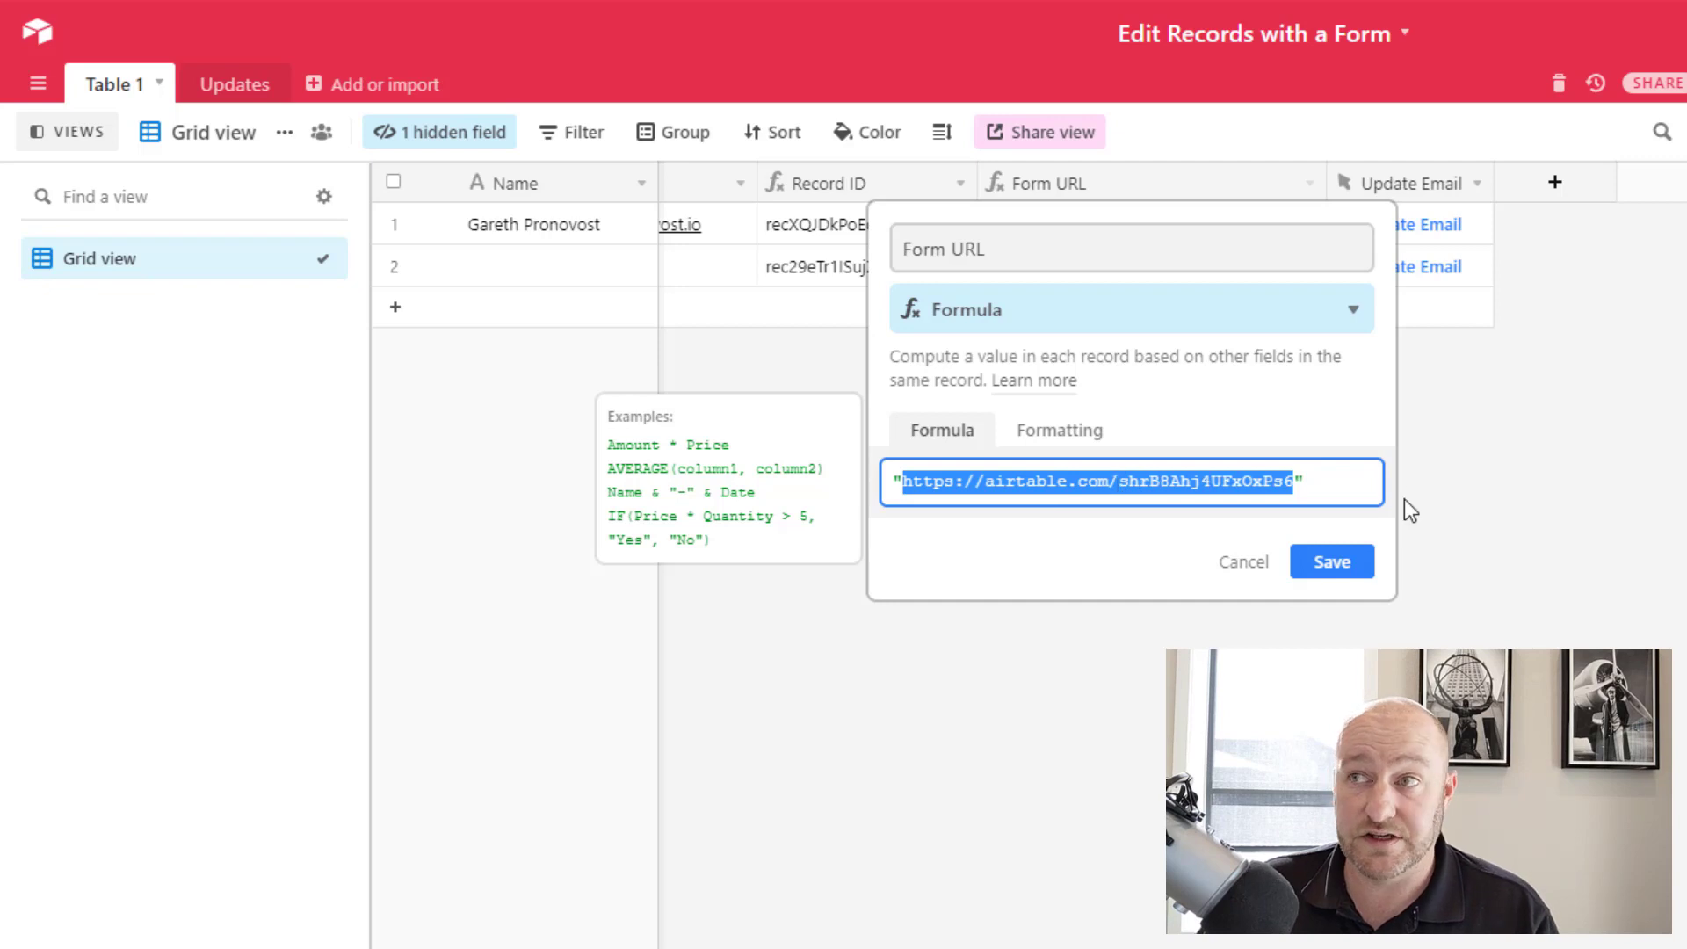
left_click(1130, 482)
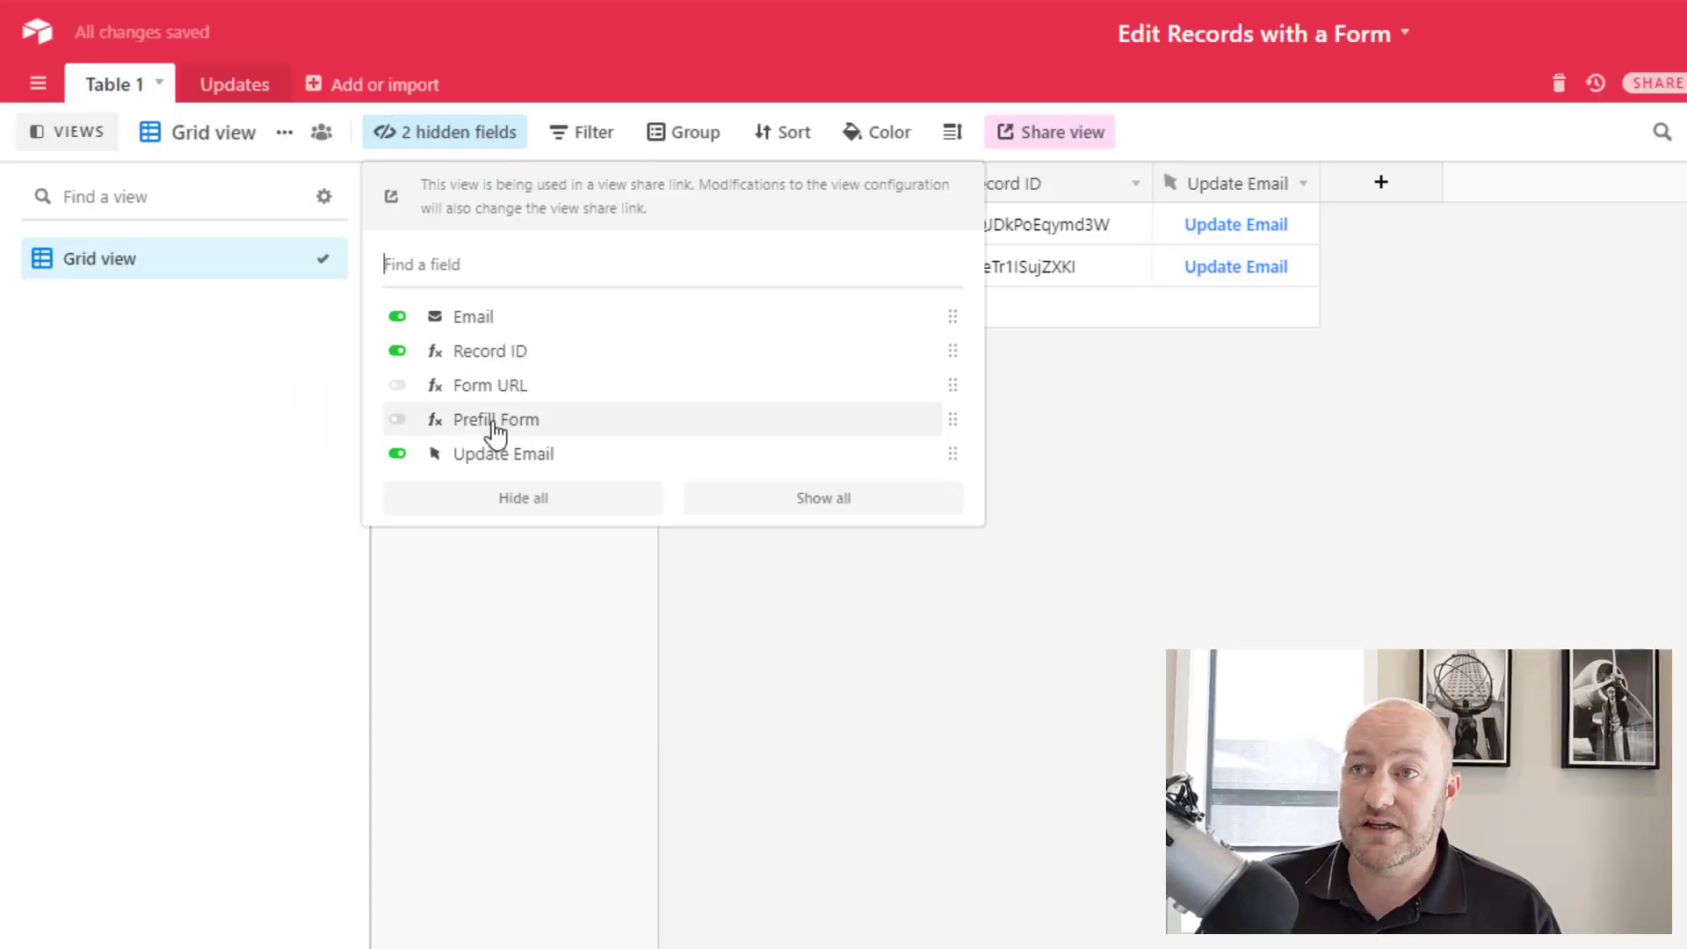
Unhide the Prefill Form field so each record shows its prefilled form link.
left_click(397, 419)
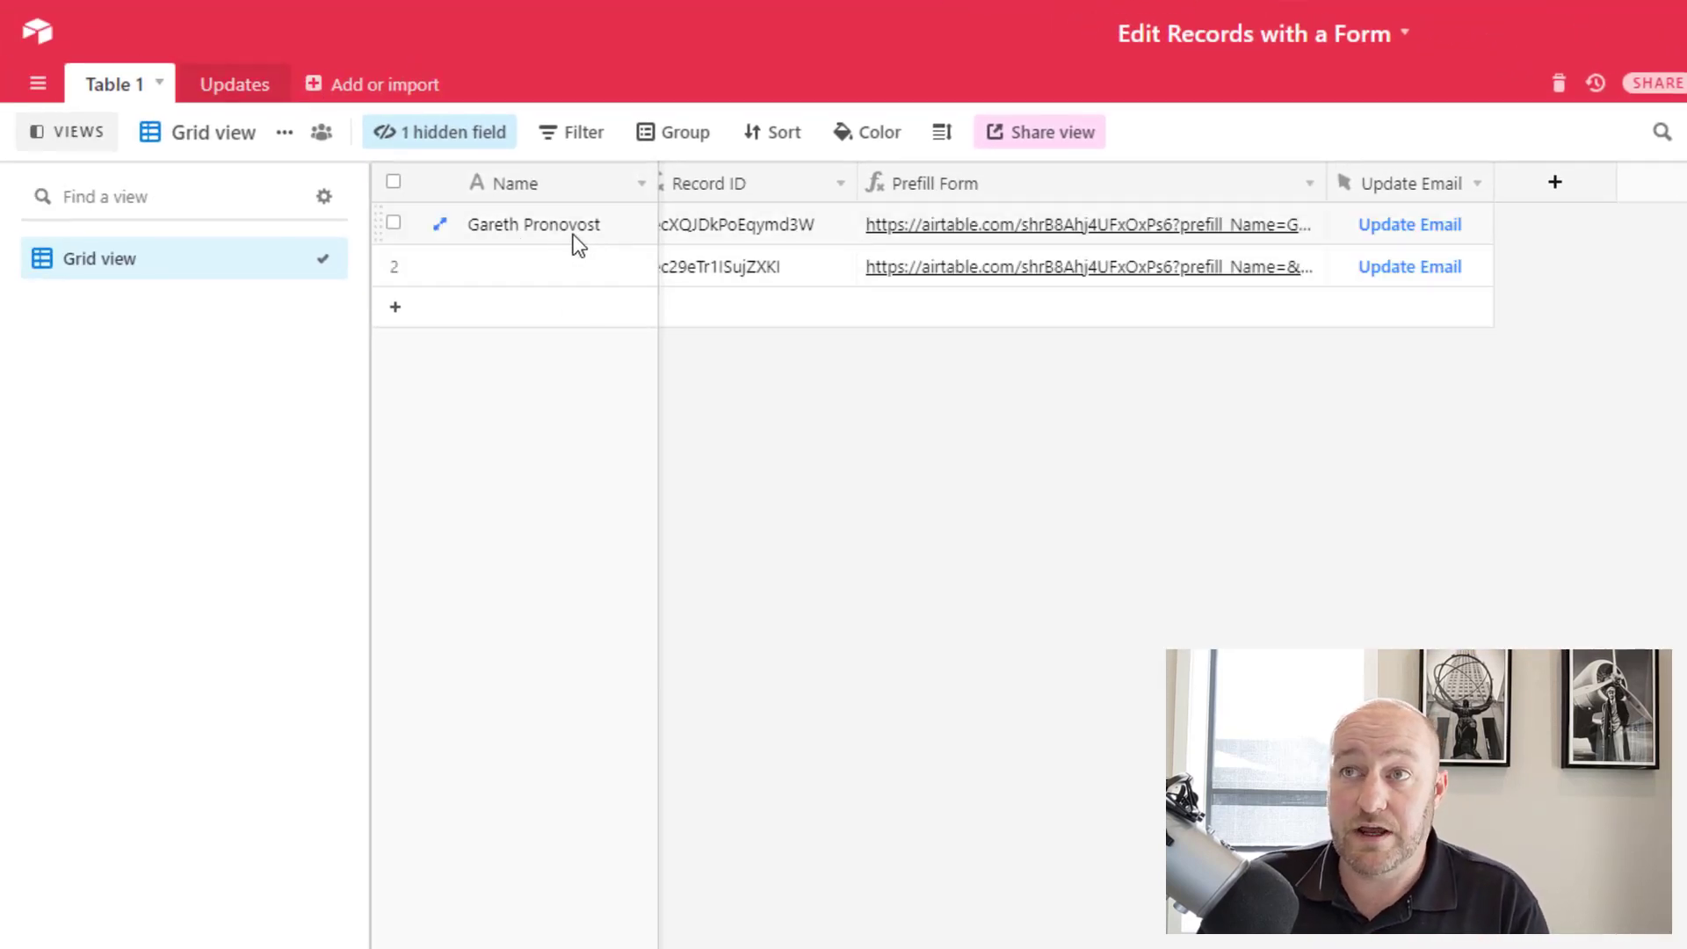
left_click(791, 223)
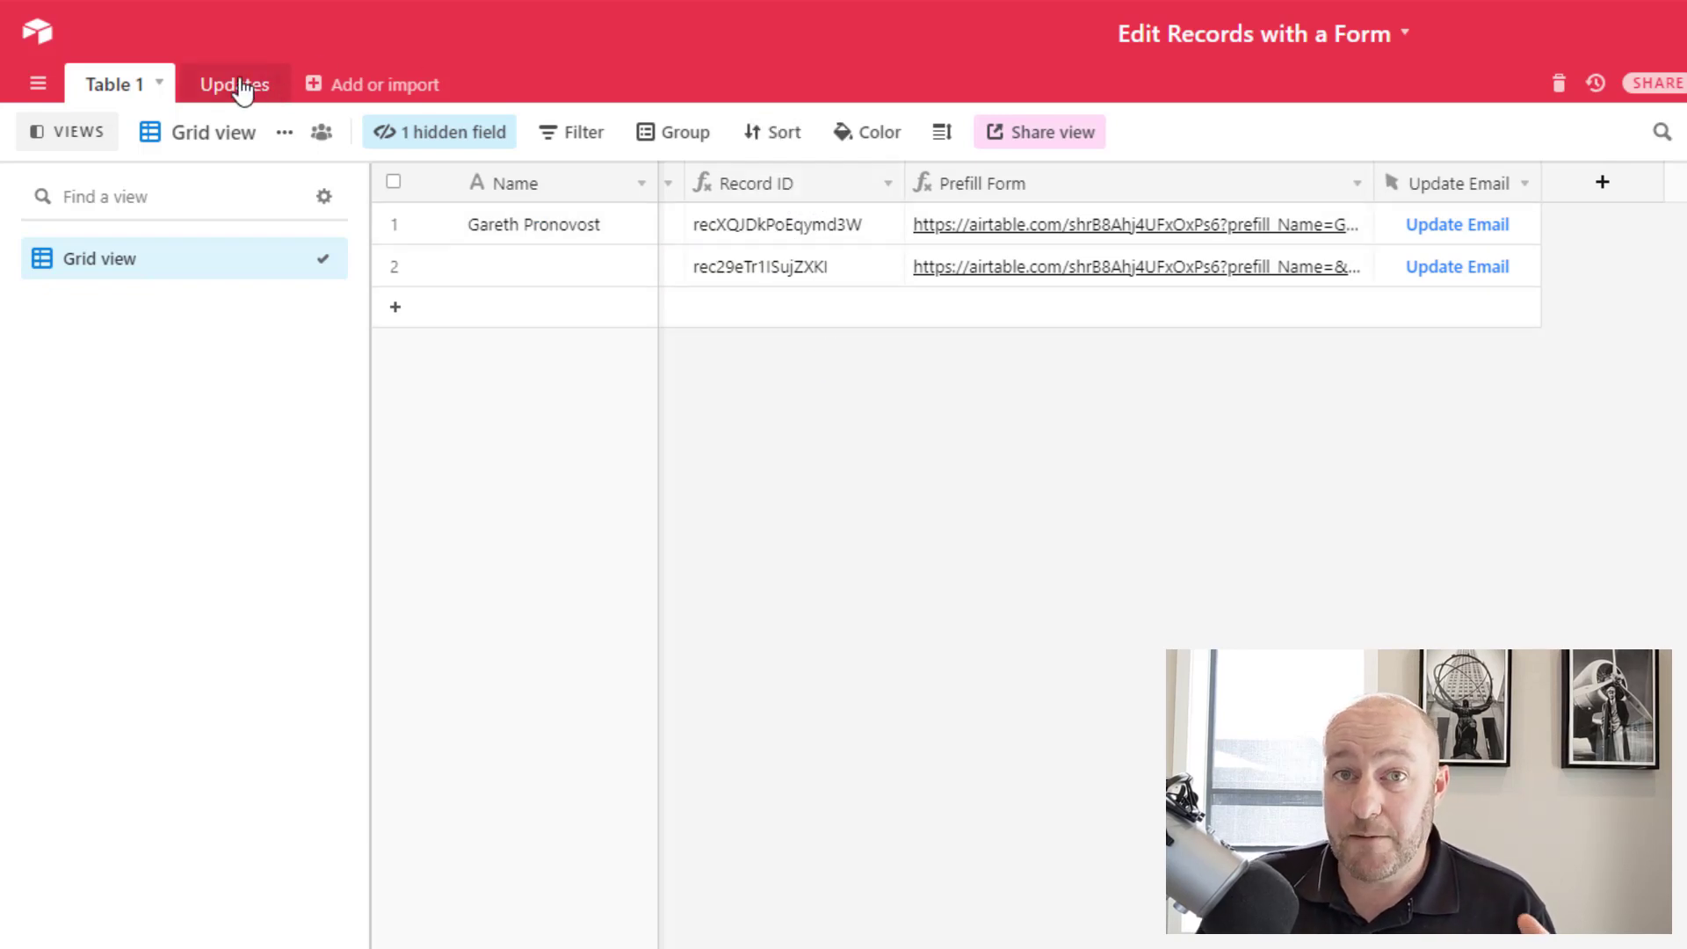
left_click(226, 84)
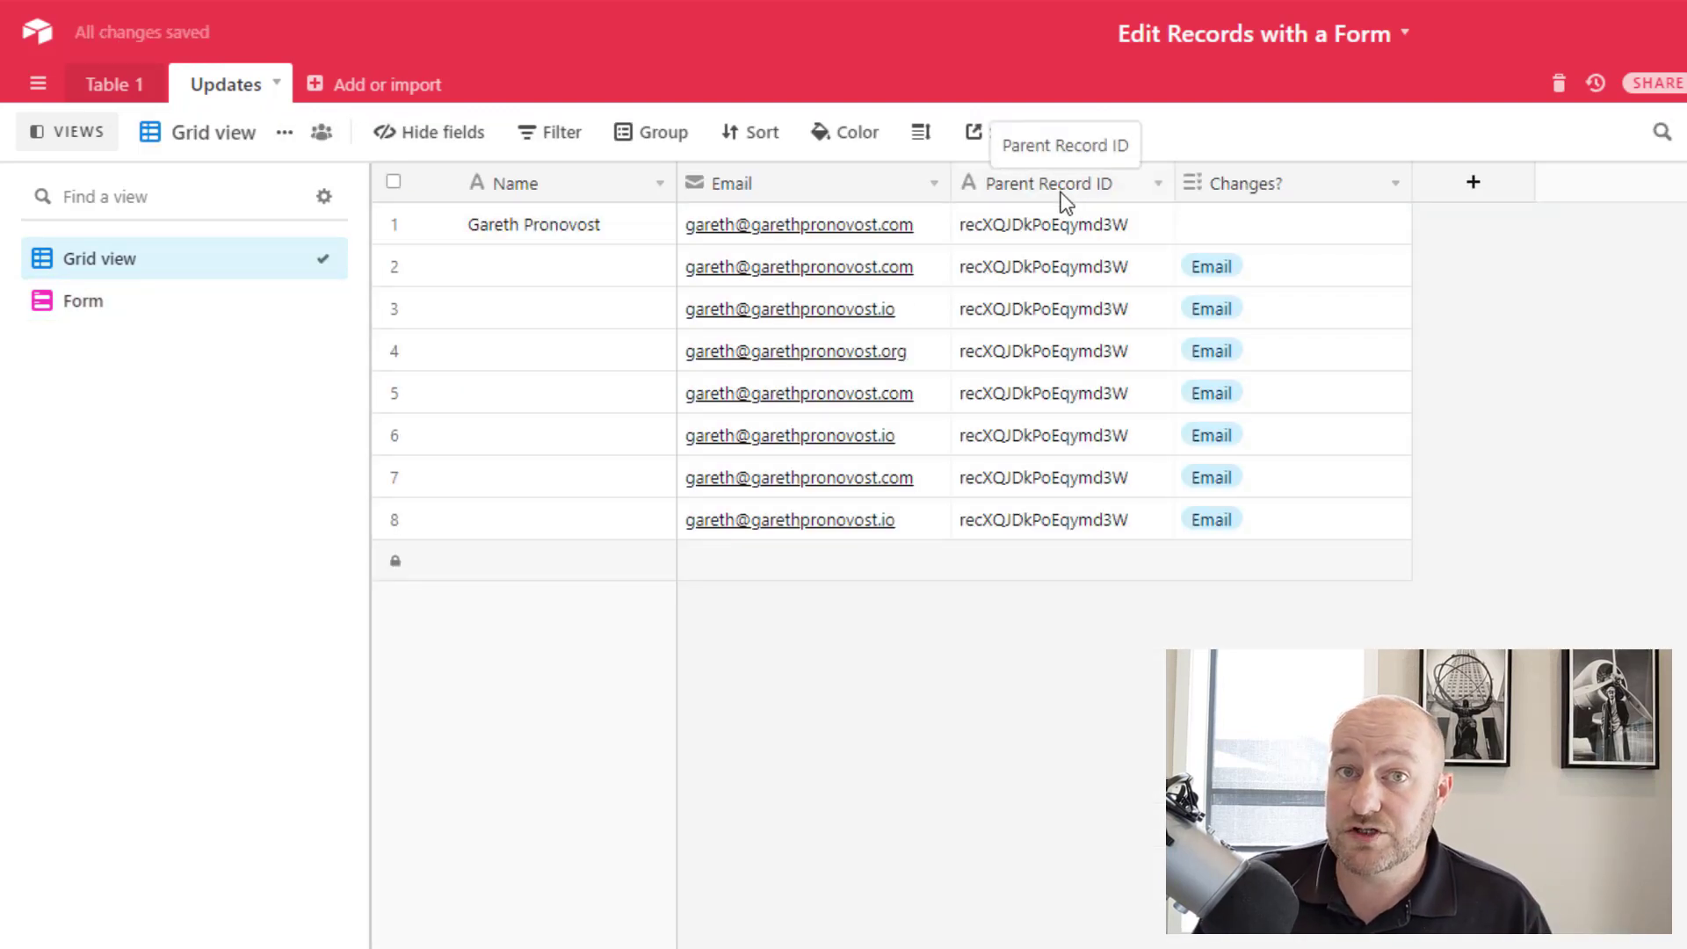
mouse_move(697, 198)
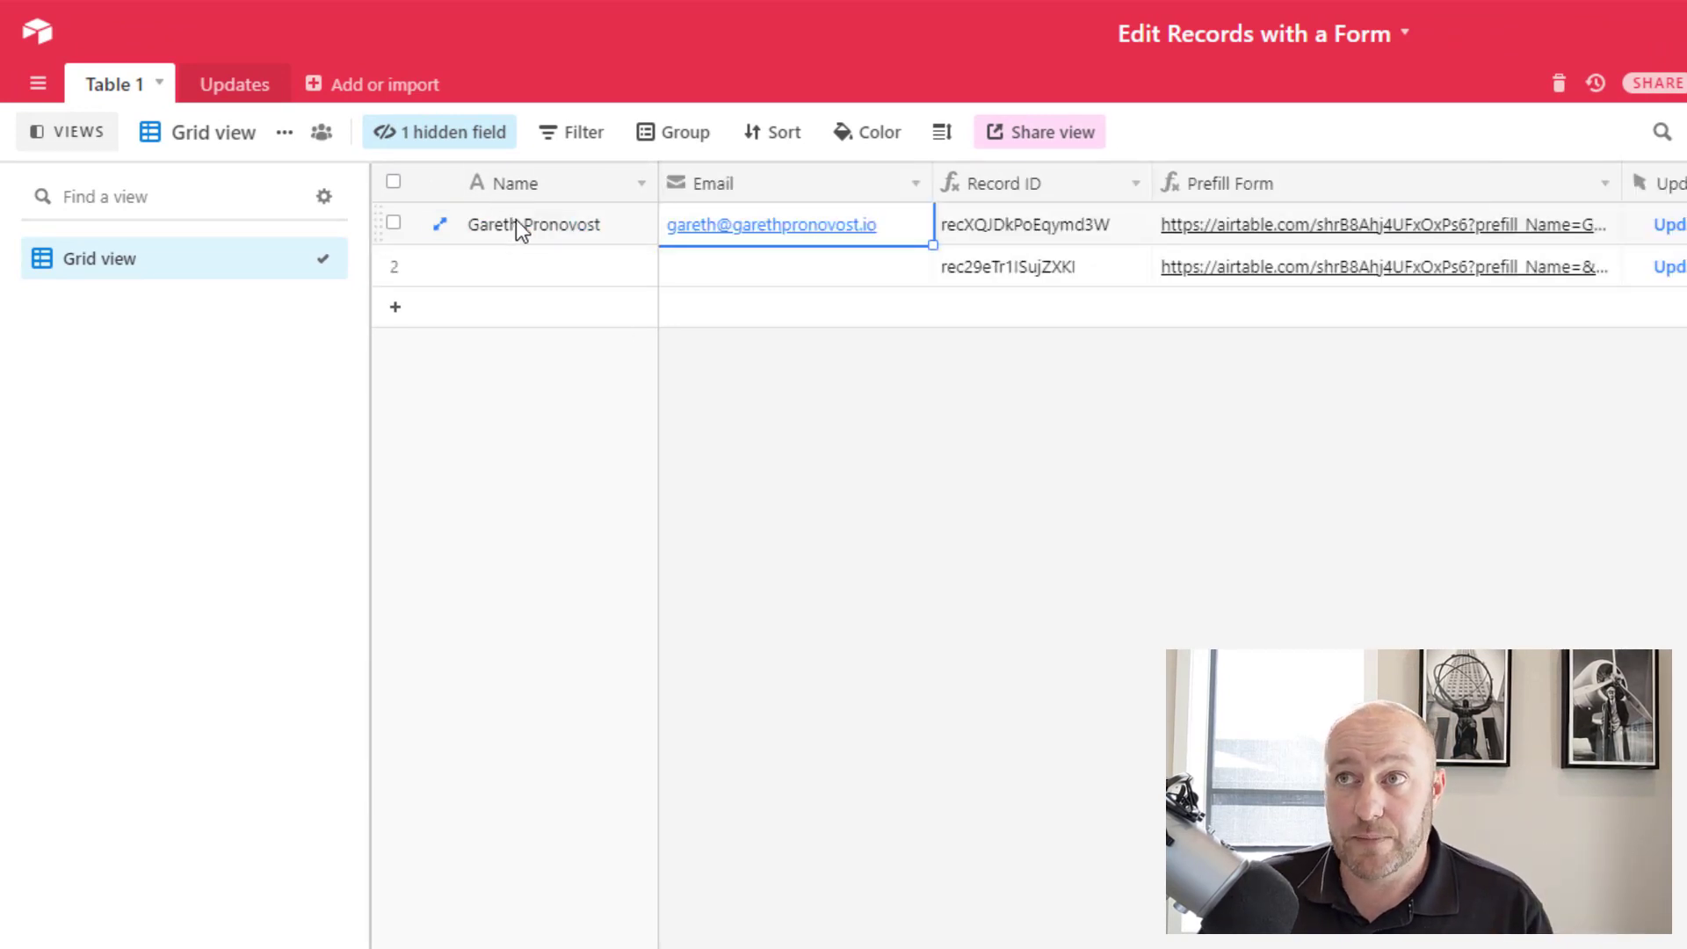
left_click(530, 223)
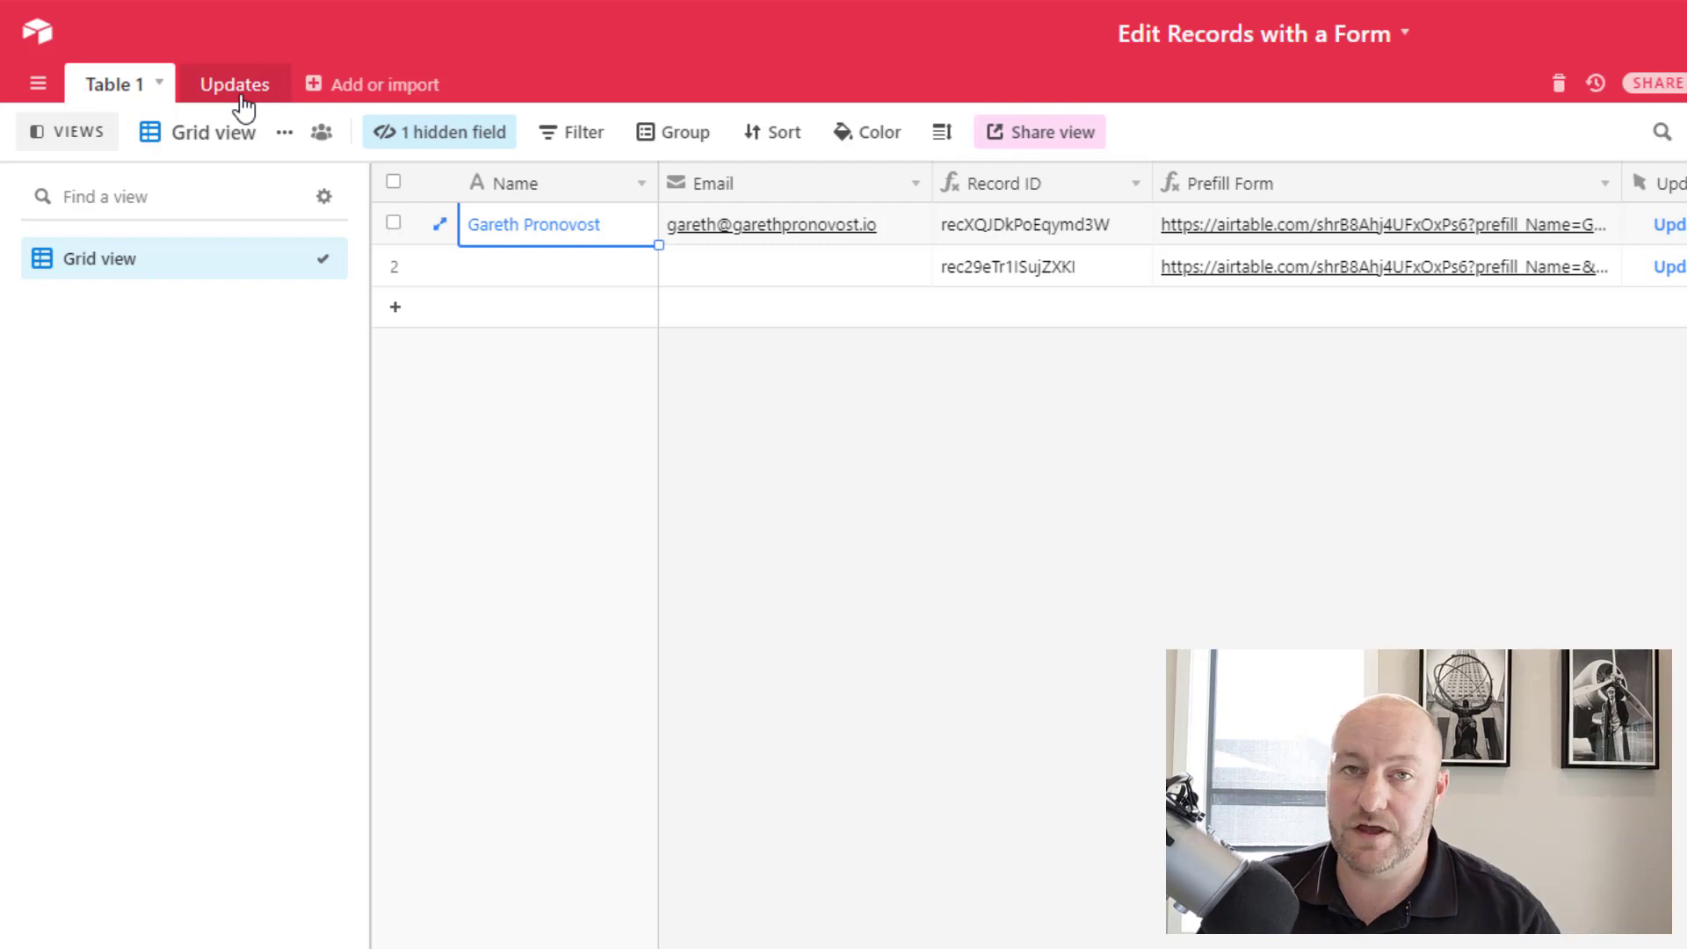
left_click(1378, 224)
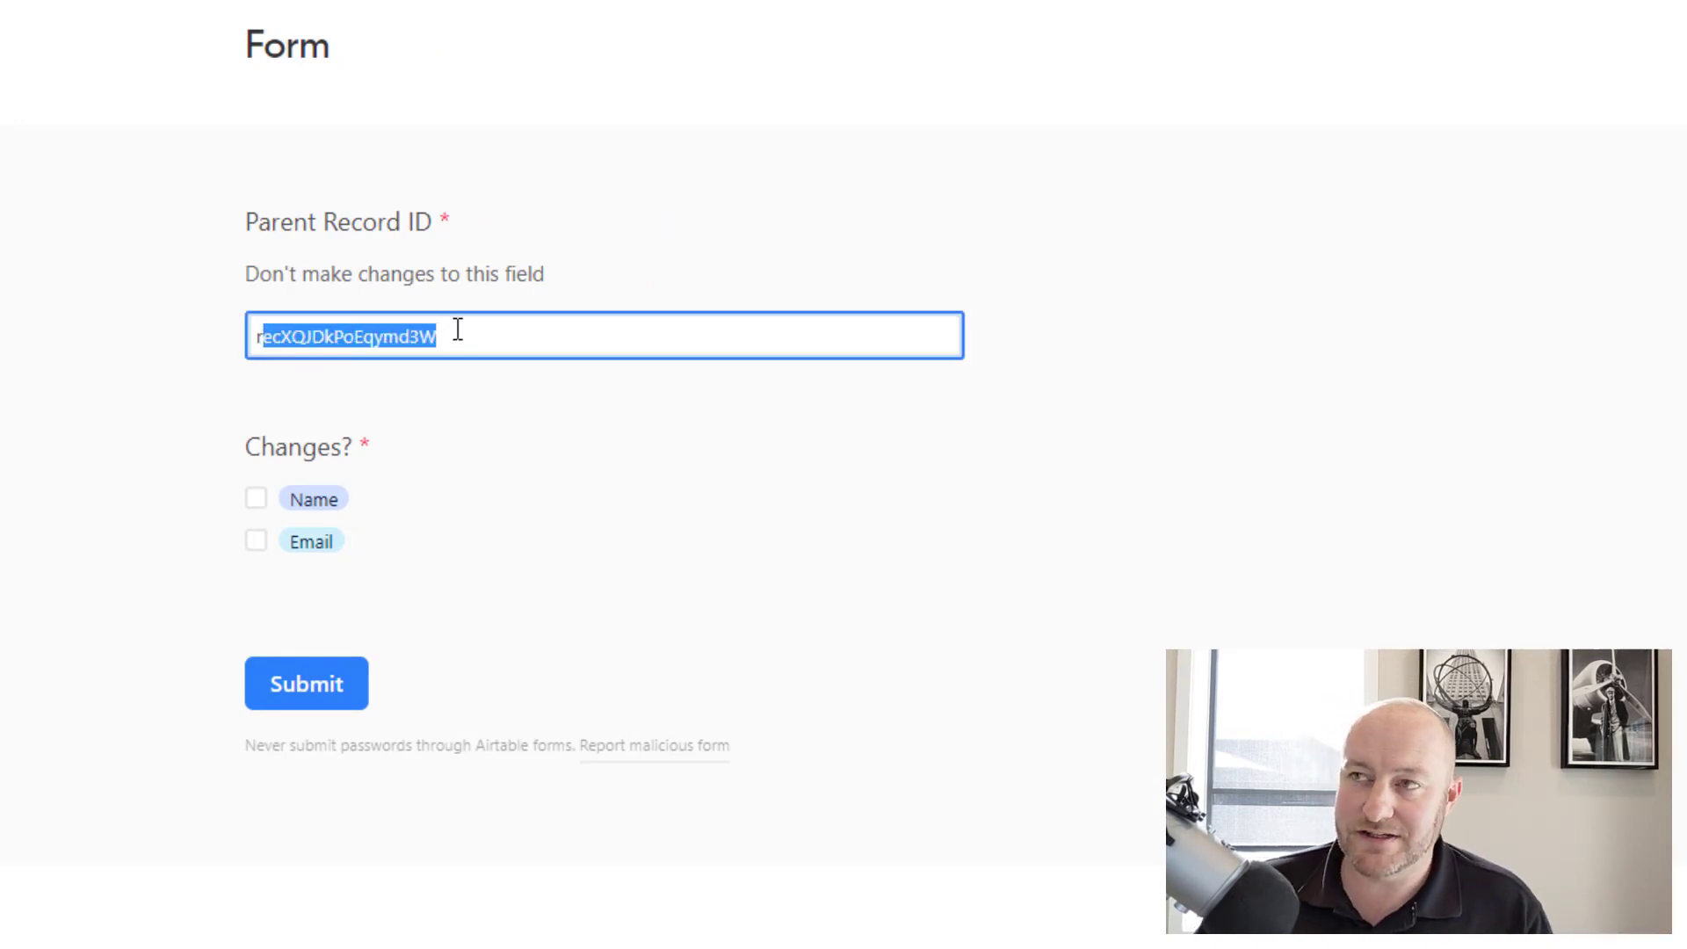
Tick Name and Email as changes in the prefilled form, revealing the name and .io email values.
left_click(257, 498)
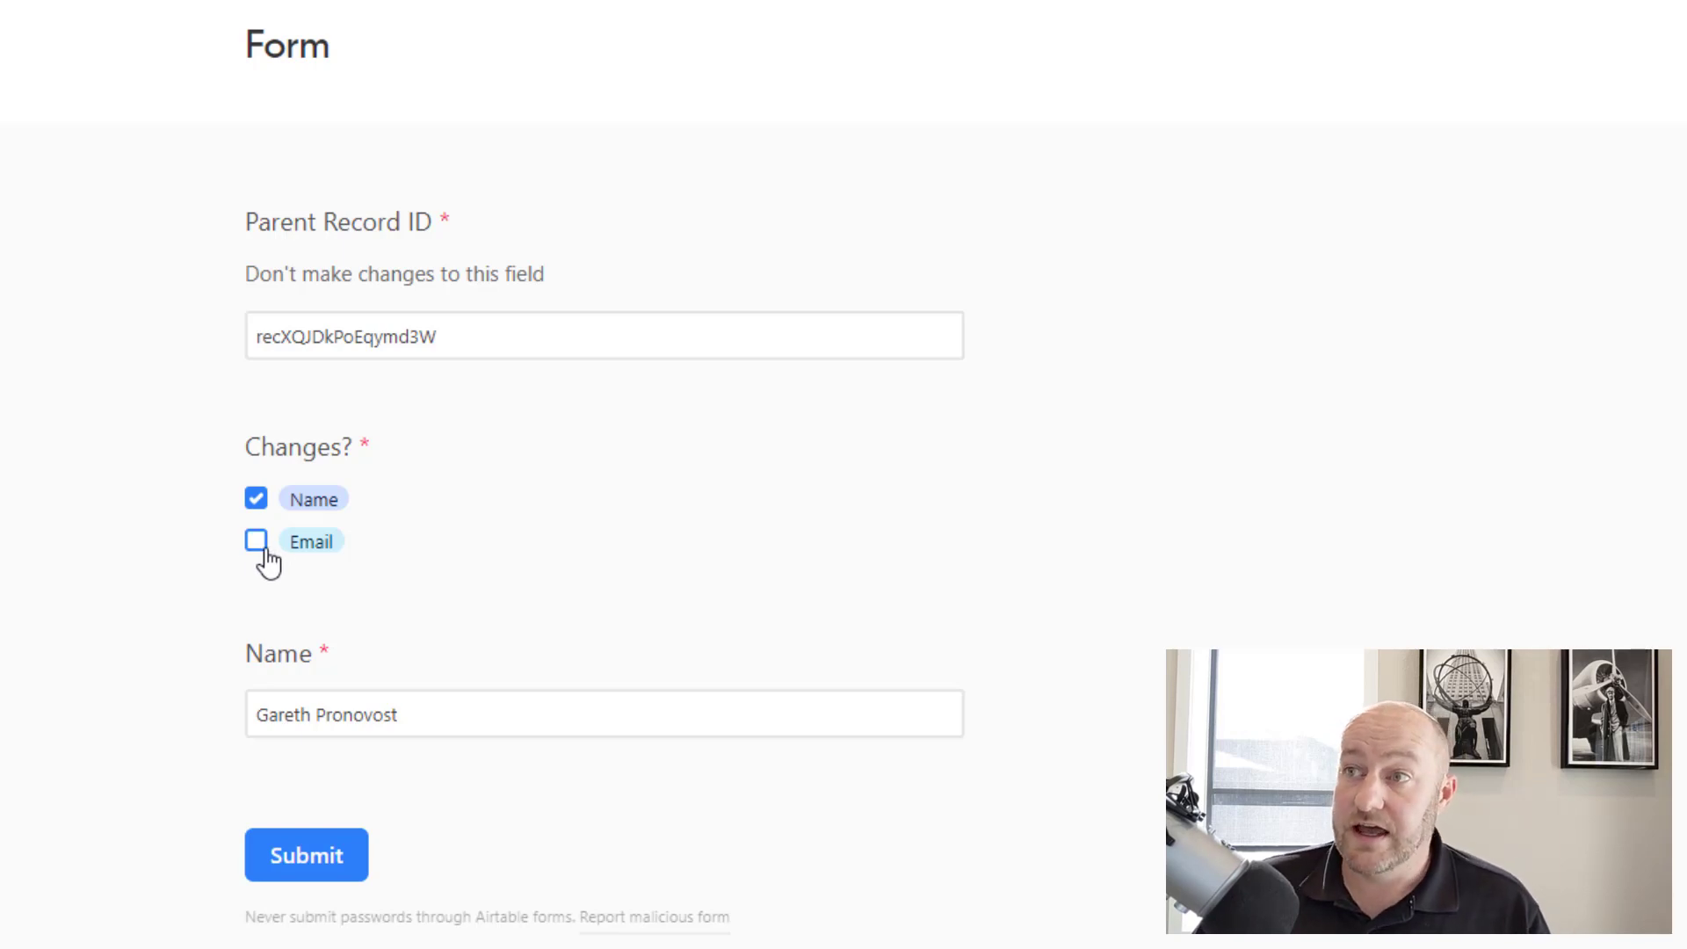
left_click(257, 541)
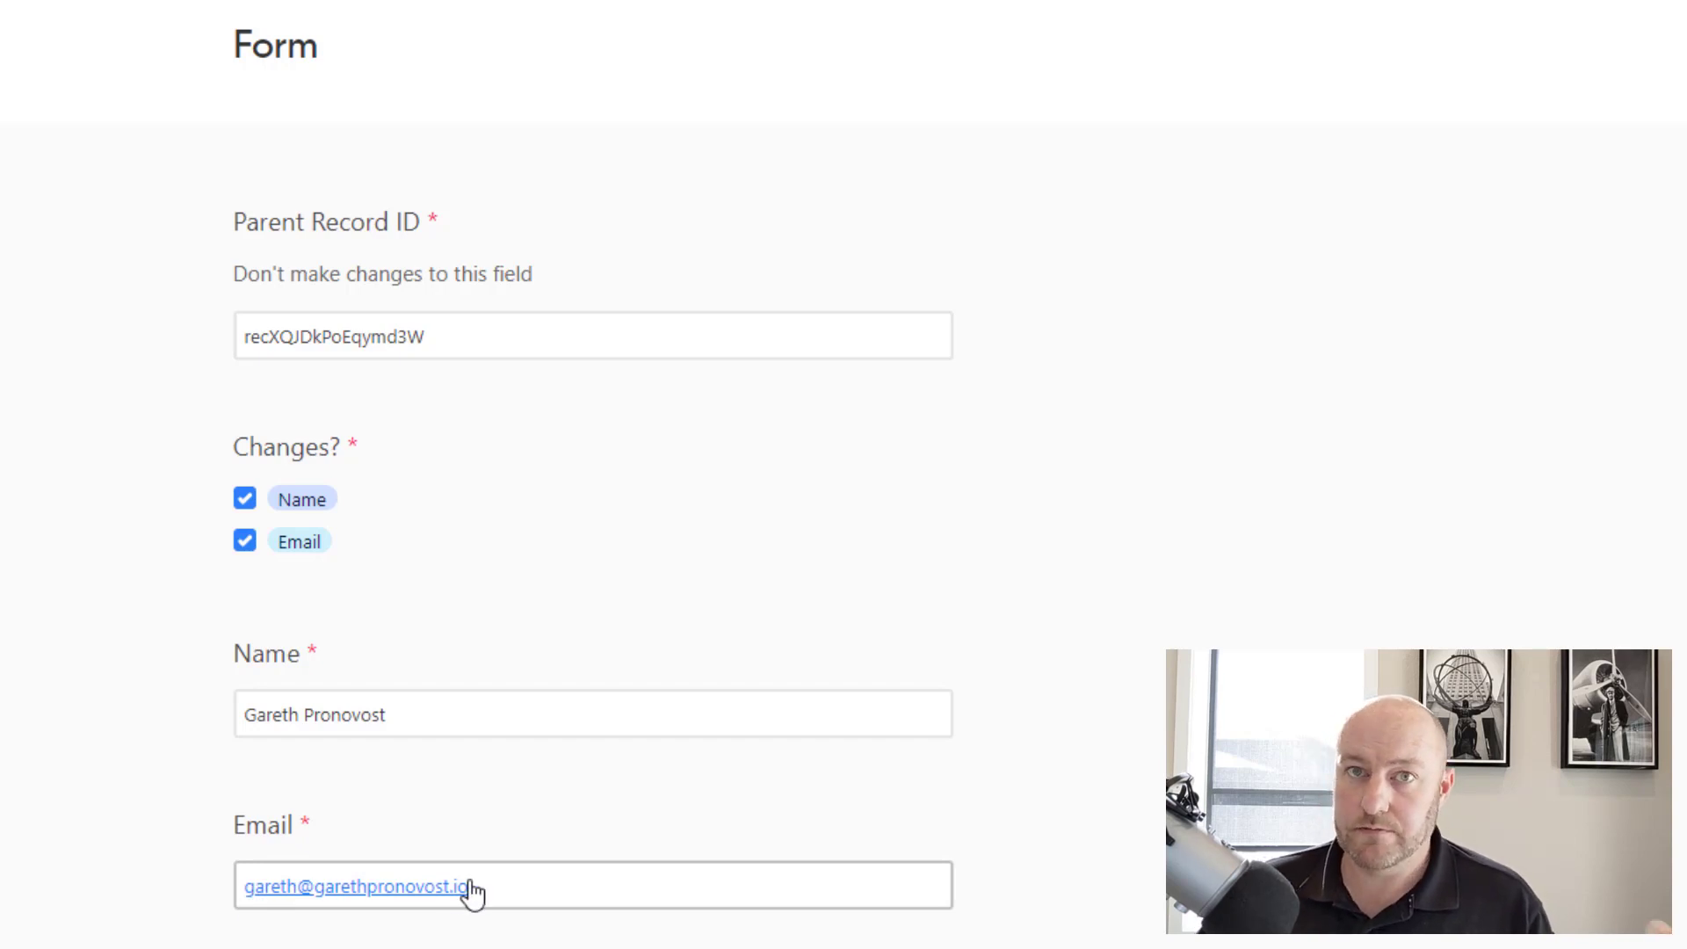
mouse_move(267, 495)
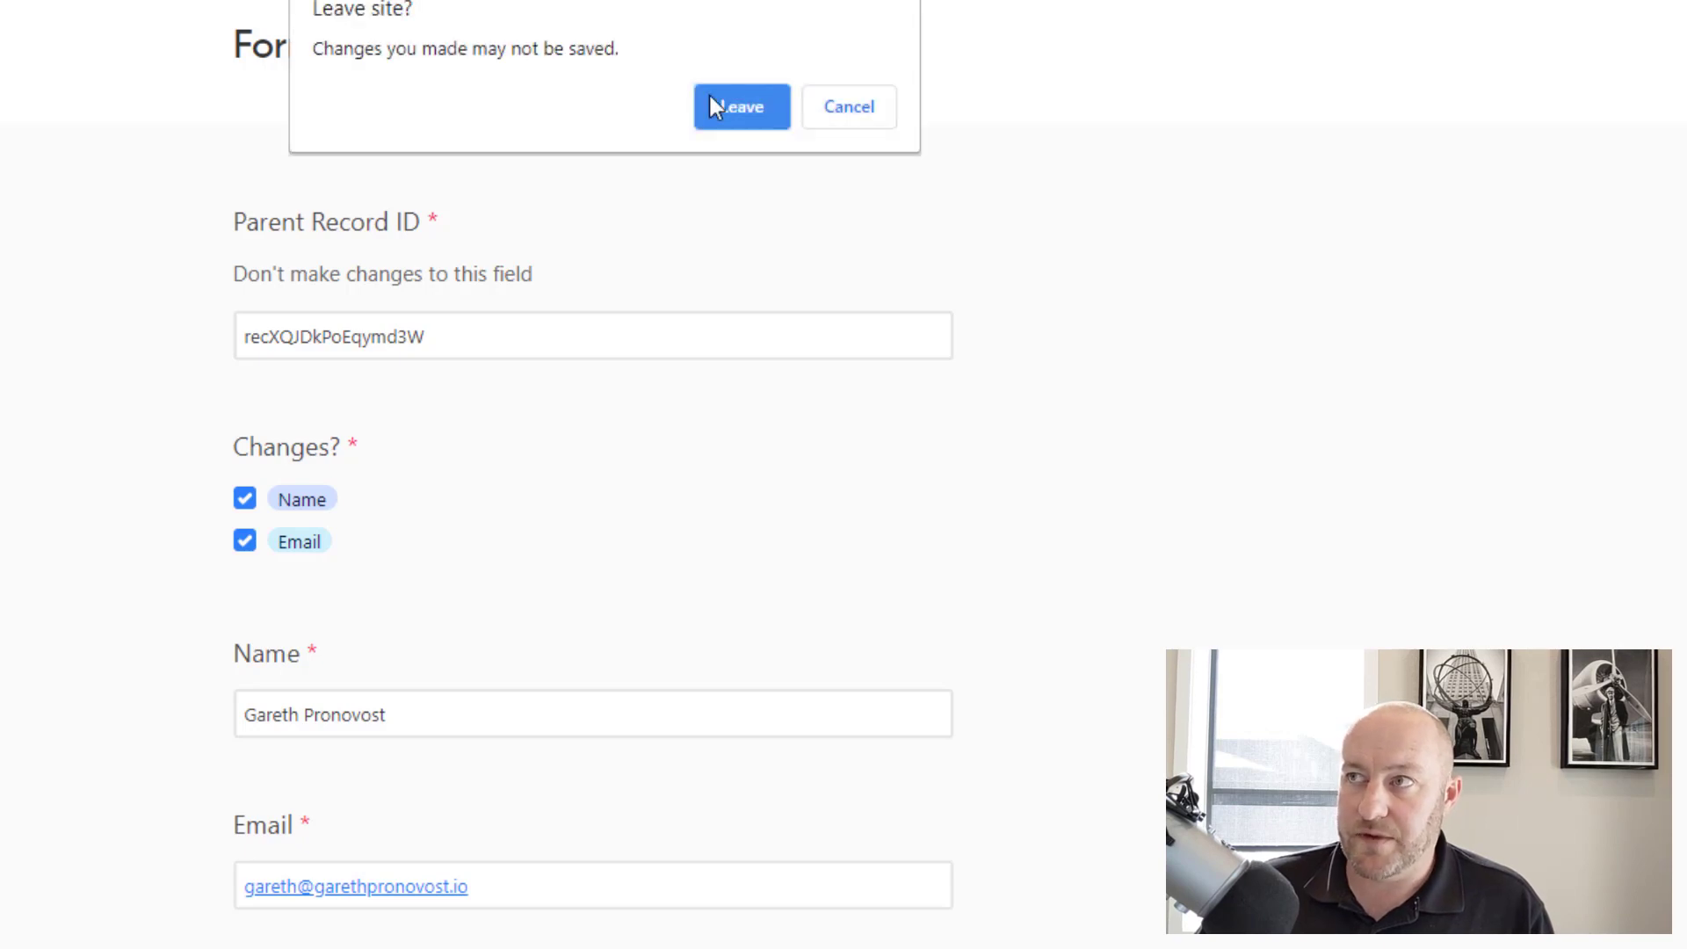
Leave the unsubmitted form, switch to the Updates table and bring up the Automations panel.
left_click(740, 107)
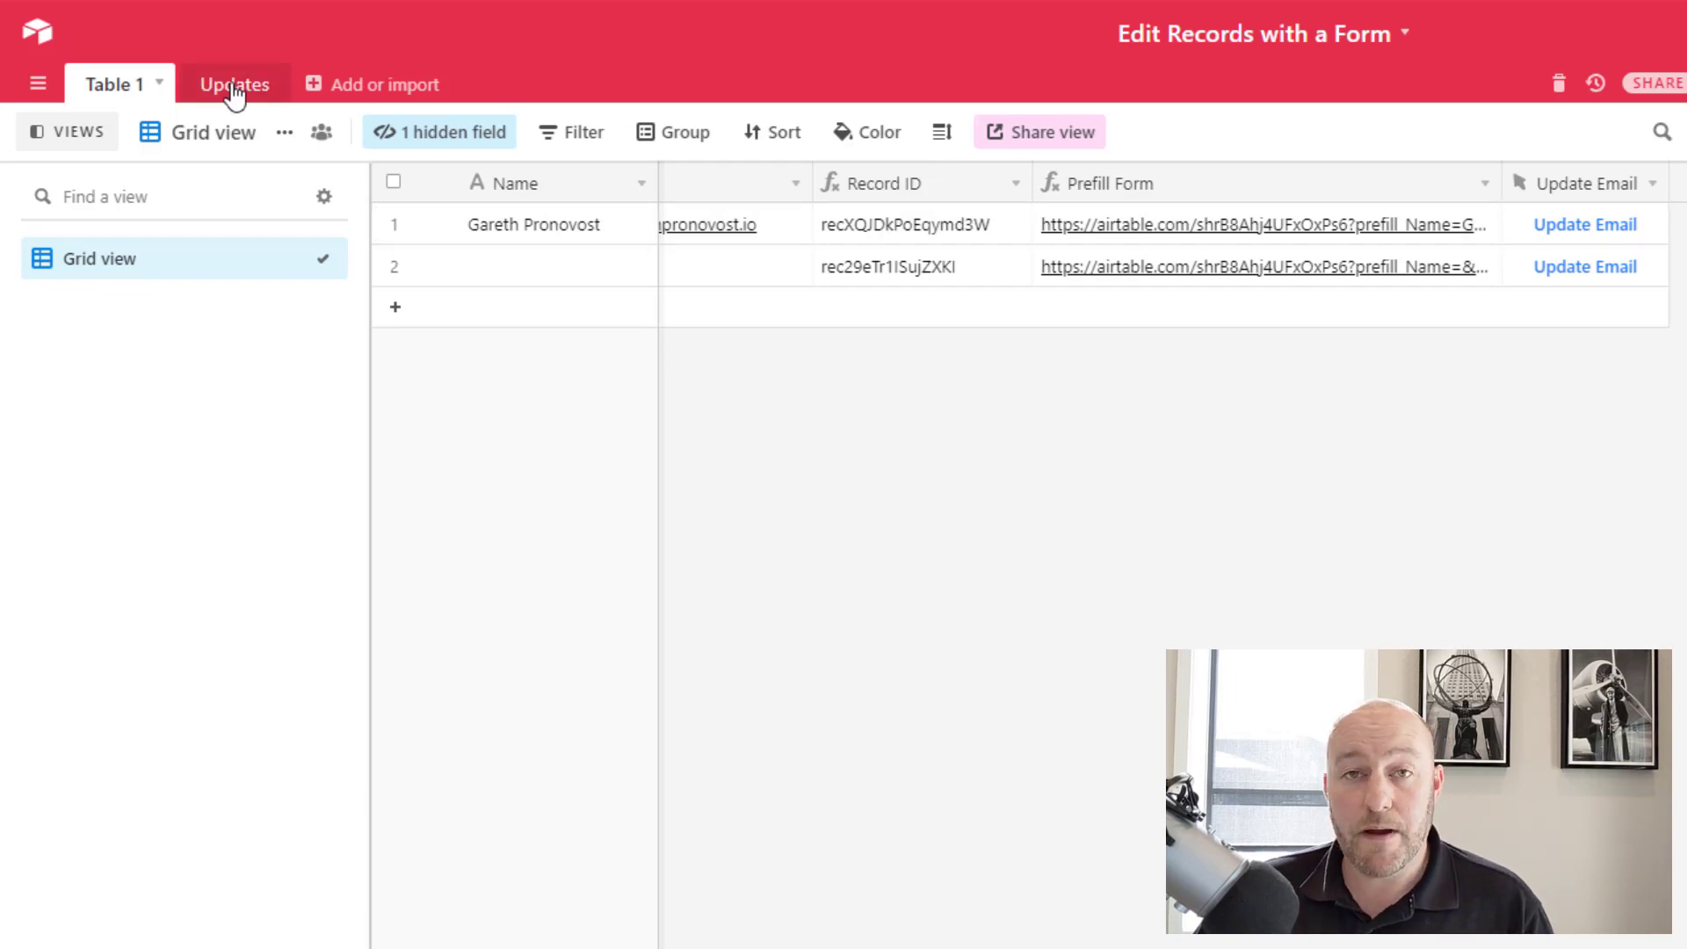
left_click(234, 84)
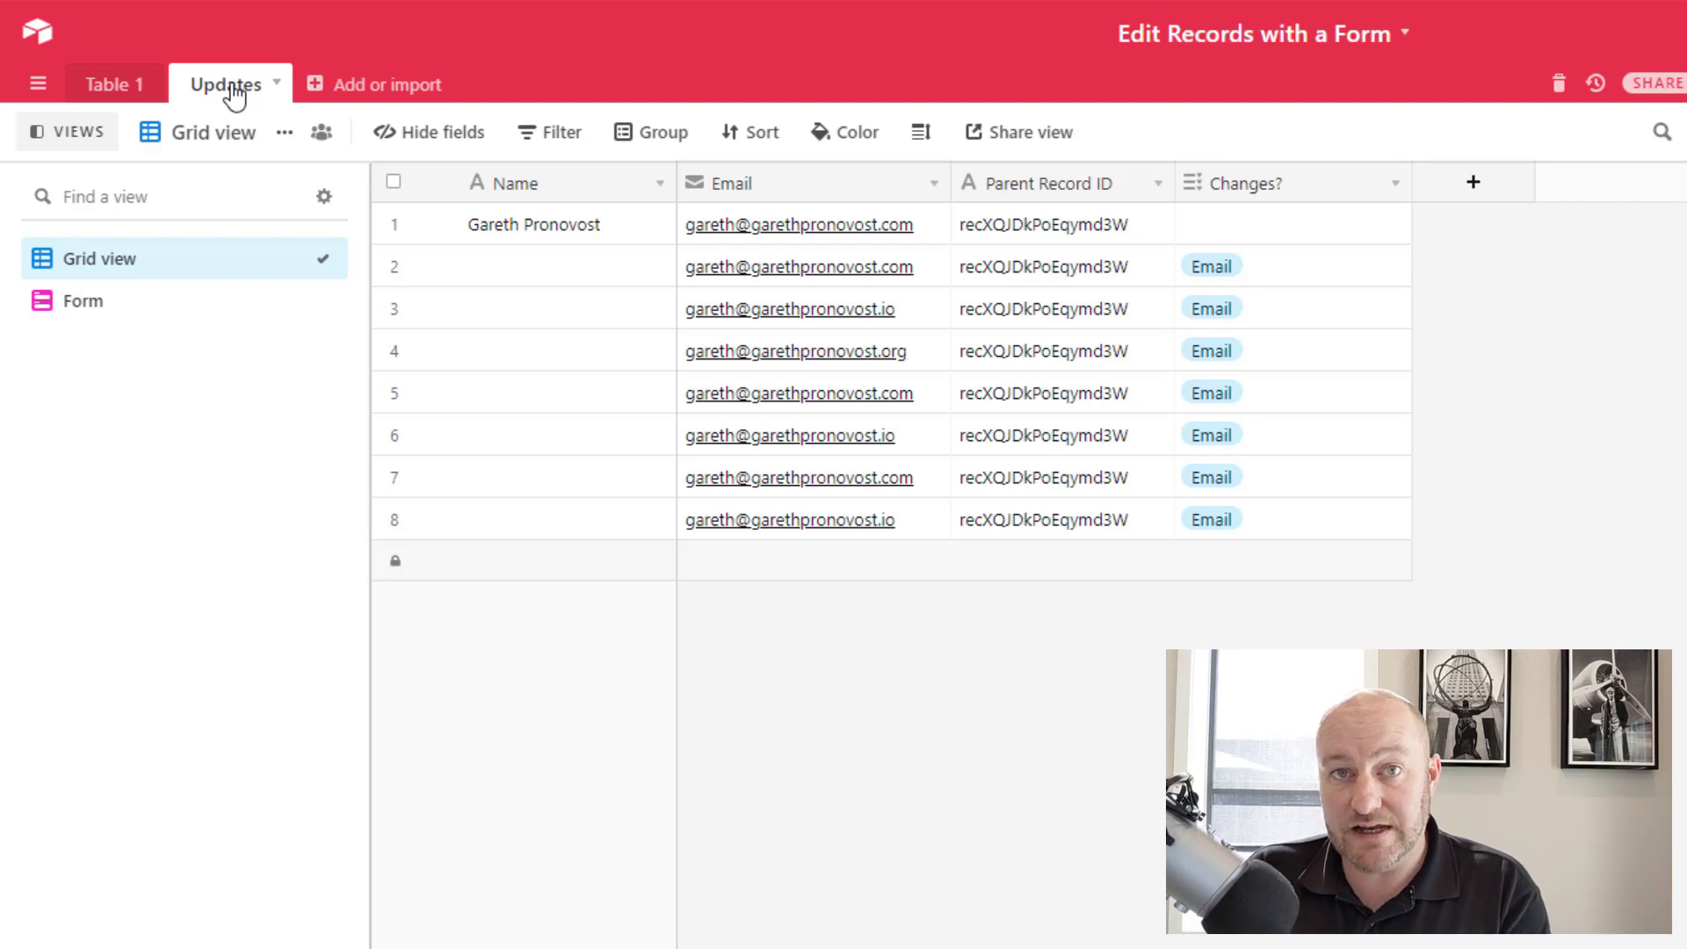
left_click(949, 77)
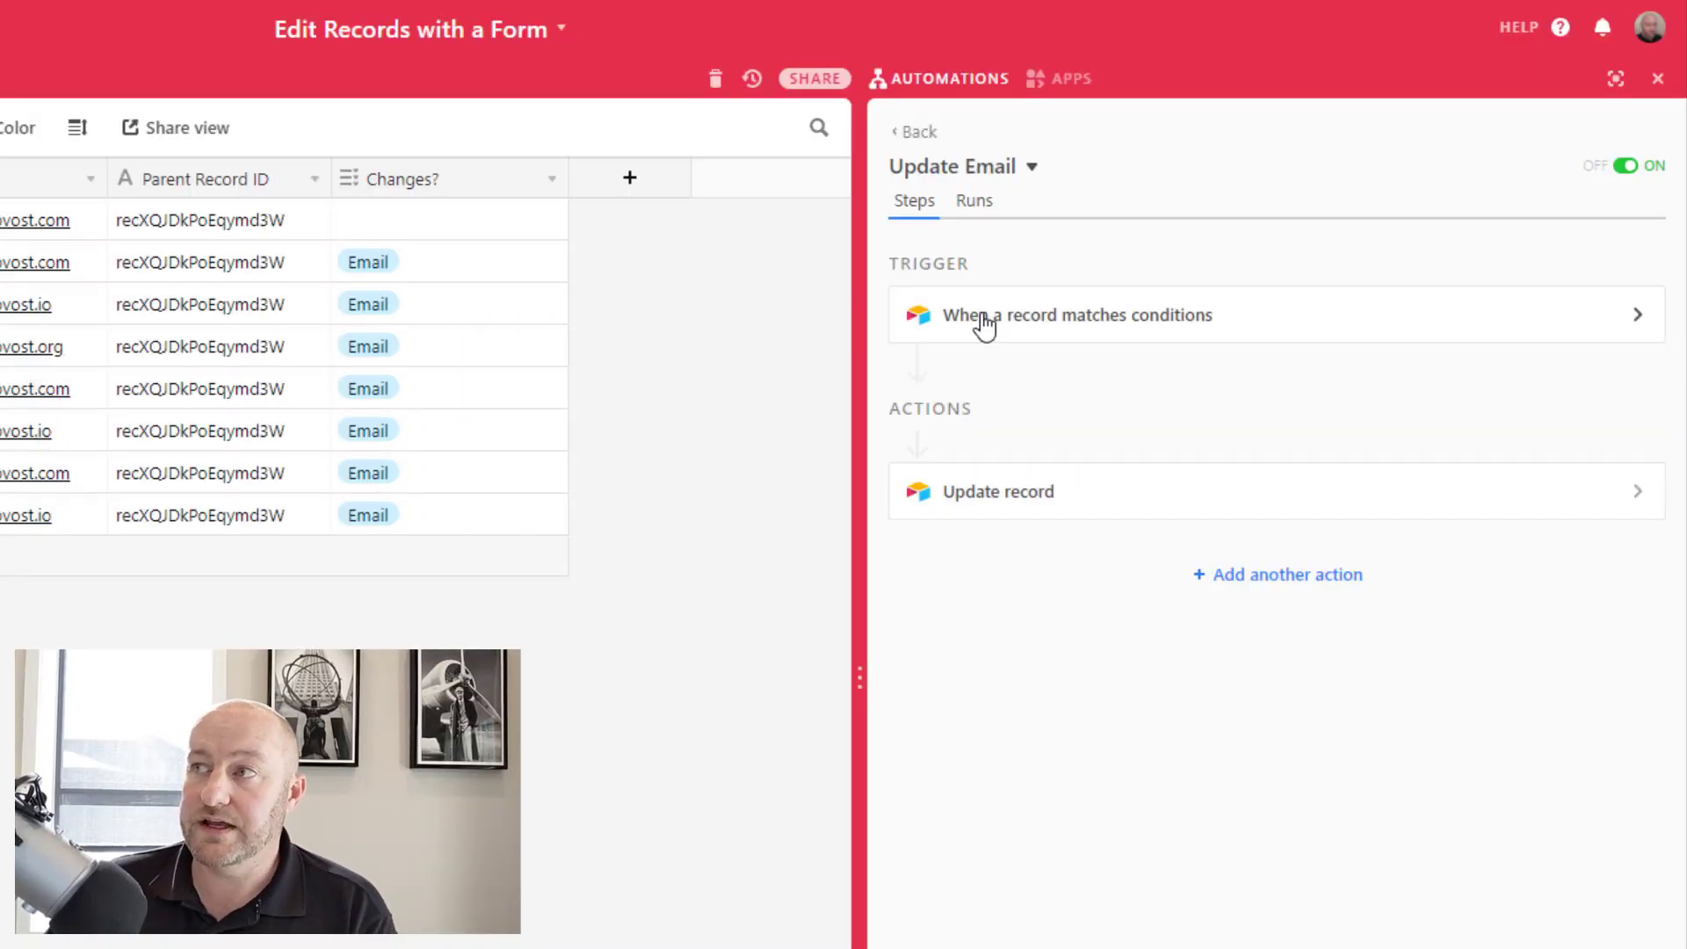
Expand the 'When a record matches conditions' trigger and the 'Update record' action writing Email to Table 1 by Parent Record ID.
left_click(1076, 314)
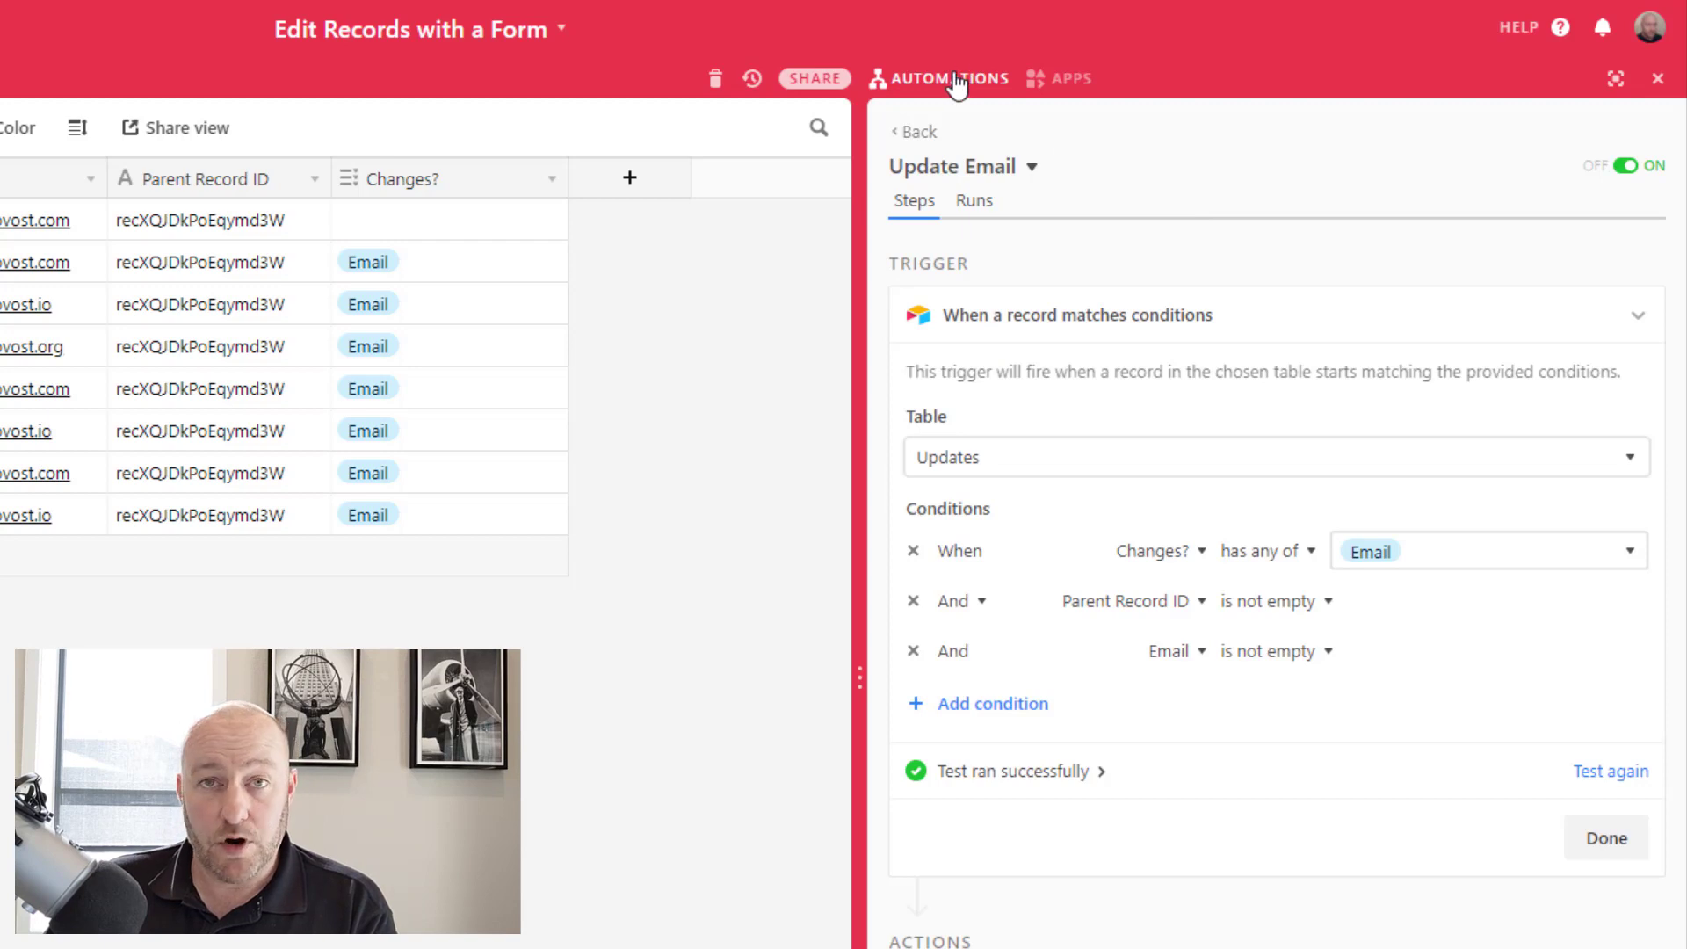
mouse_move(940, 188)
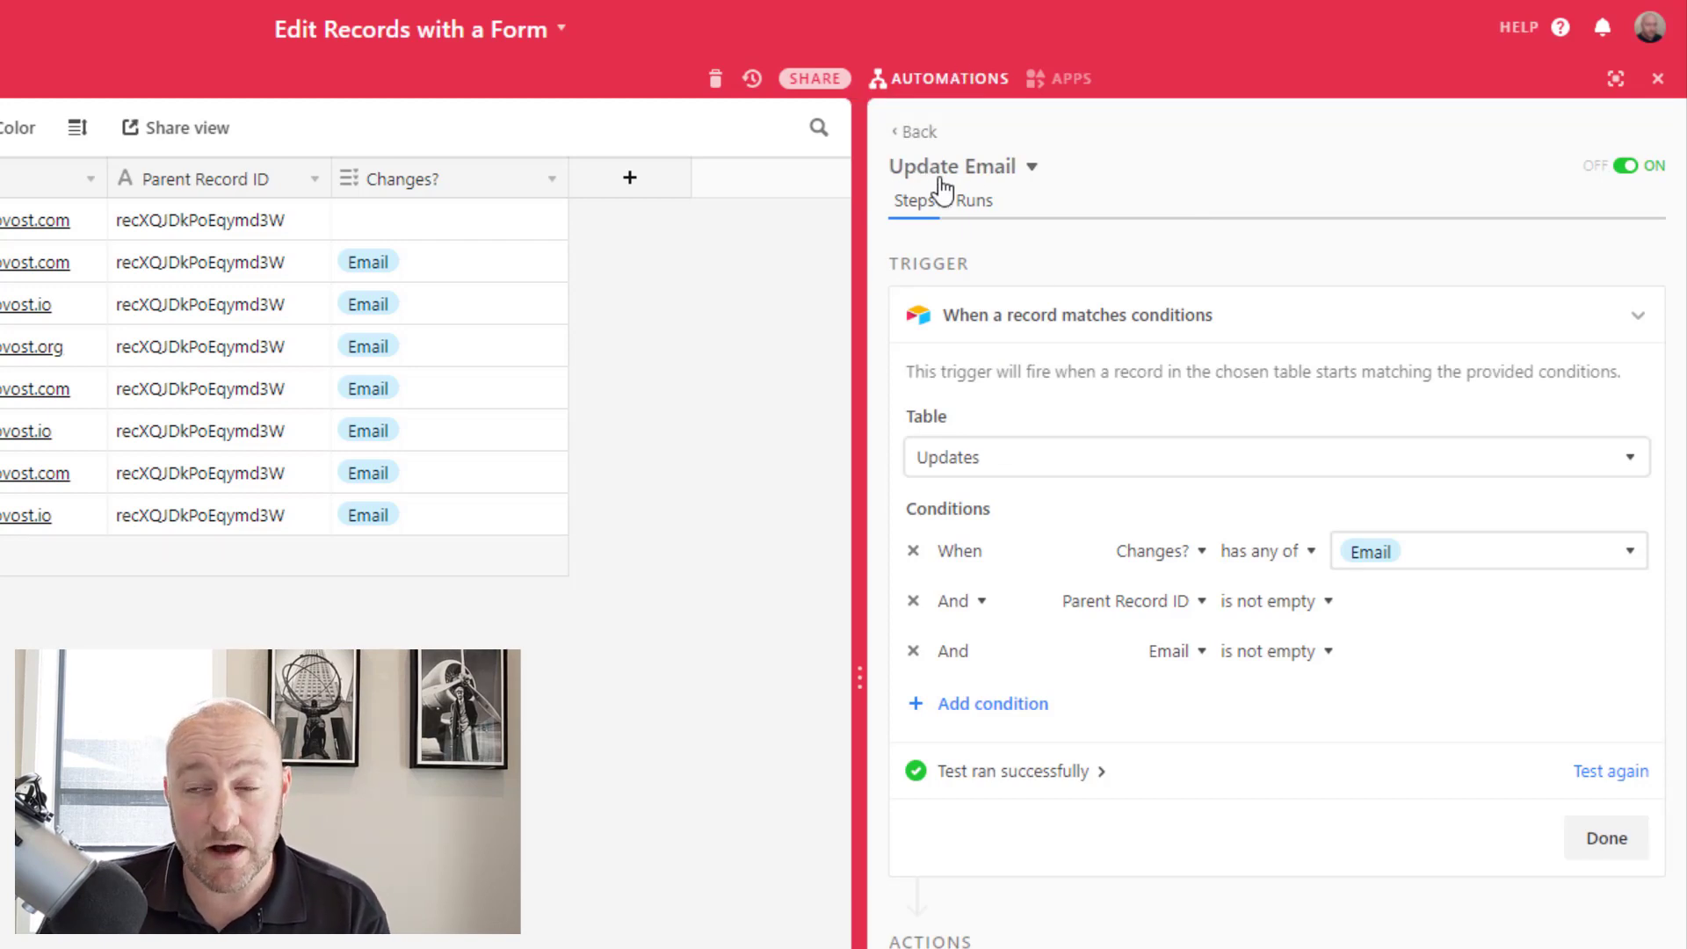
left_click(1269, 457)
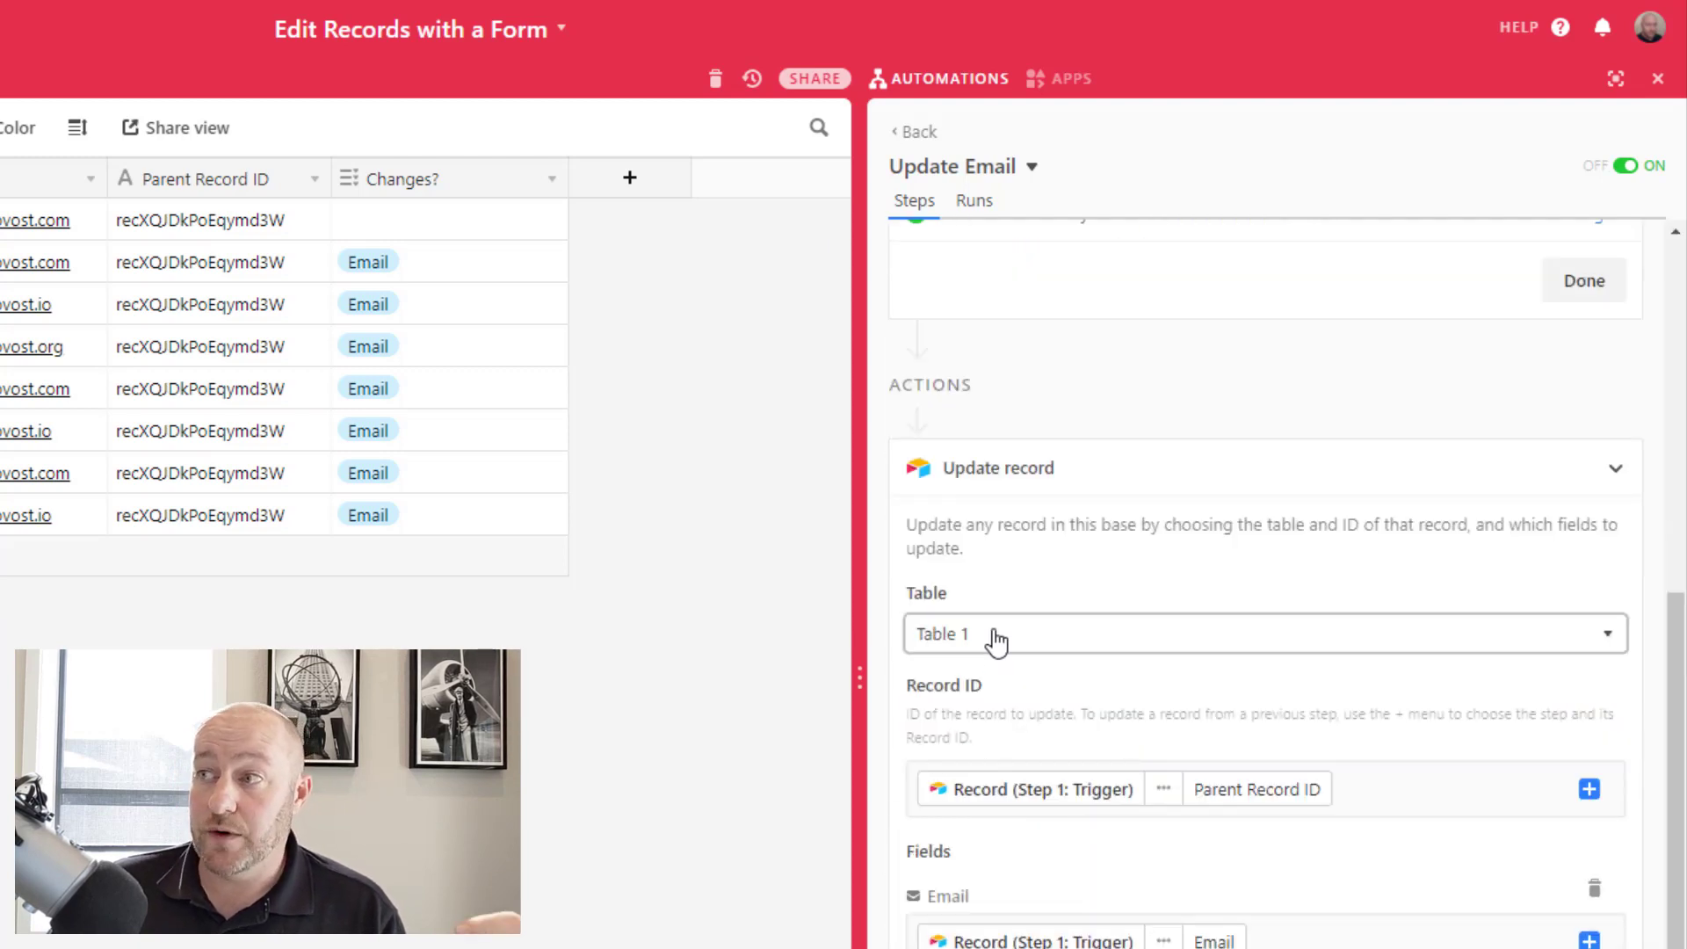
mouse_move(1046, 654)
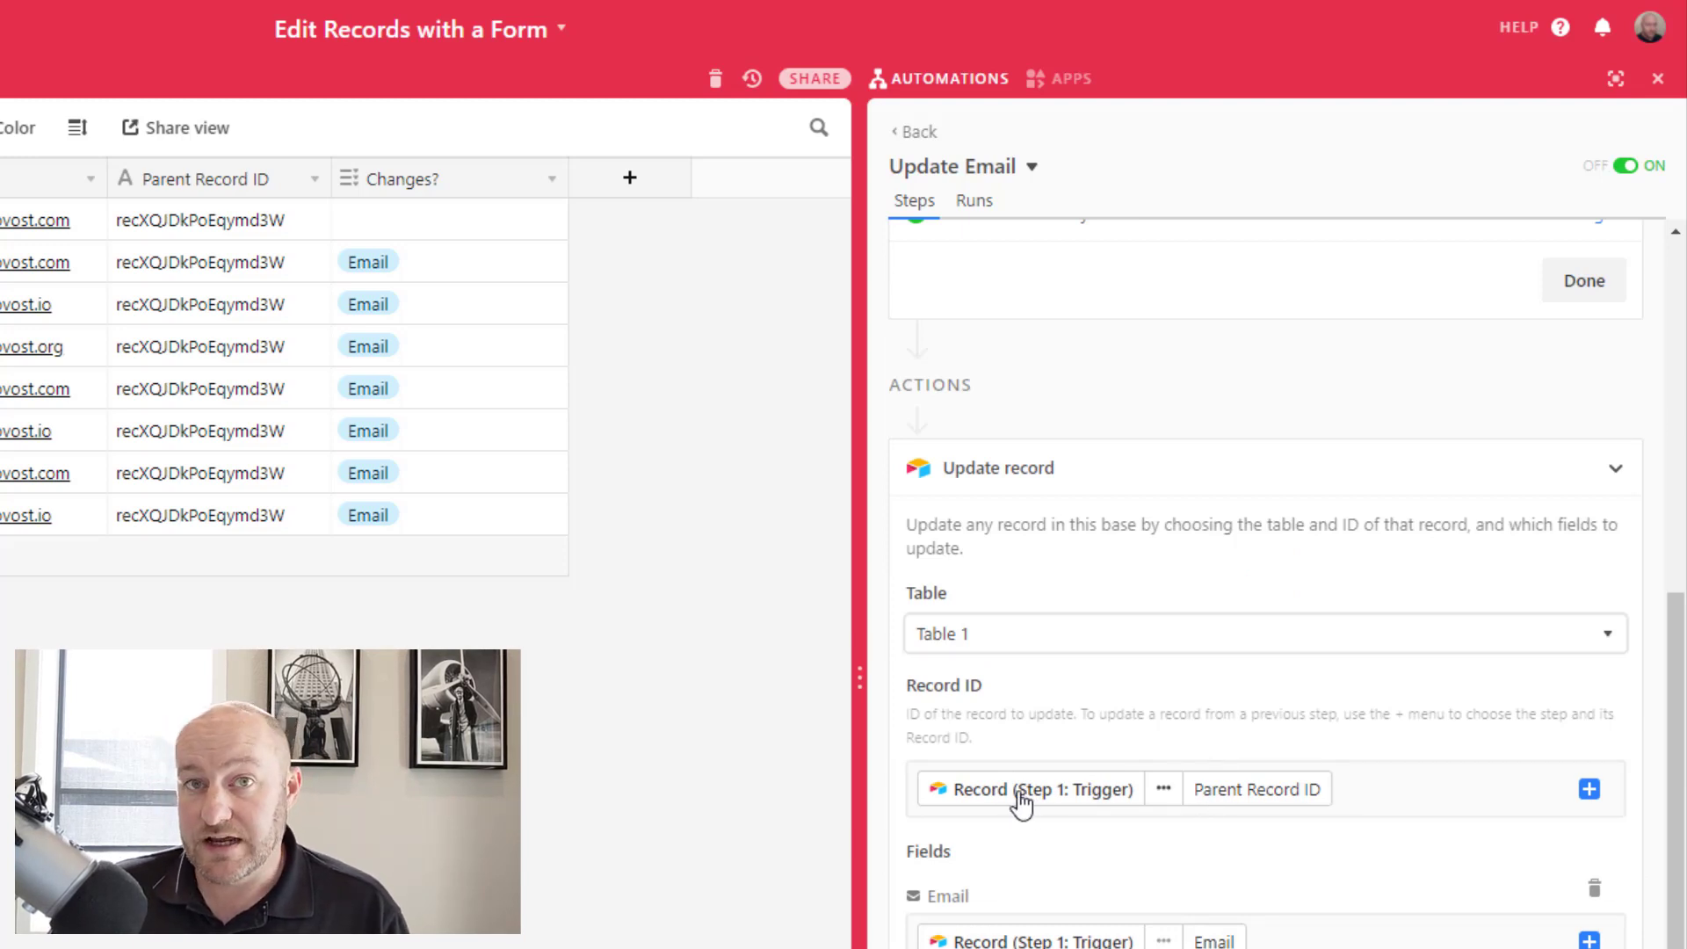
mouse_move(1225, 805)
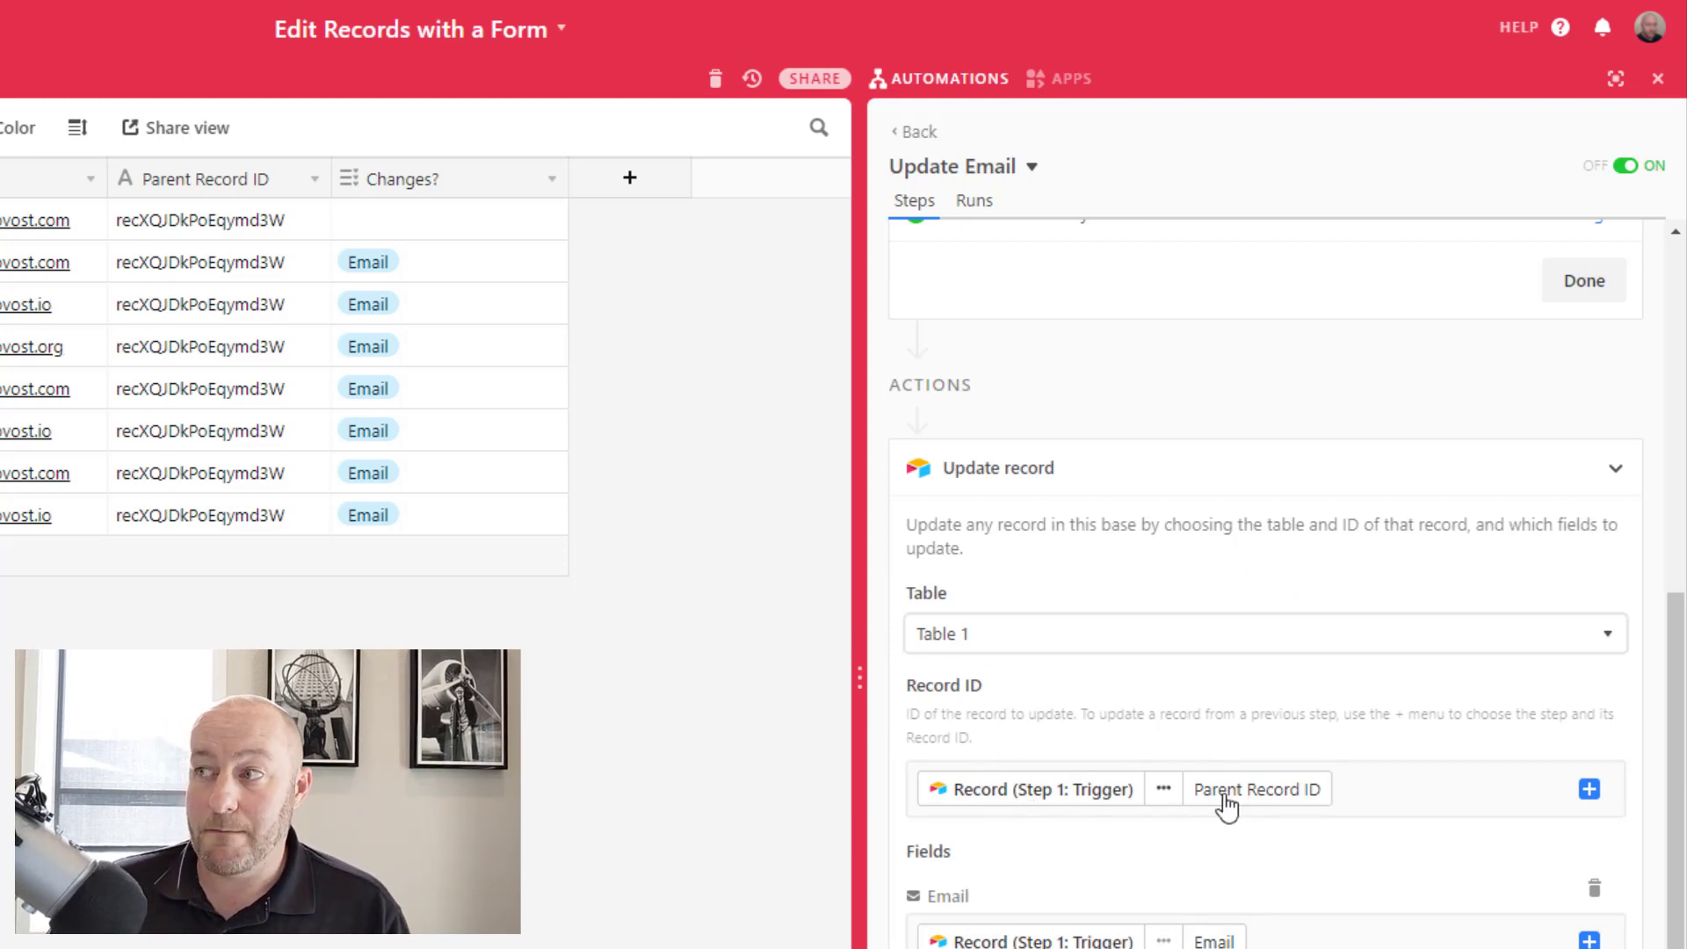
mouse_move(271, 414)
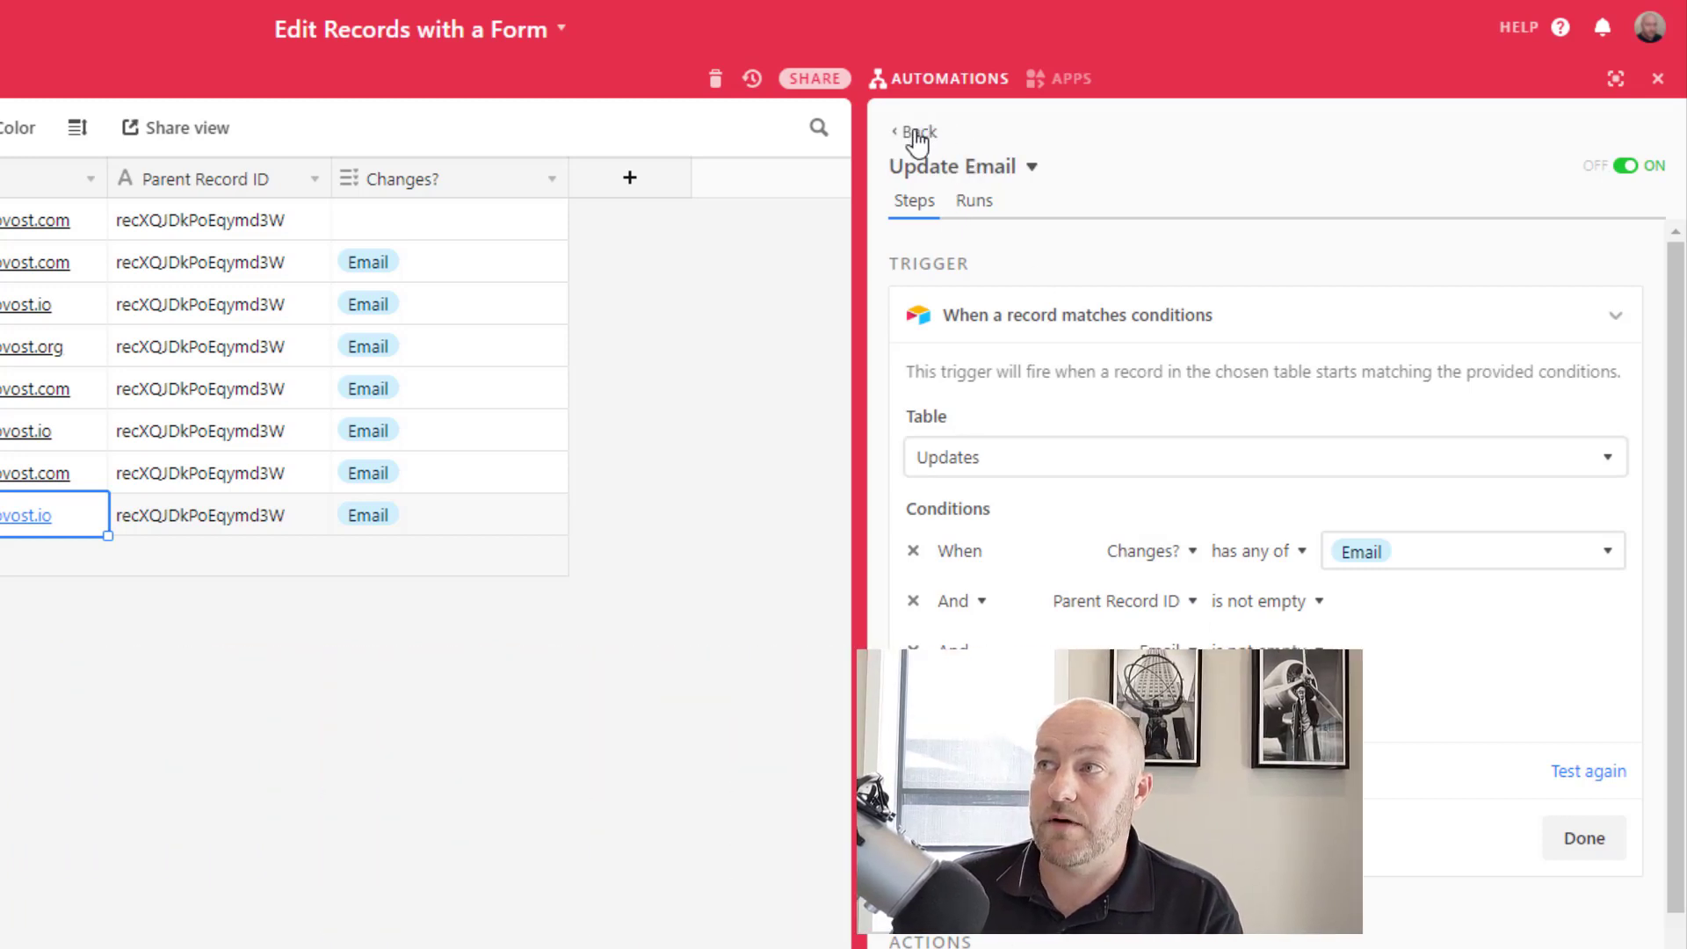
Return to Table 1 and hide the Record ID field, leaving Name, Email and Update Email.
left_click(912, 132)
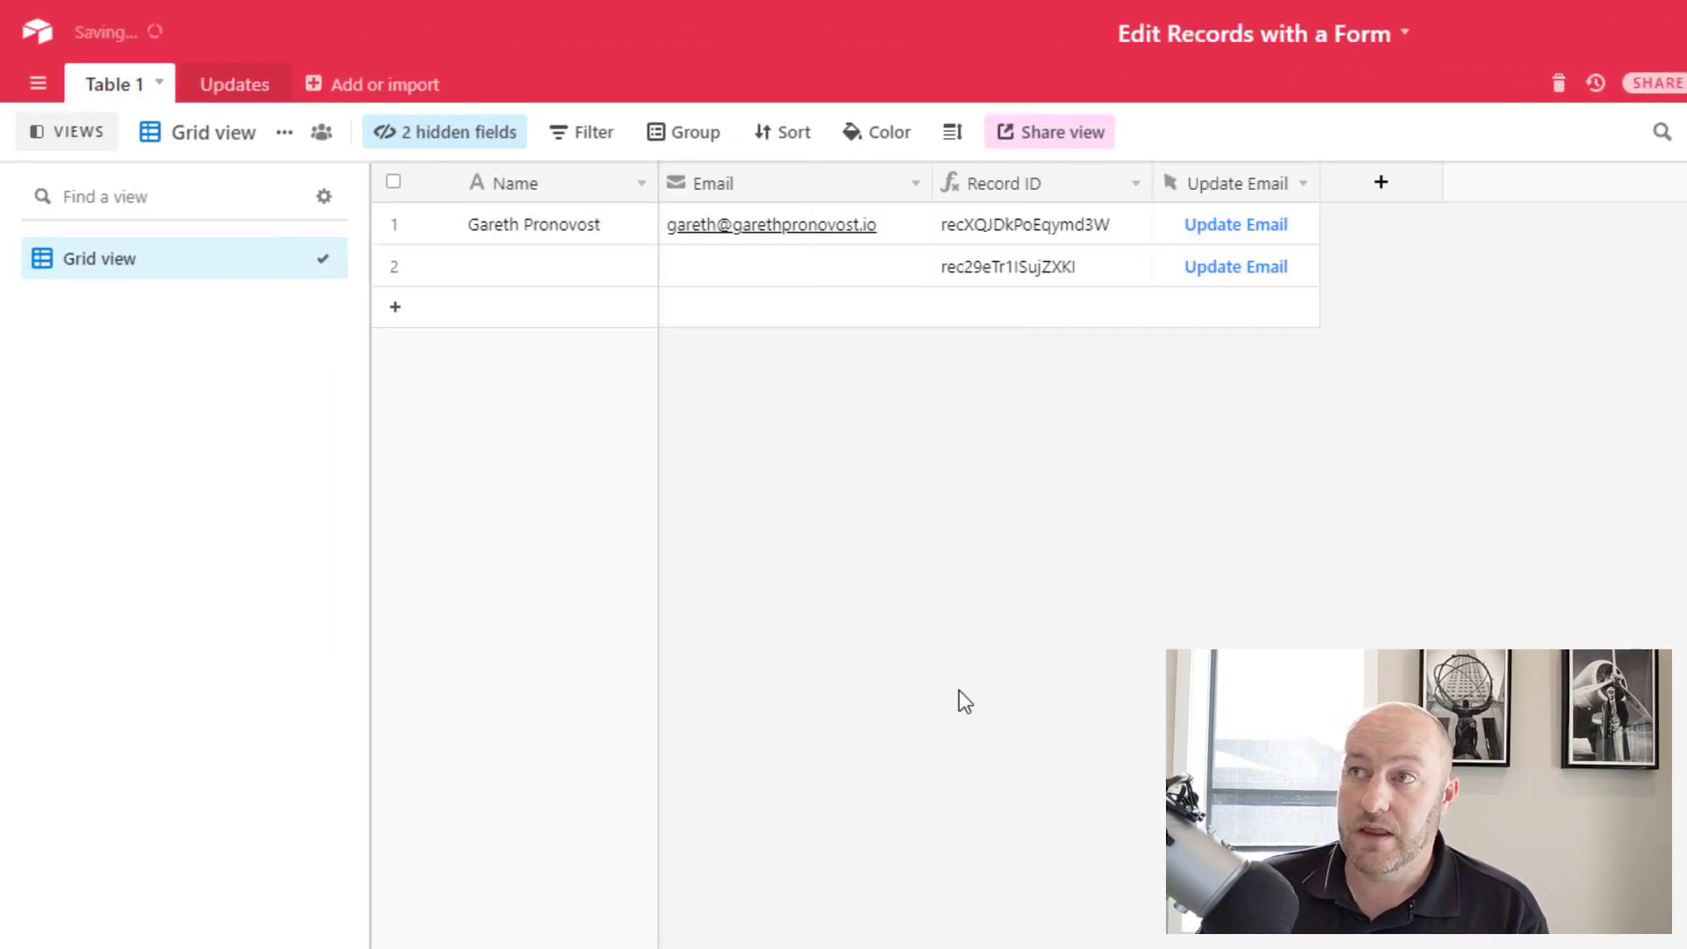
left_click(1132, 183)
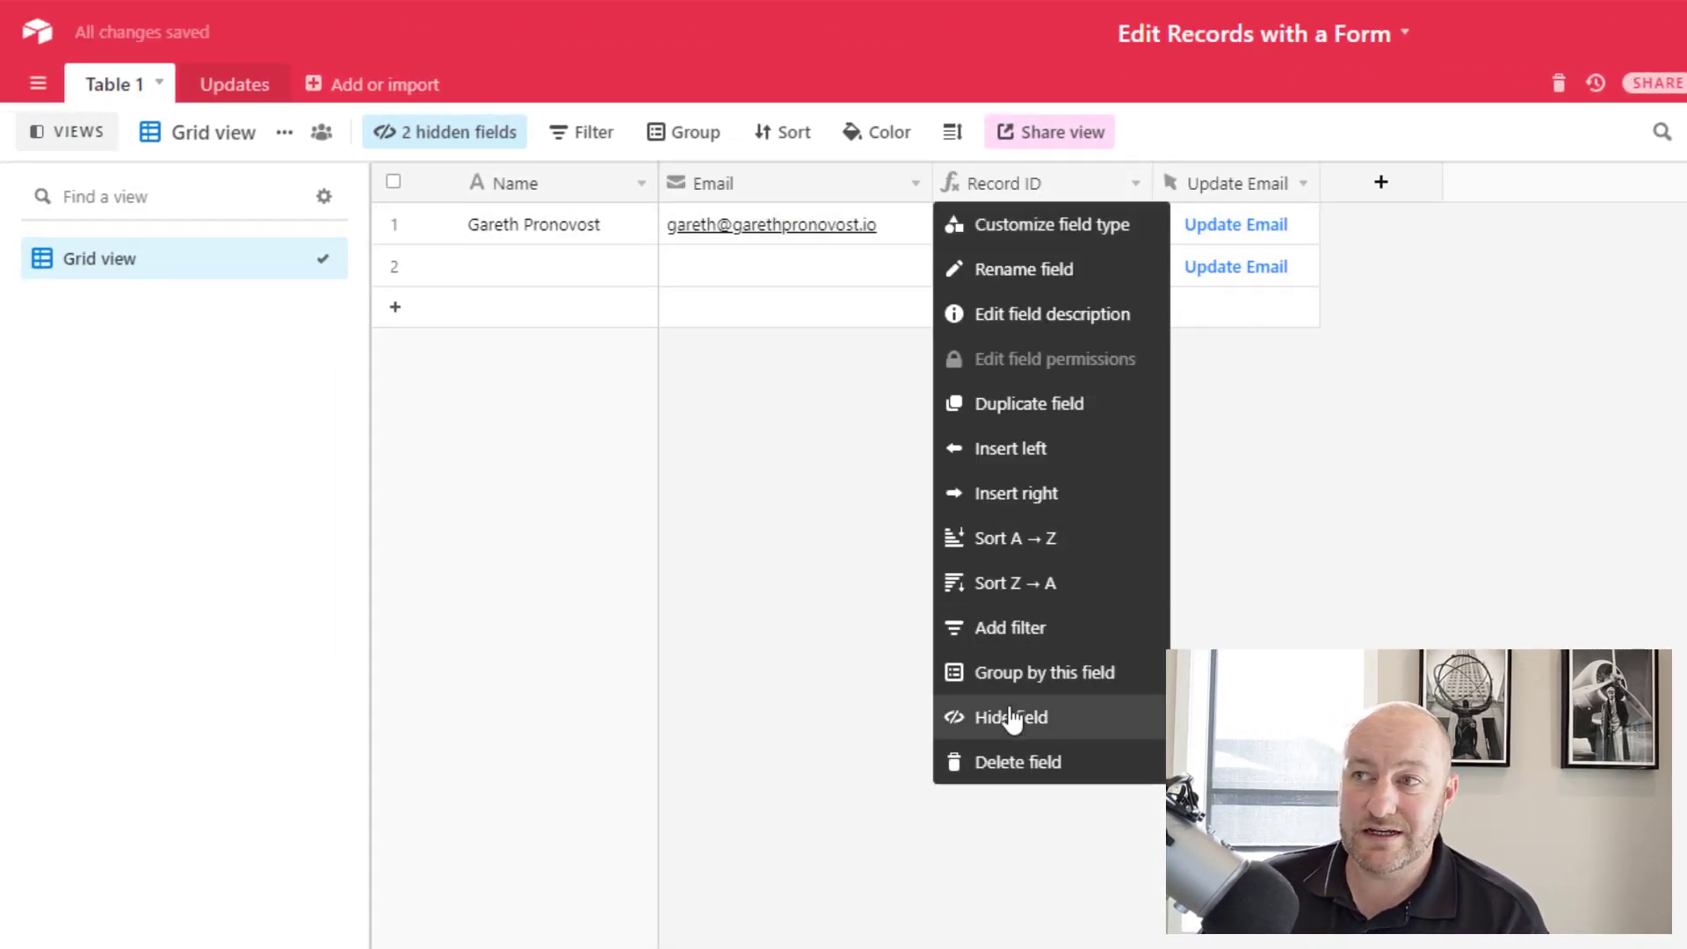
left_click(1009, 717)
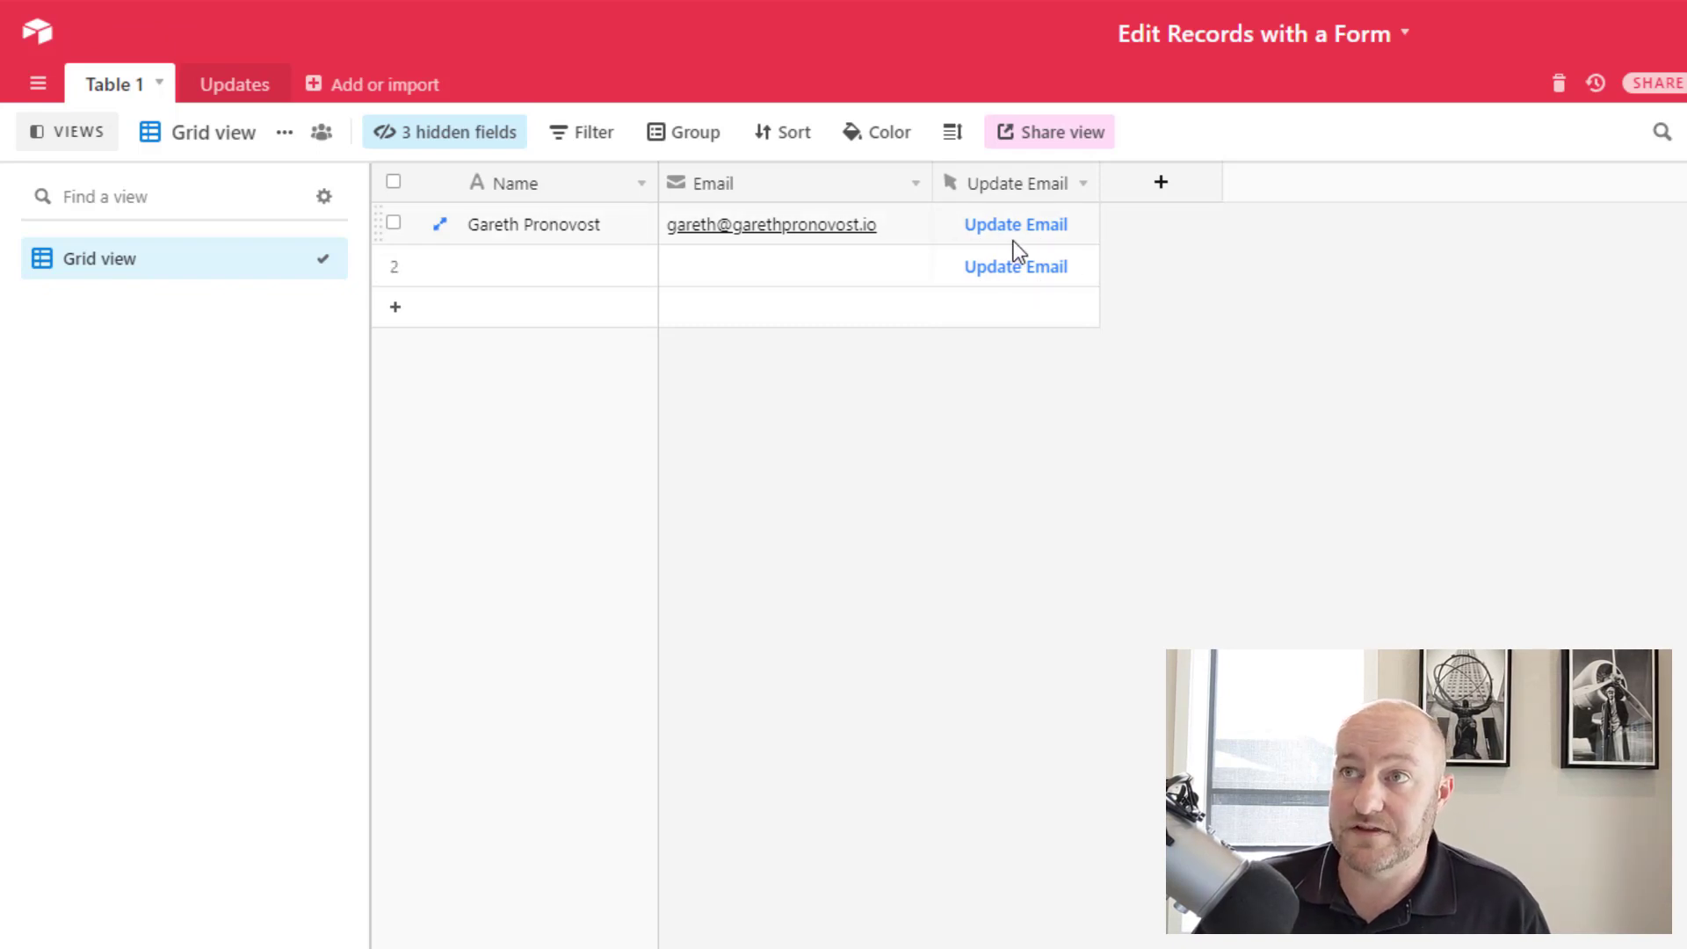
Add a second record, Wyatt Earp, with an email address.
left_click(795, 266)
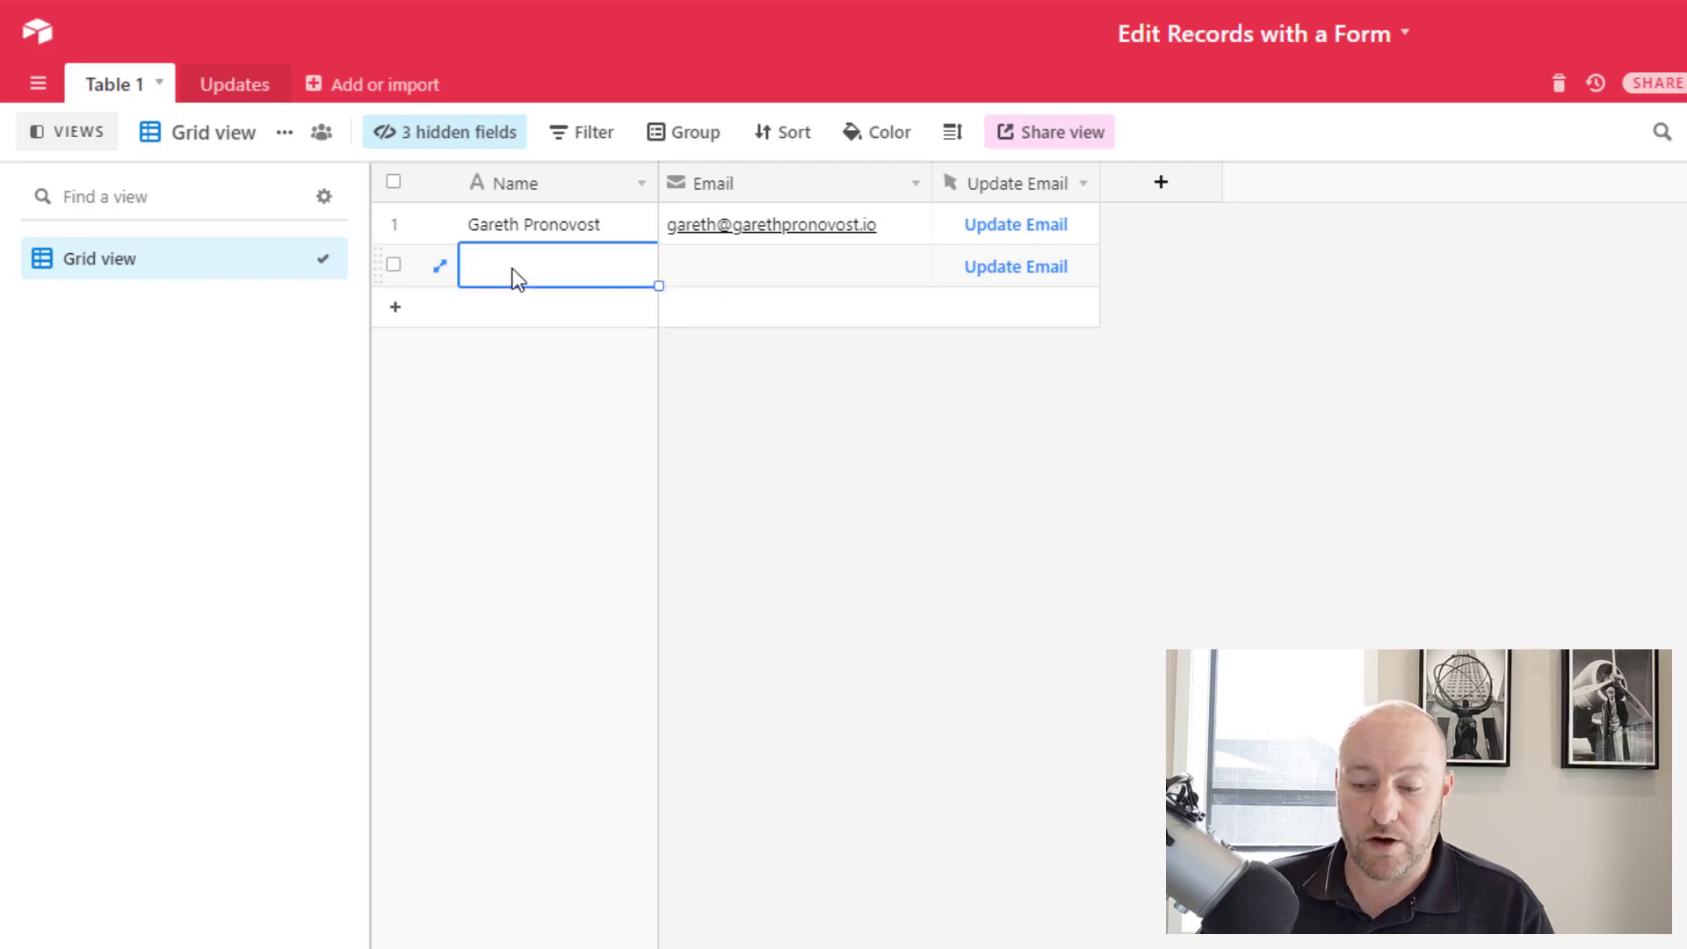
type("W")
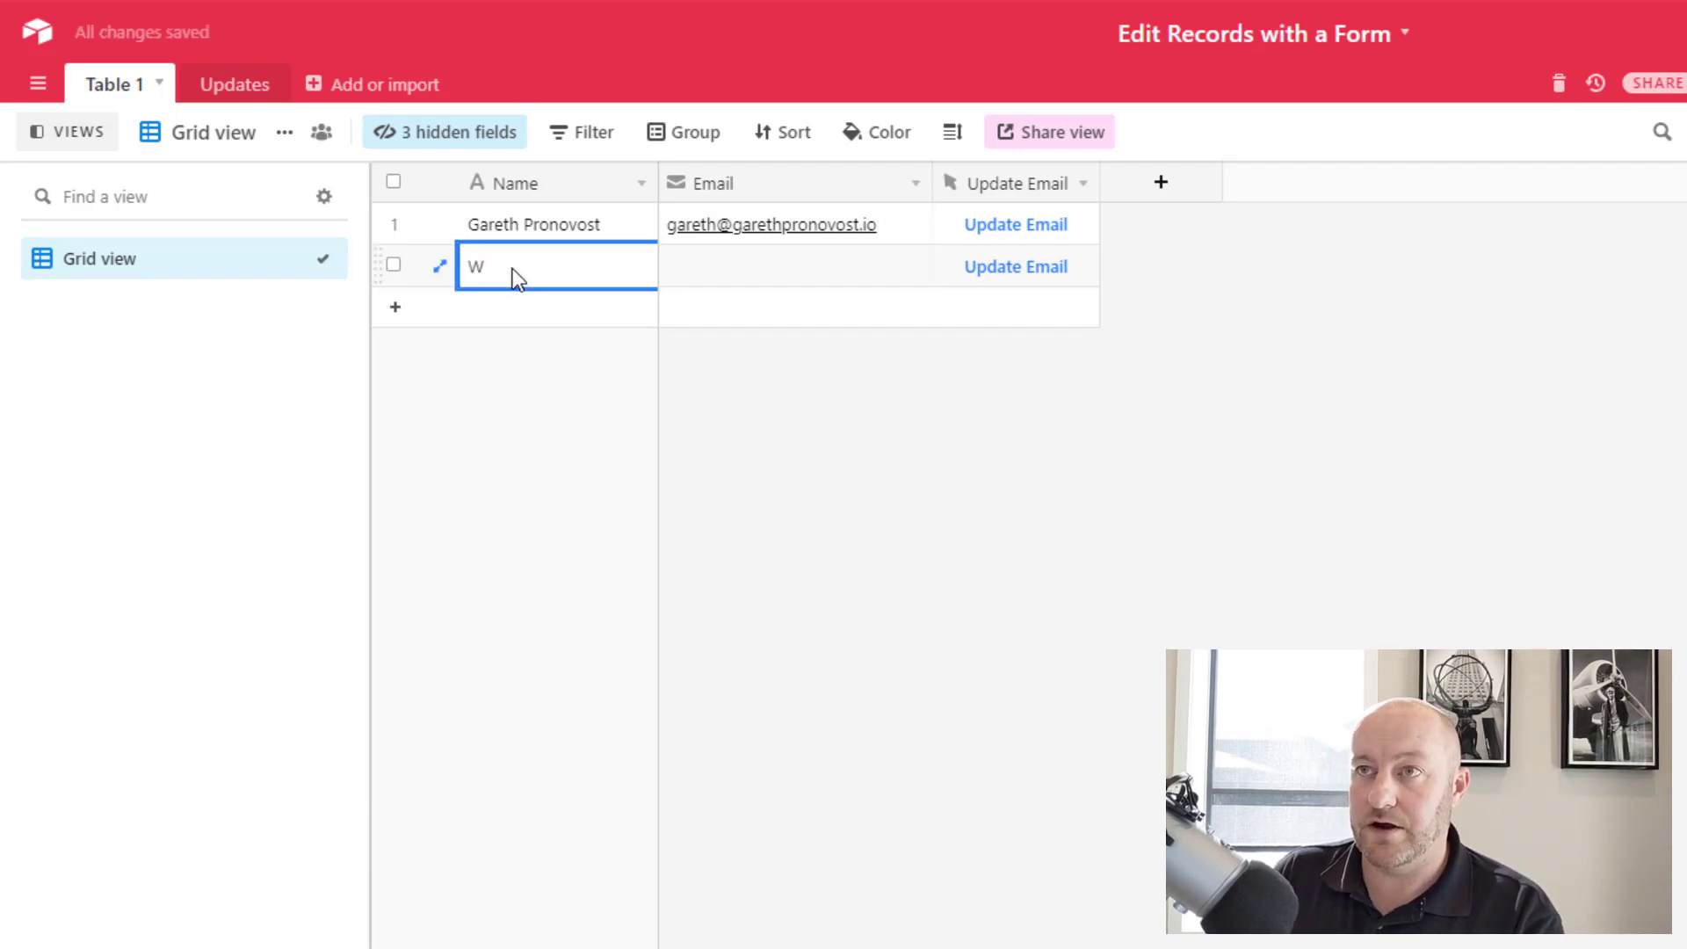
type("w")
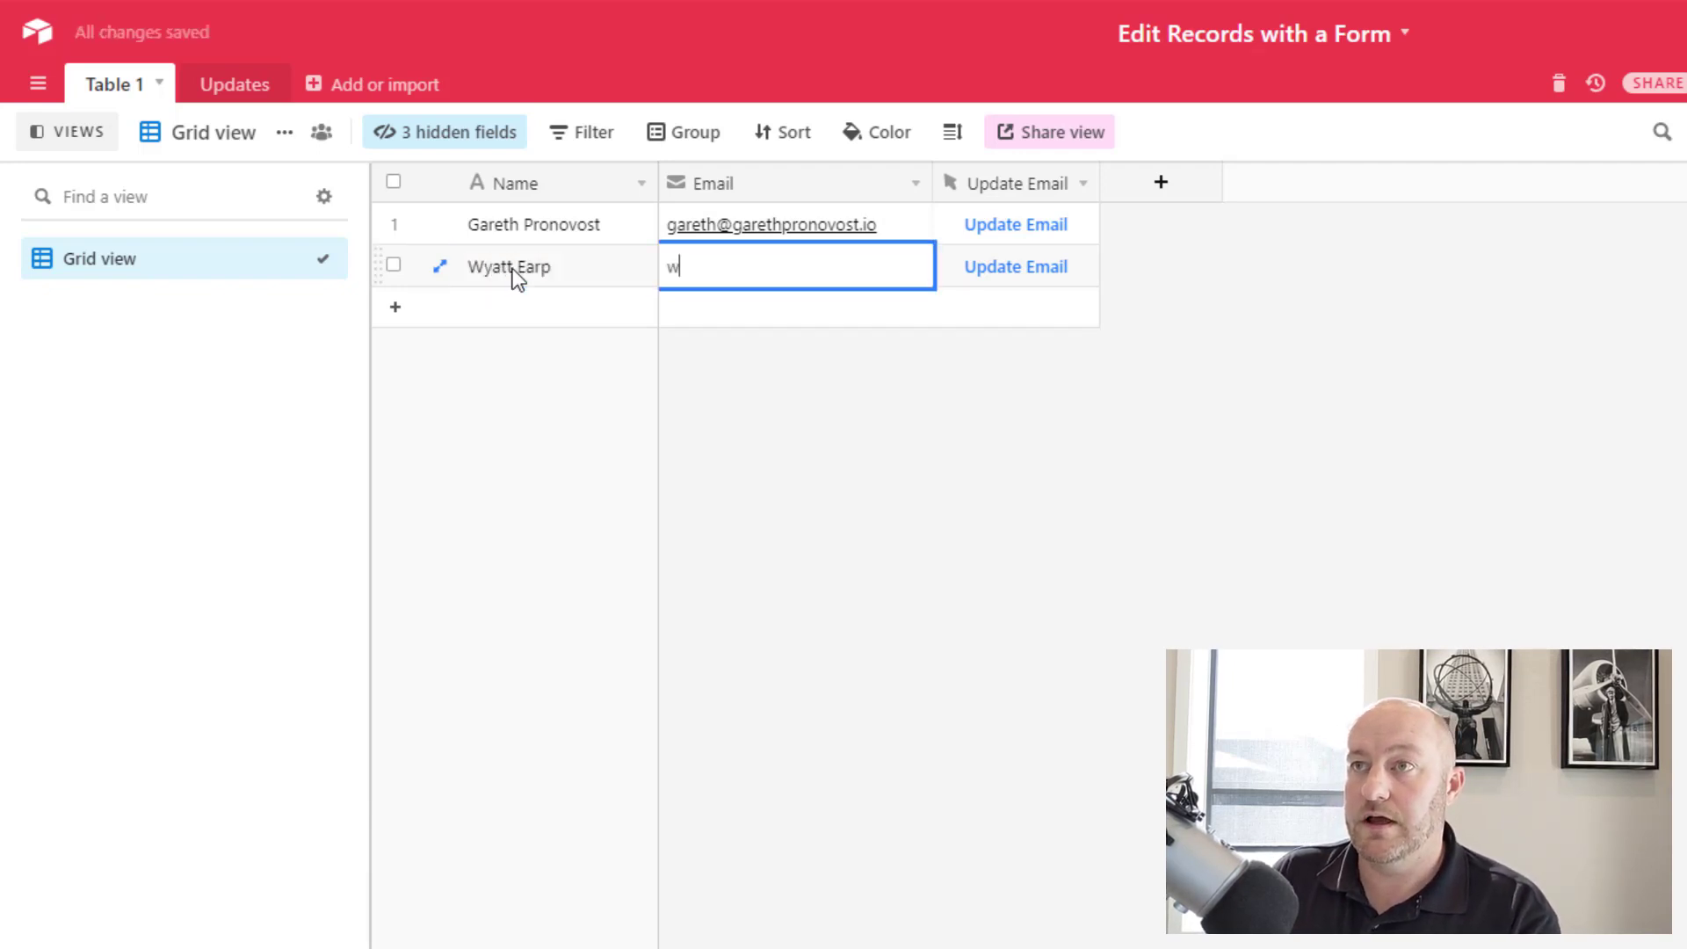
type("yatt@example.com")
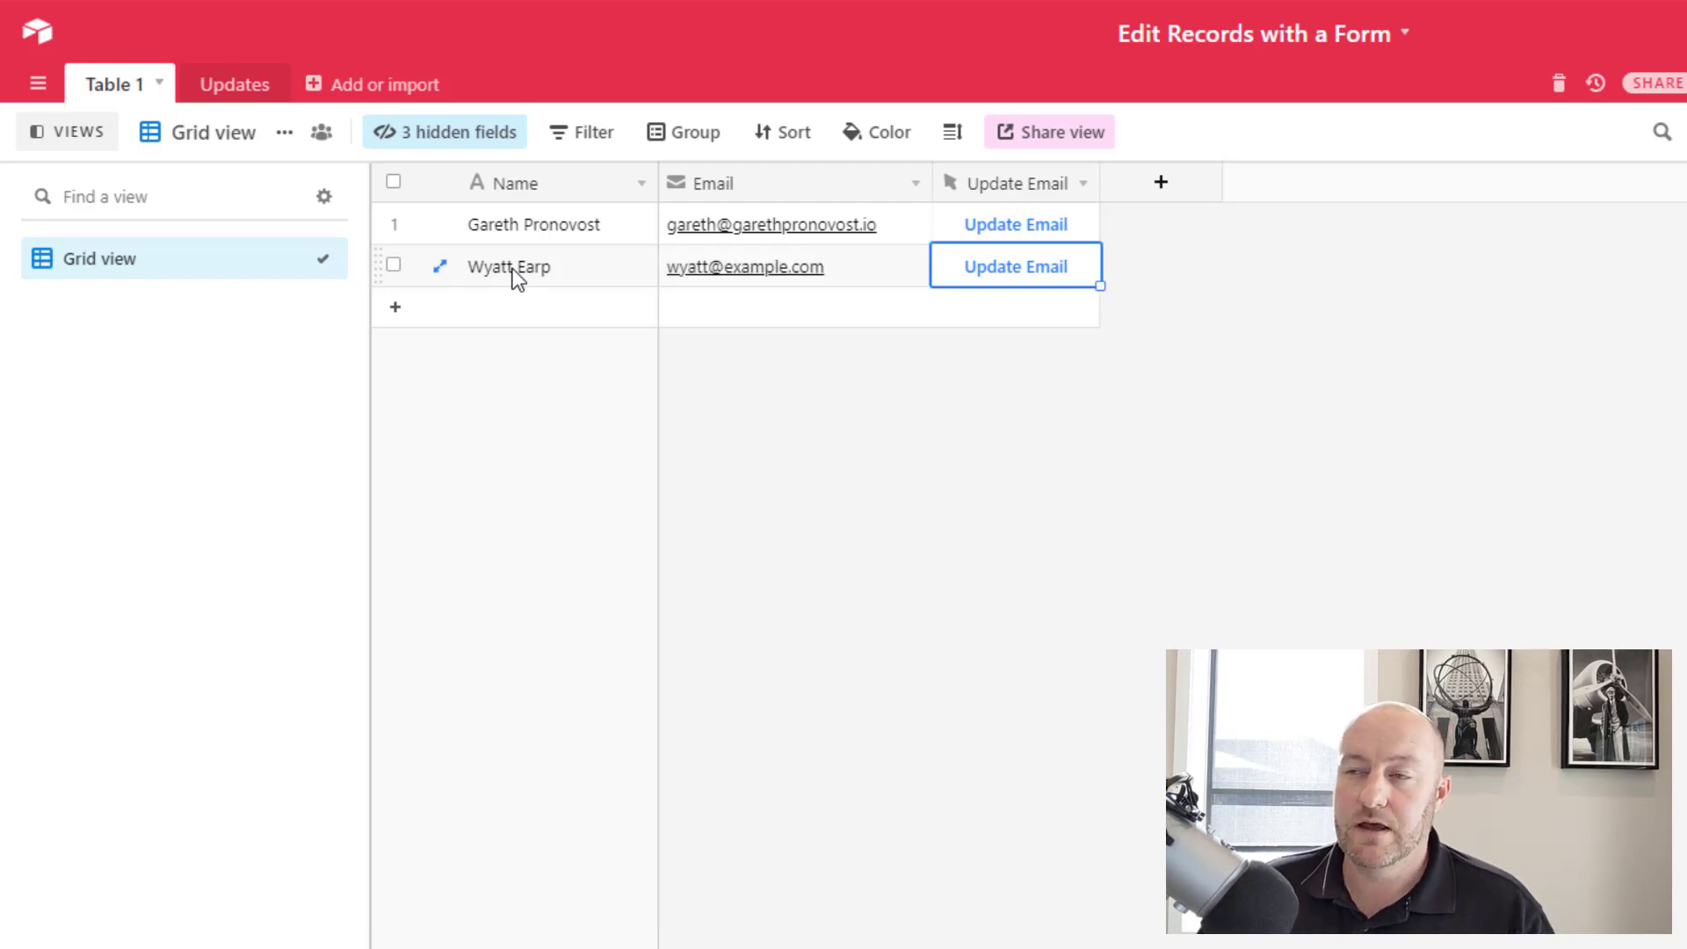
left_click(986, 304)
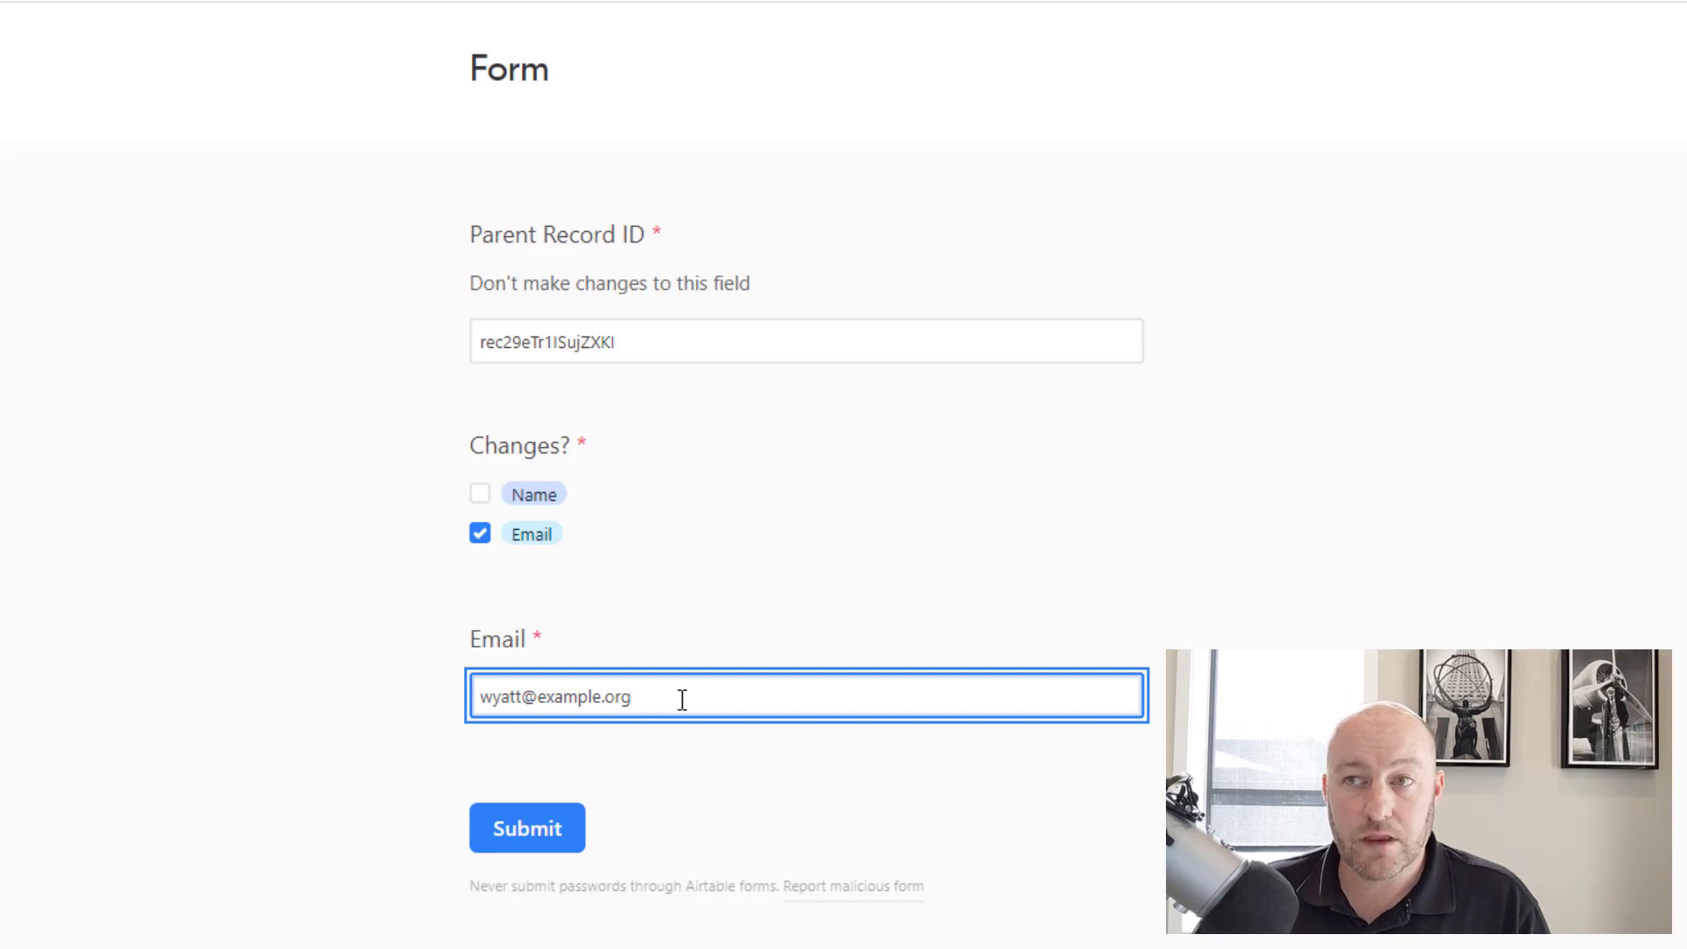
left_click(526, 828)
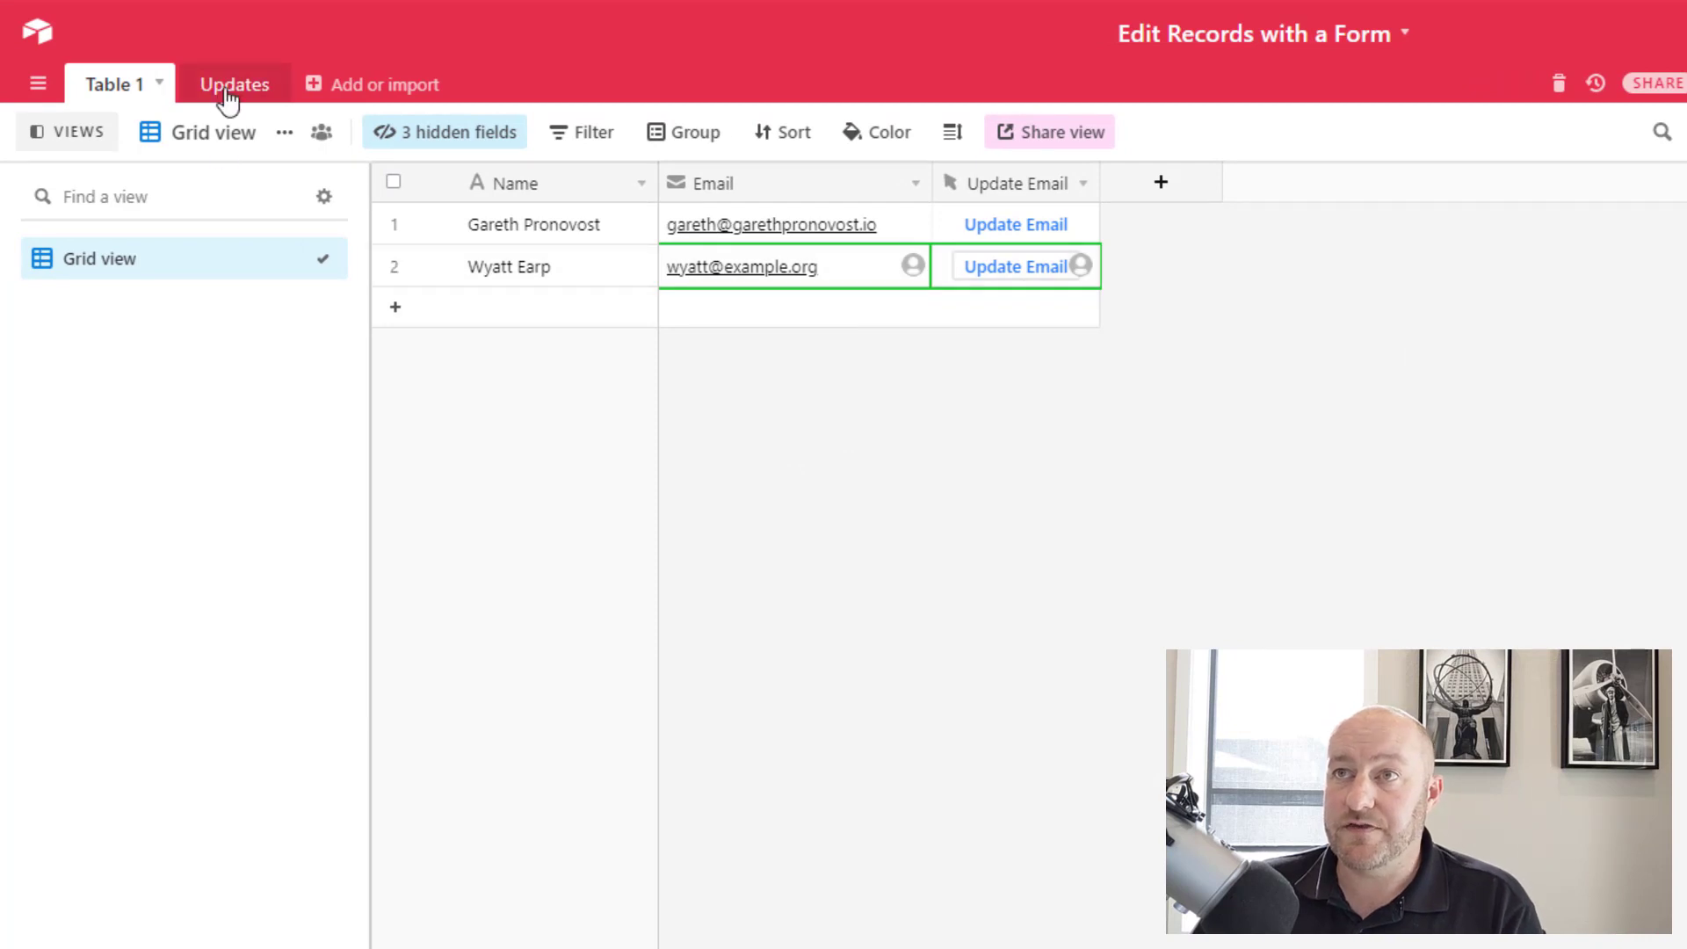
left_click(234, 85)
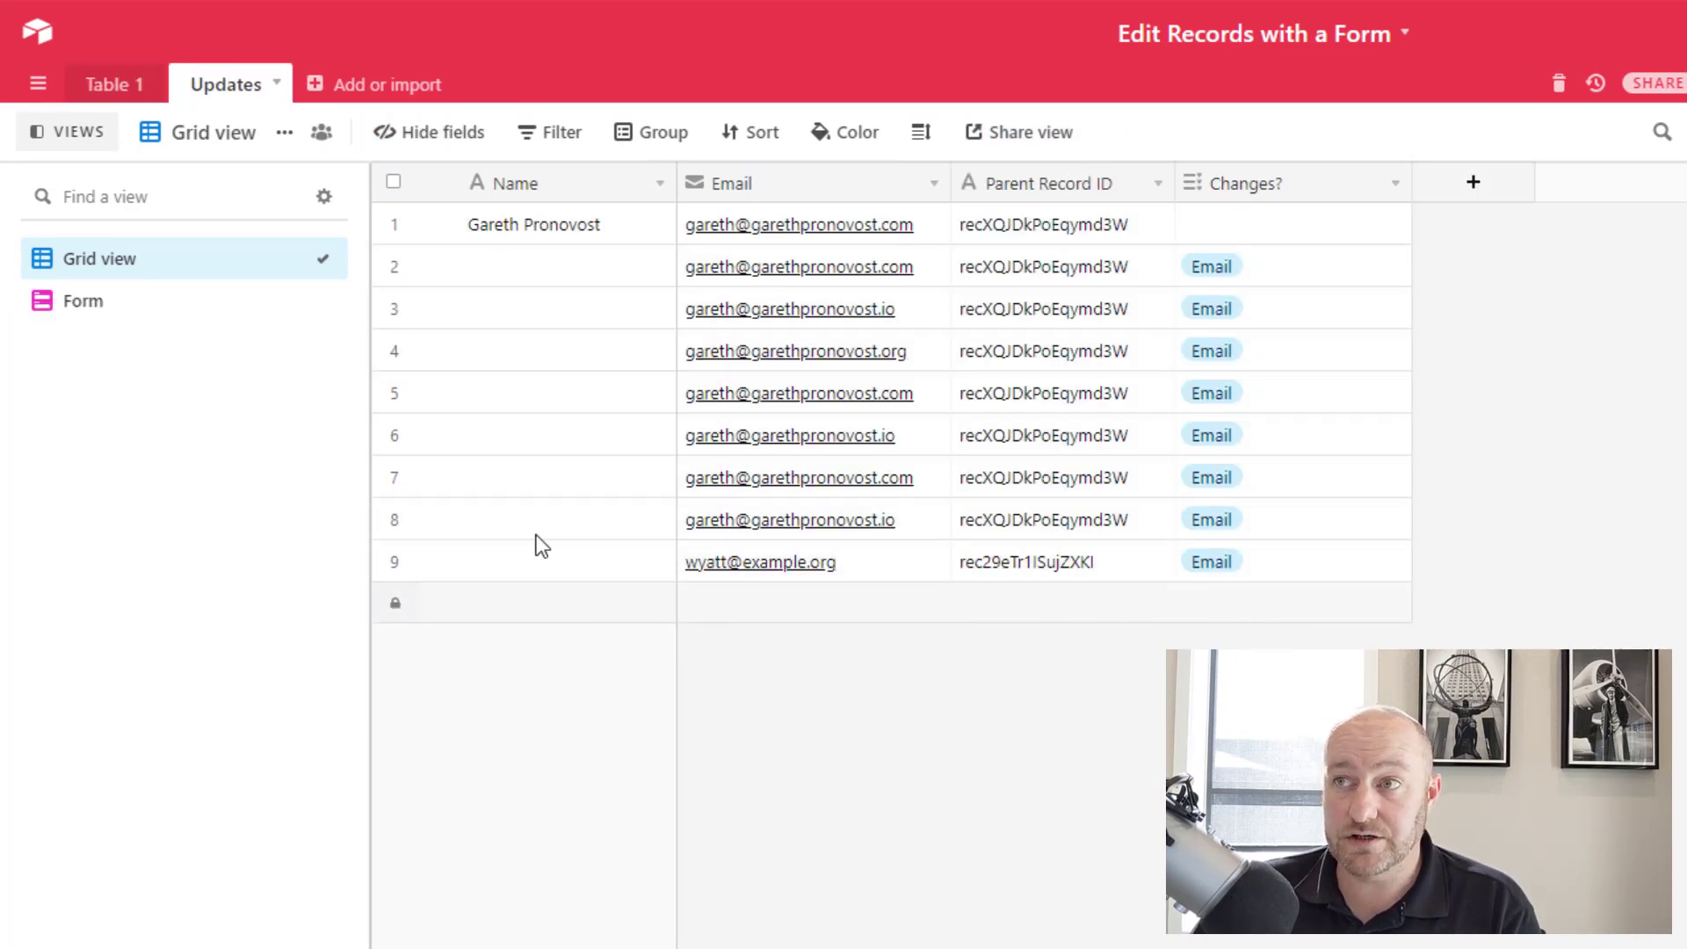
left_click(1062, 560)
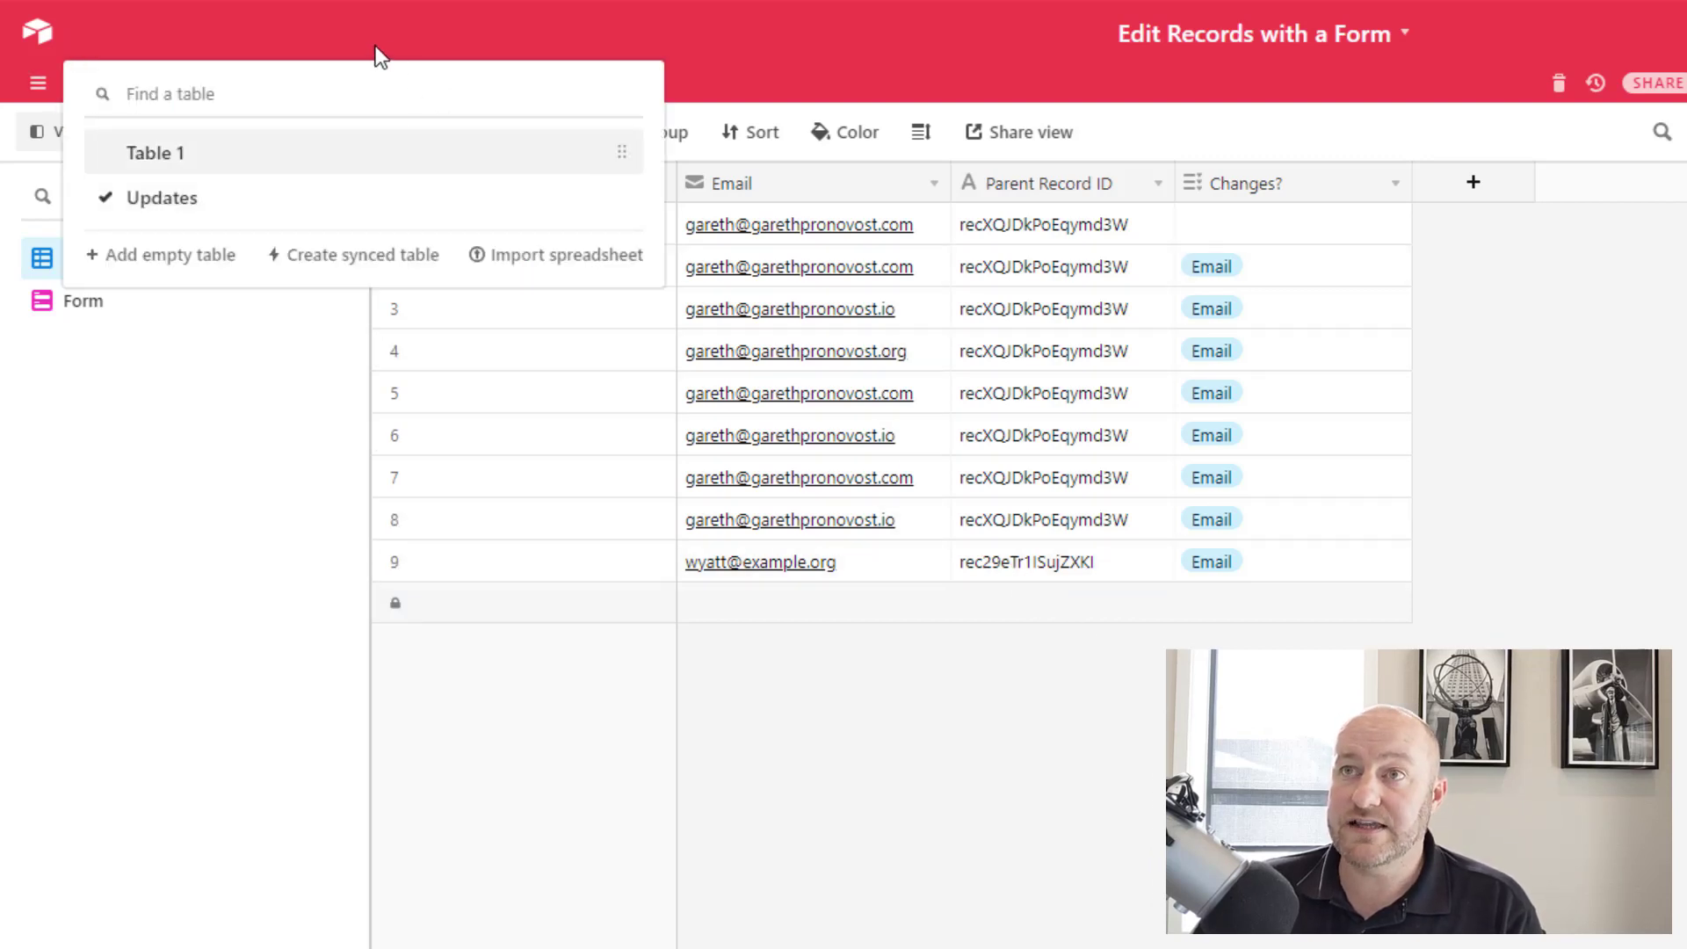
left_click(155, 151)
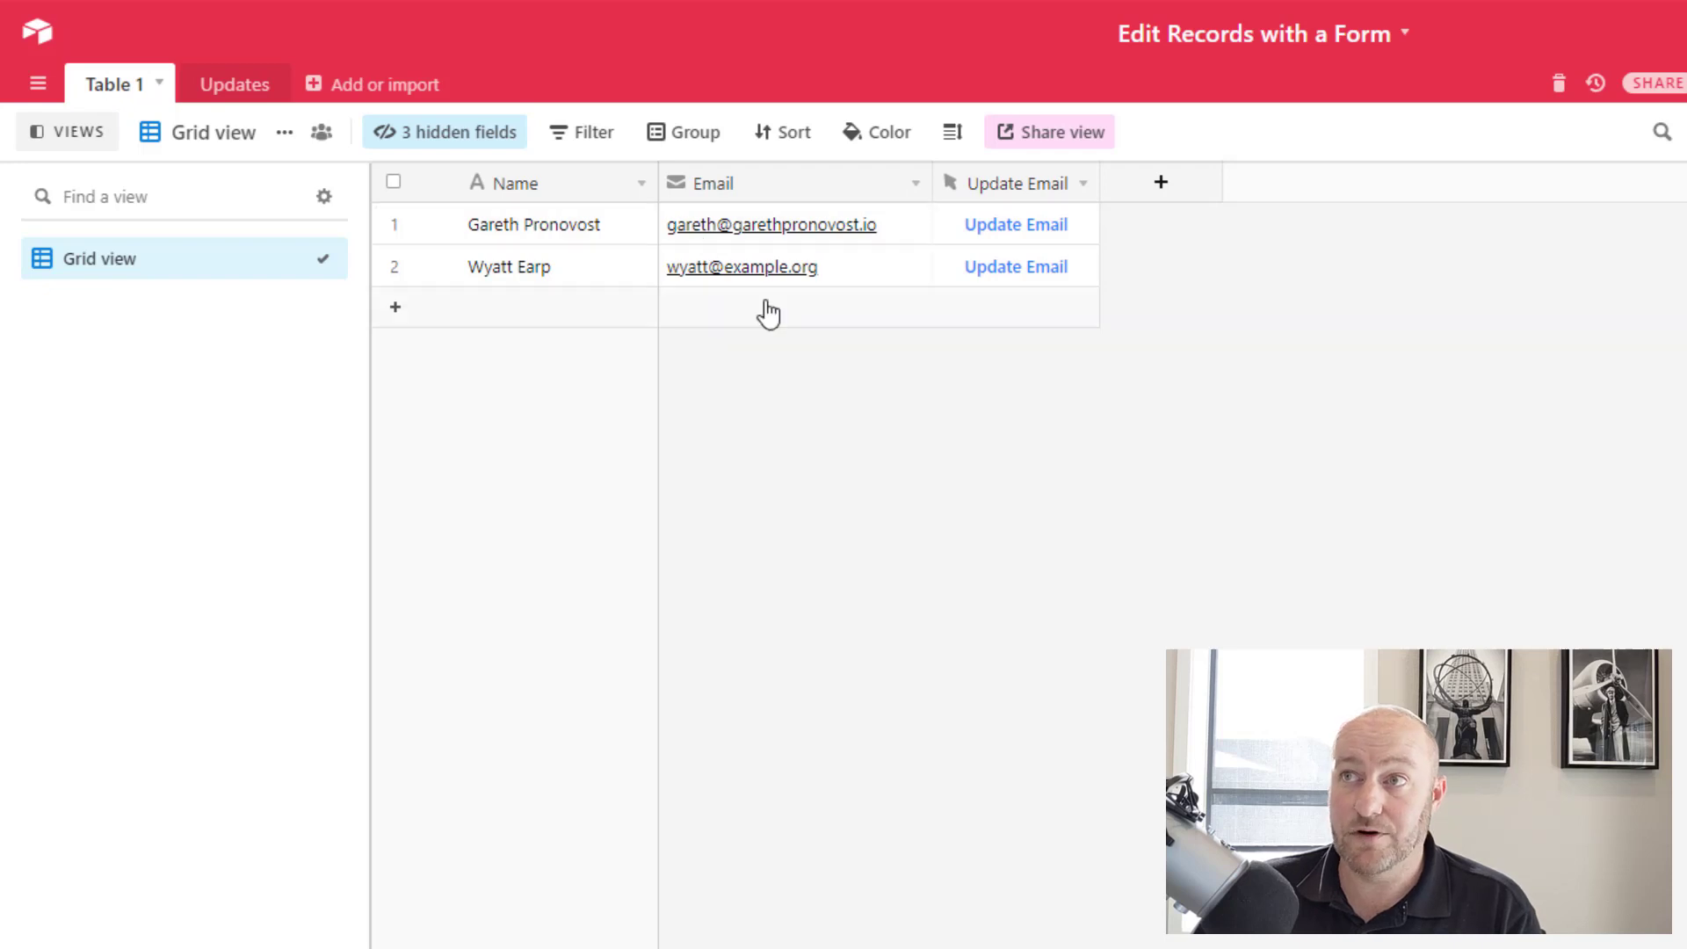
mouse_move(793, 279)
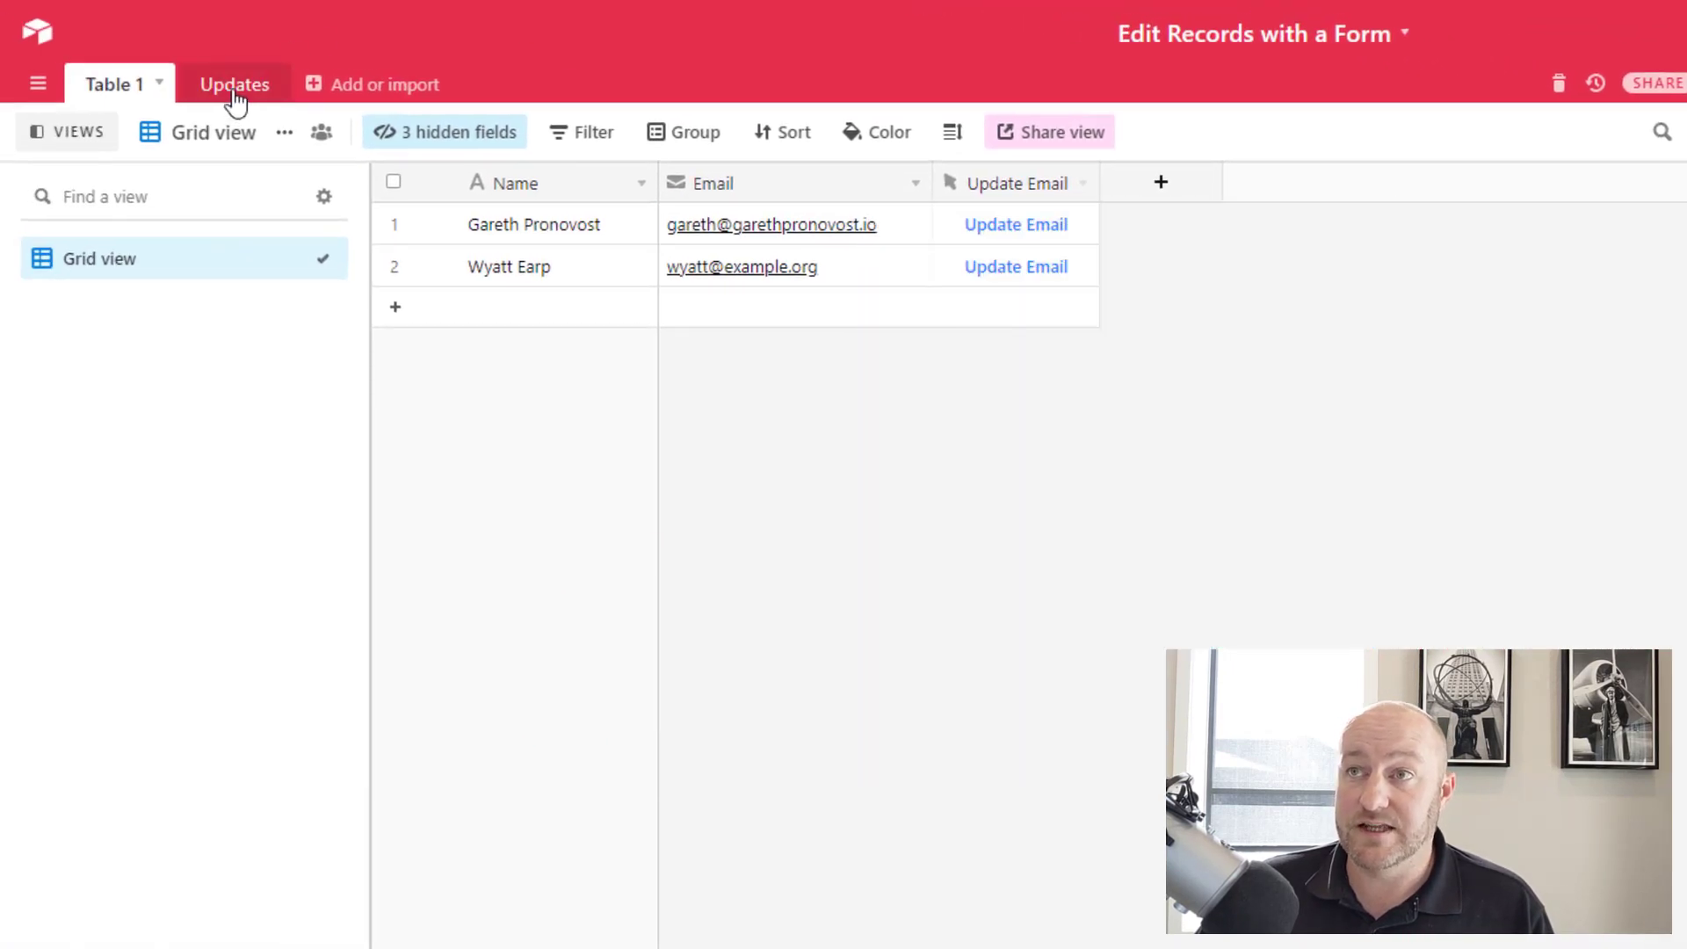
left_click(234, 85)
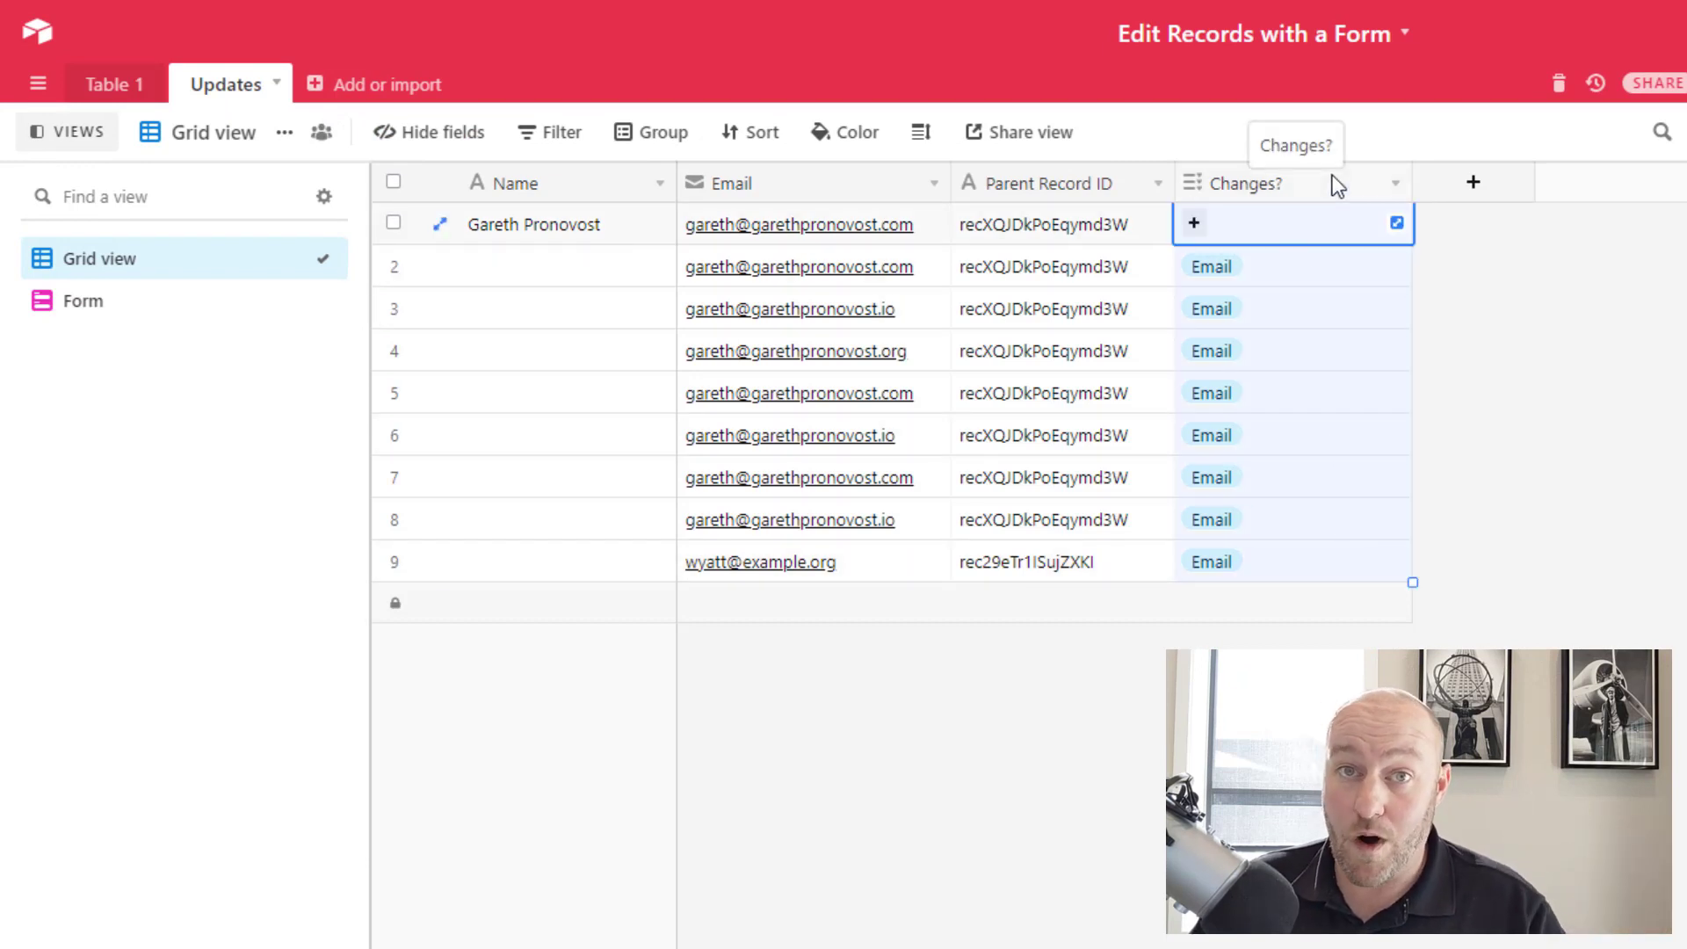
left_click(107, 84)
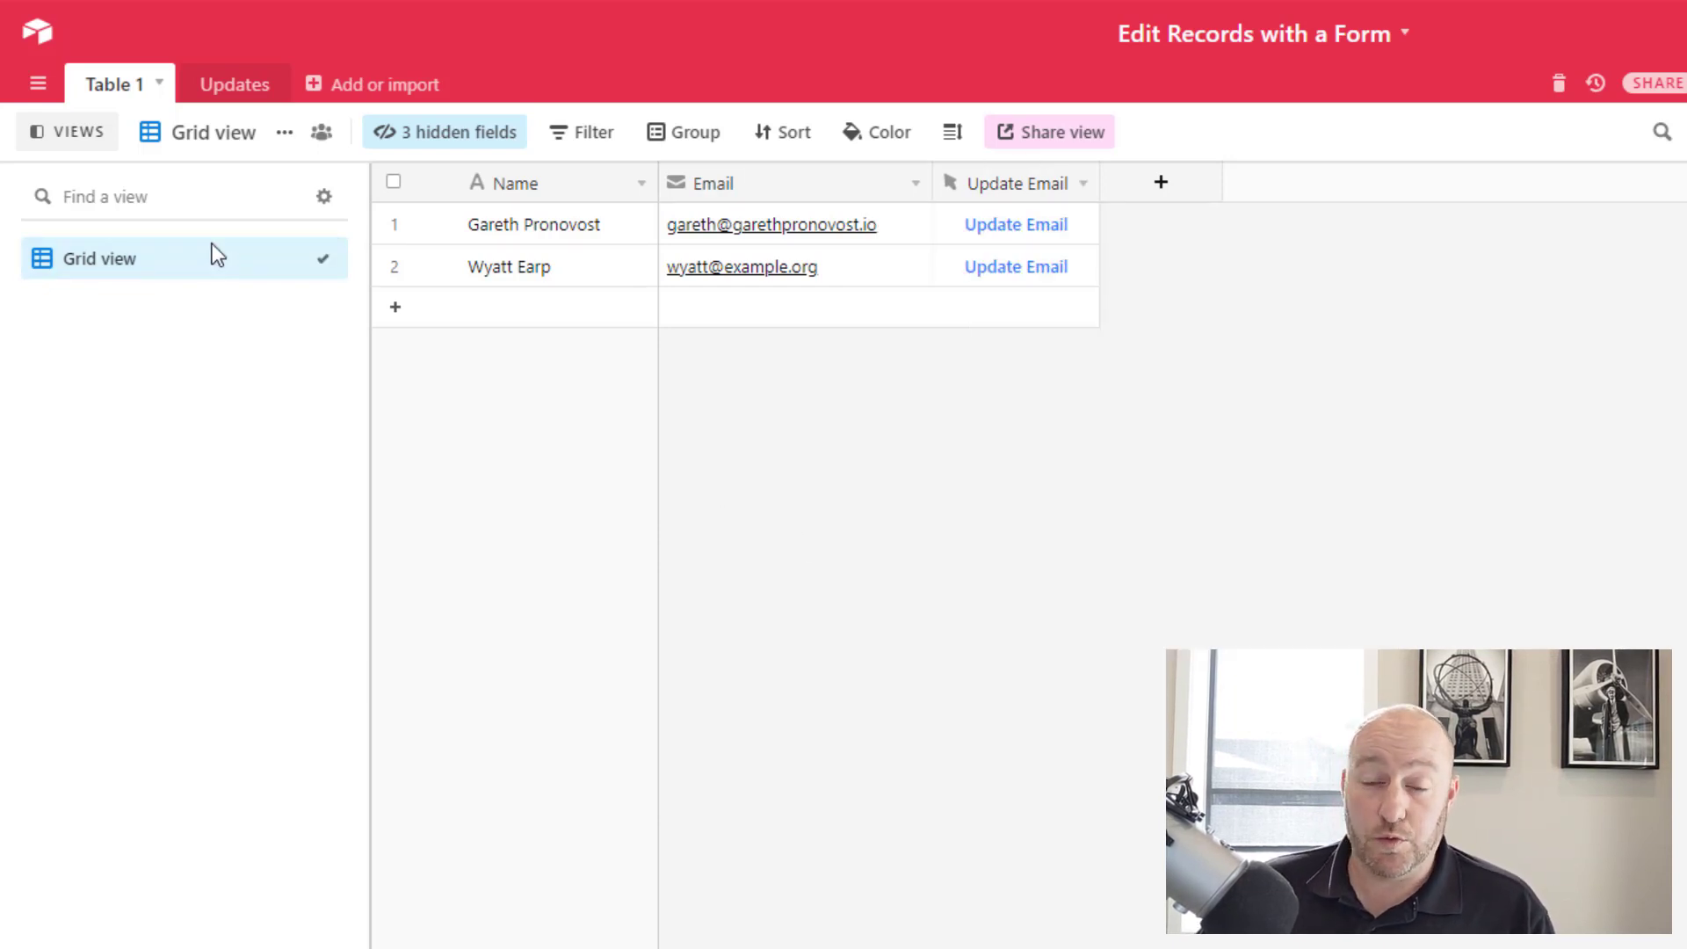
Open the shared read-only grid and launch the update form for the first record.
left_click(1049, 132)
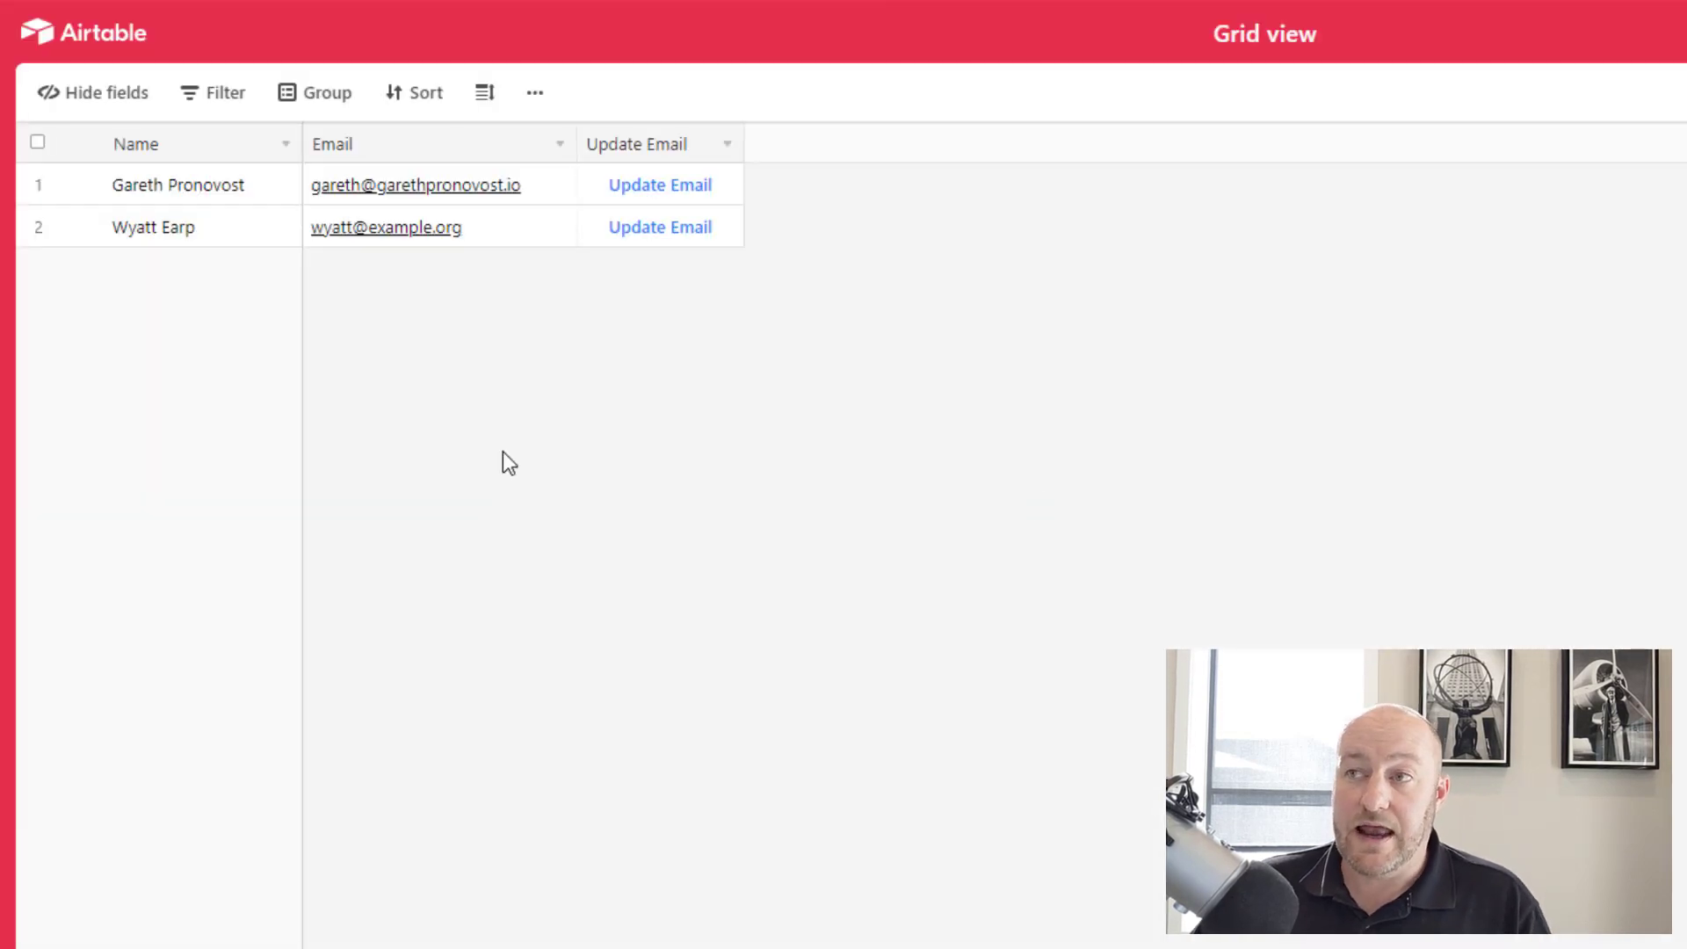
mouse_move(928, 464)
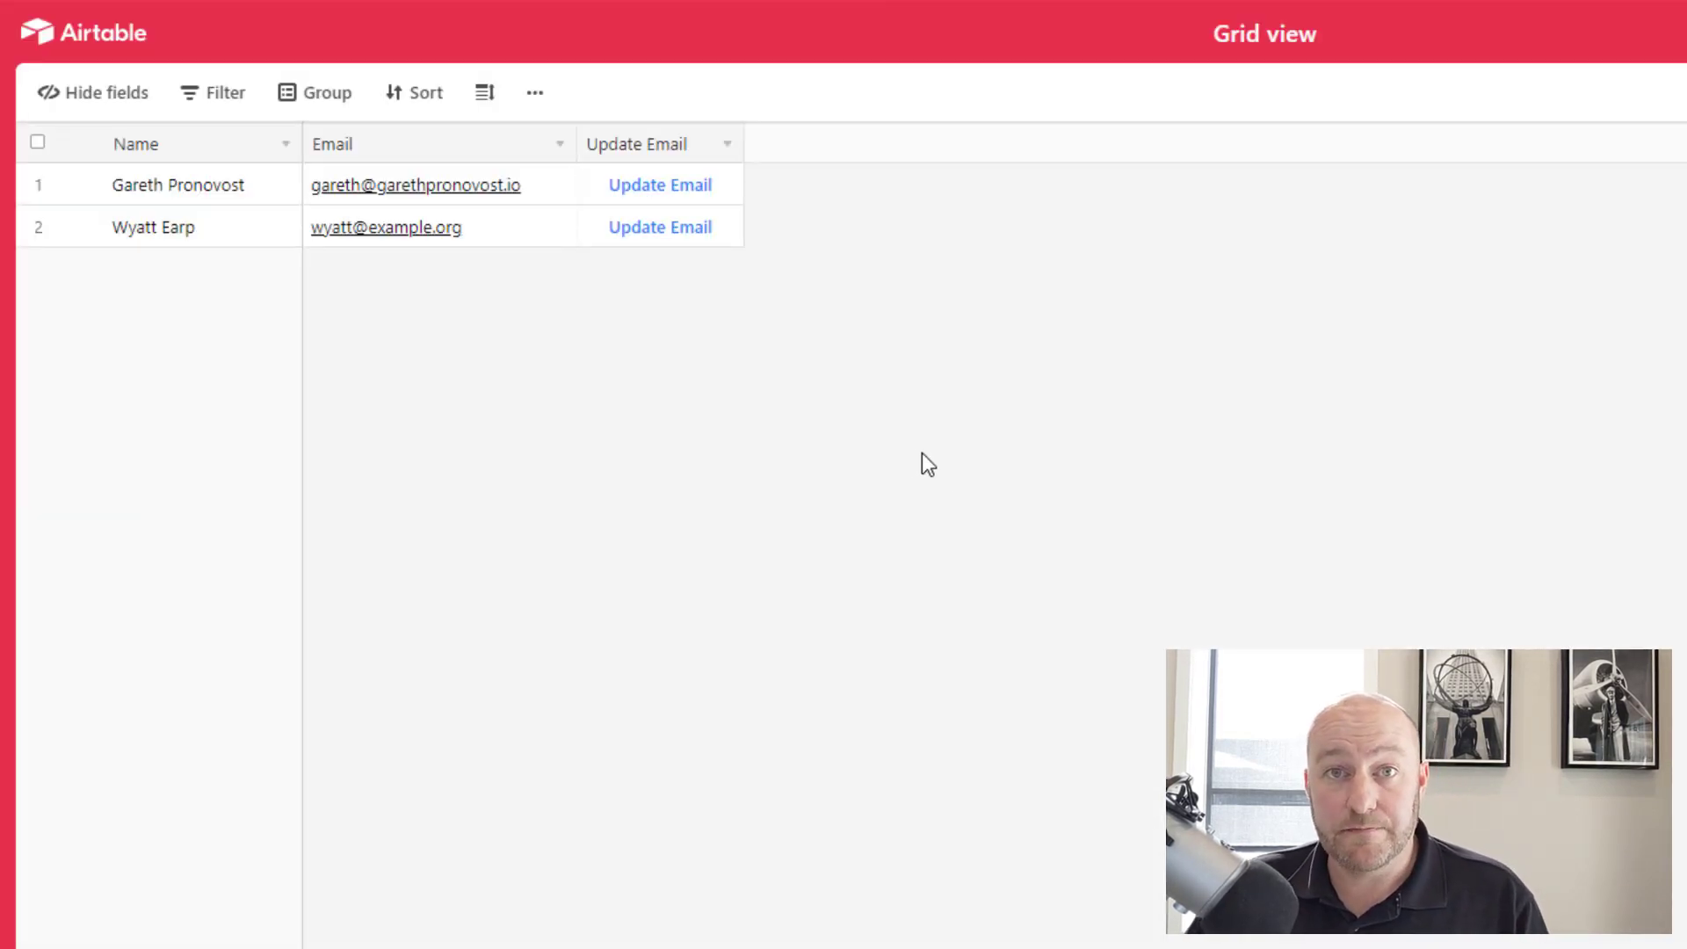
mouse_move(700, 346)
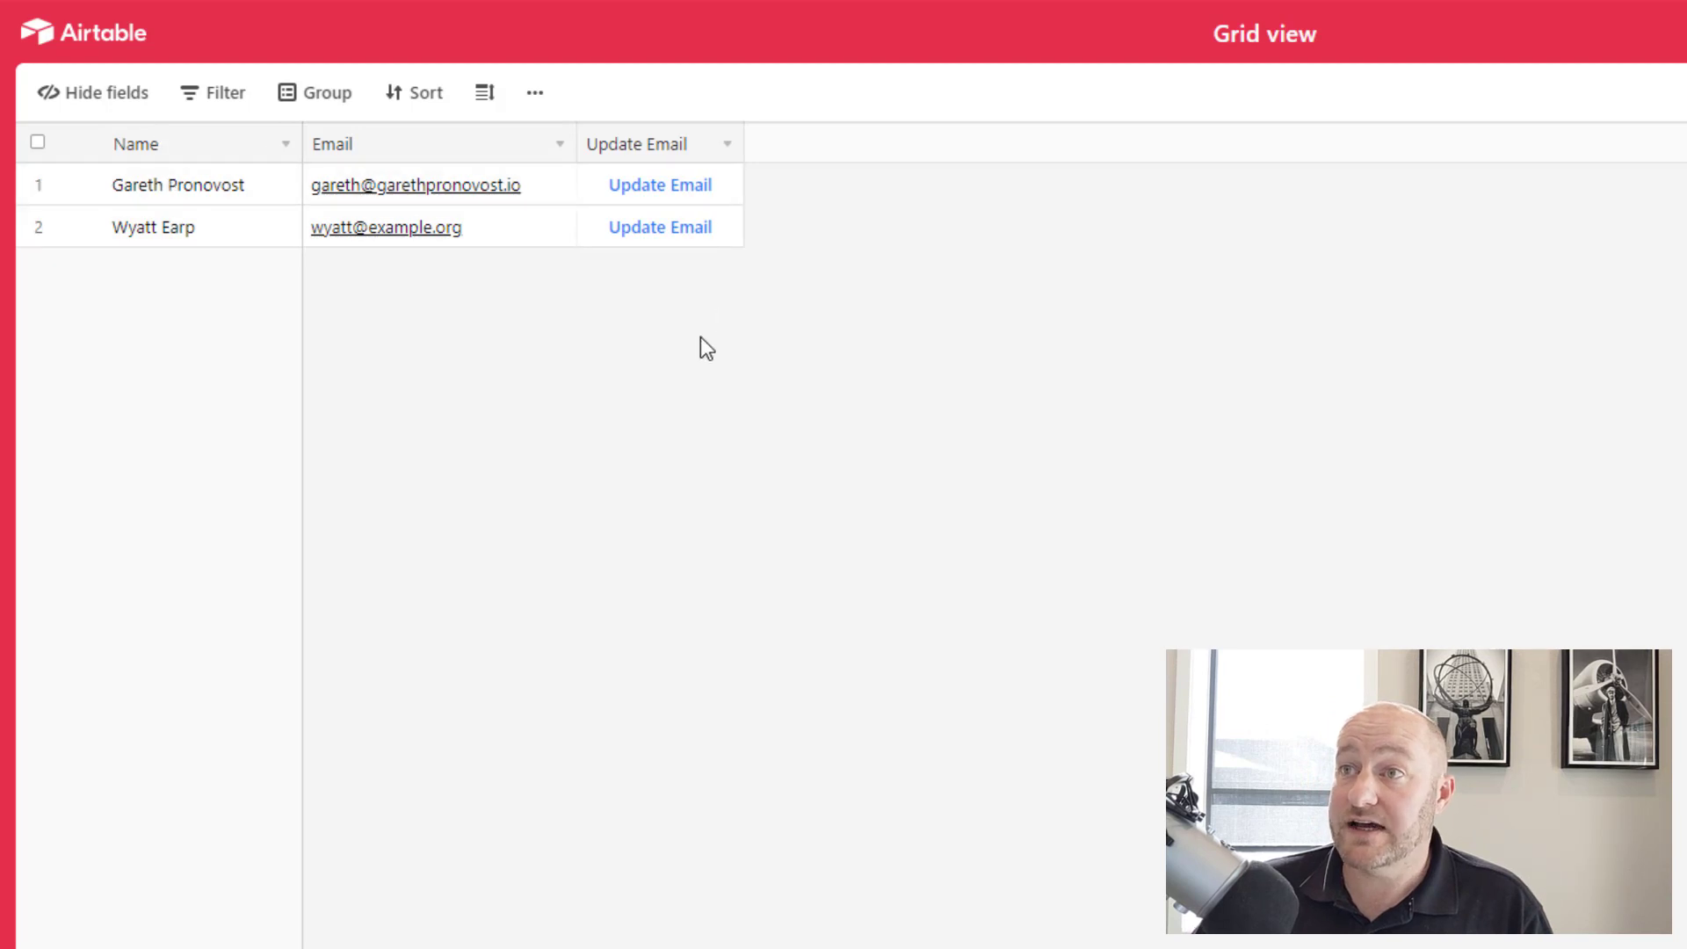
mouse_move(751, 717)
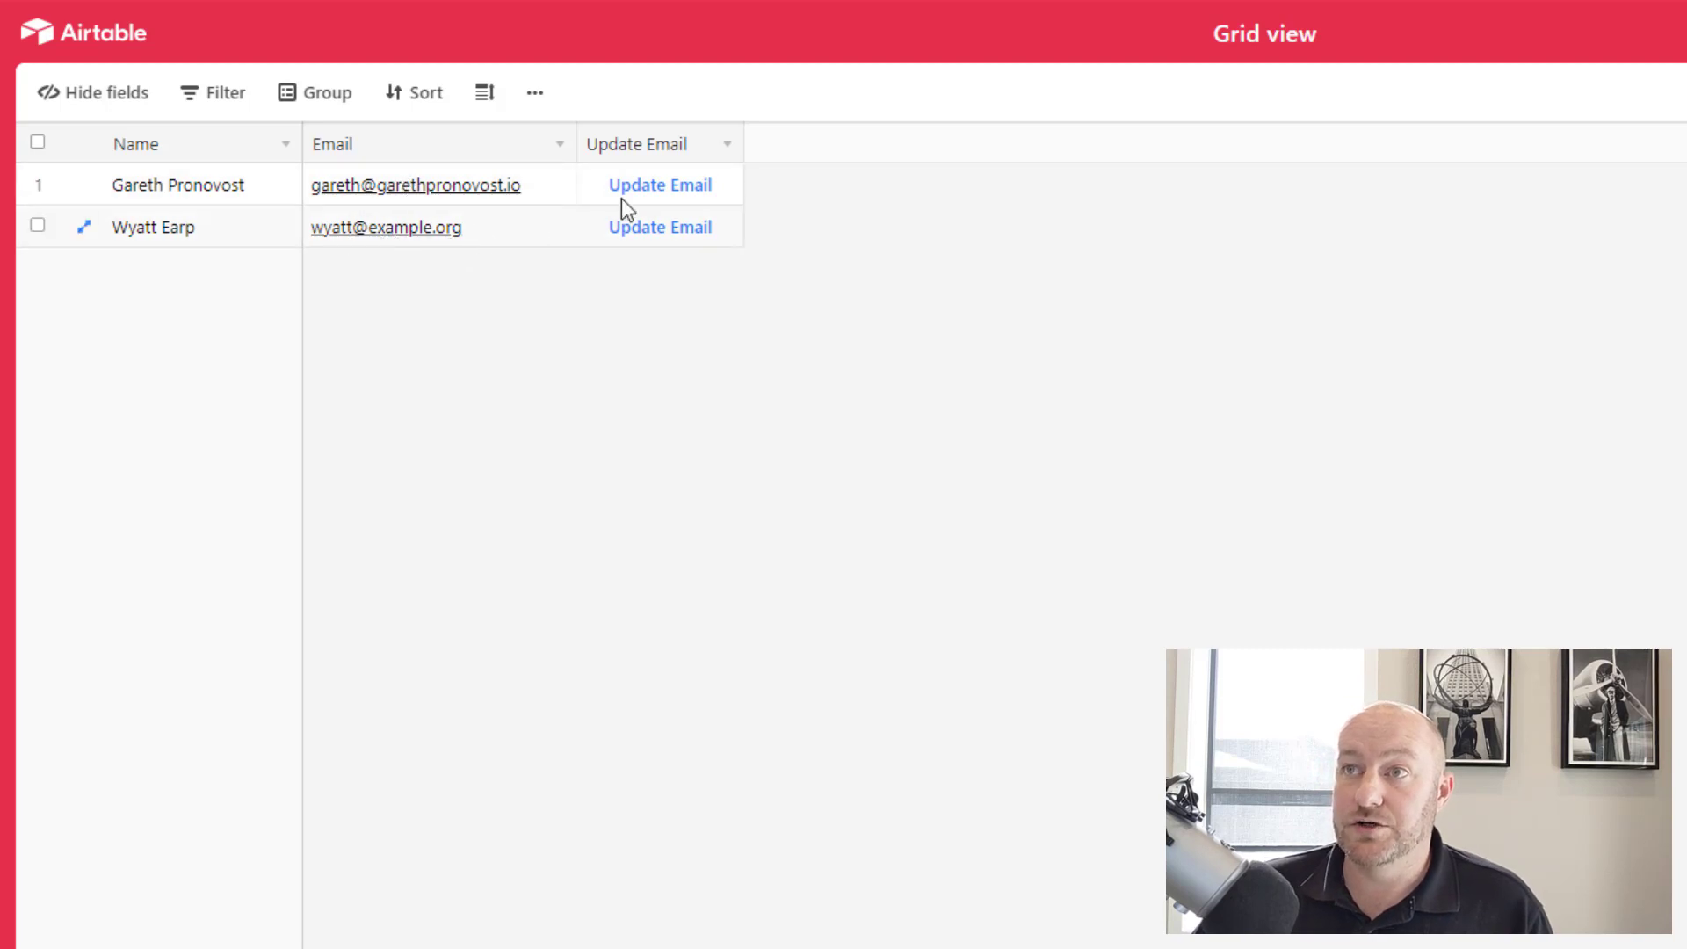
left_click(659, 184)
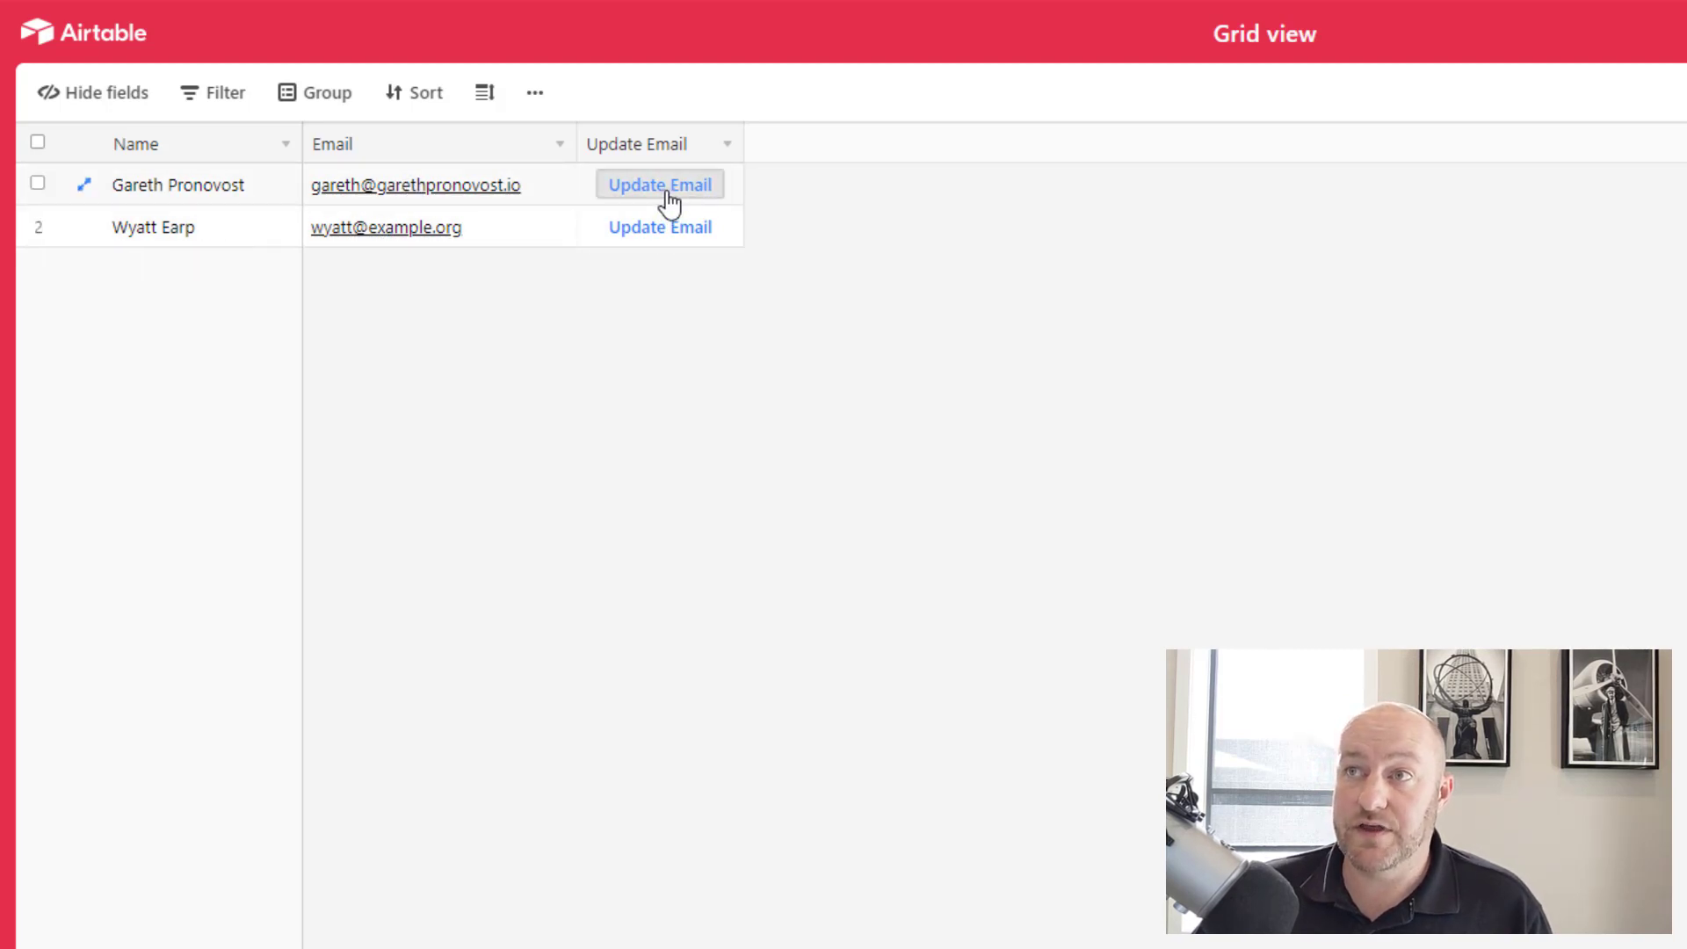
left_click(659, 184)
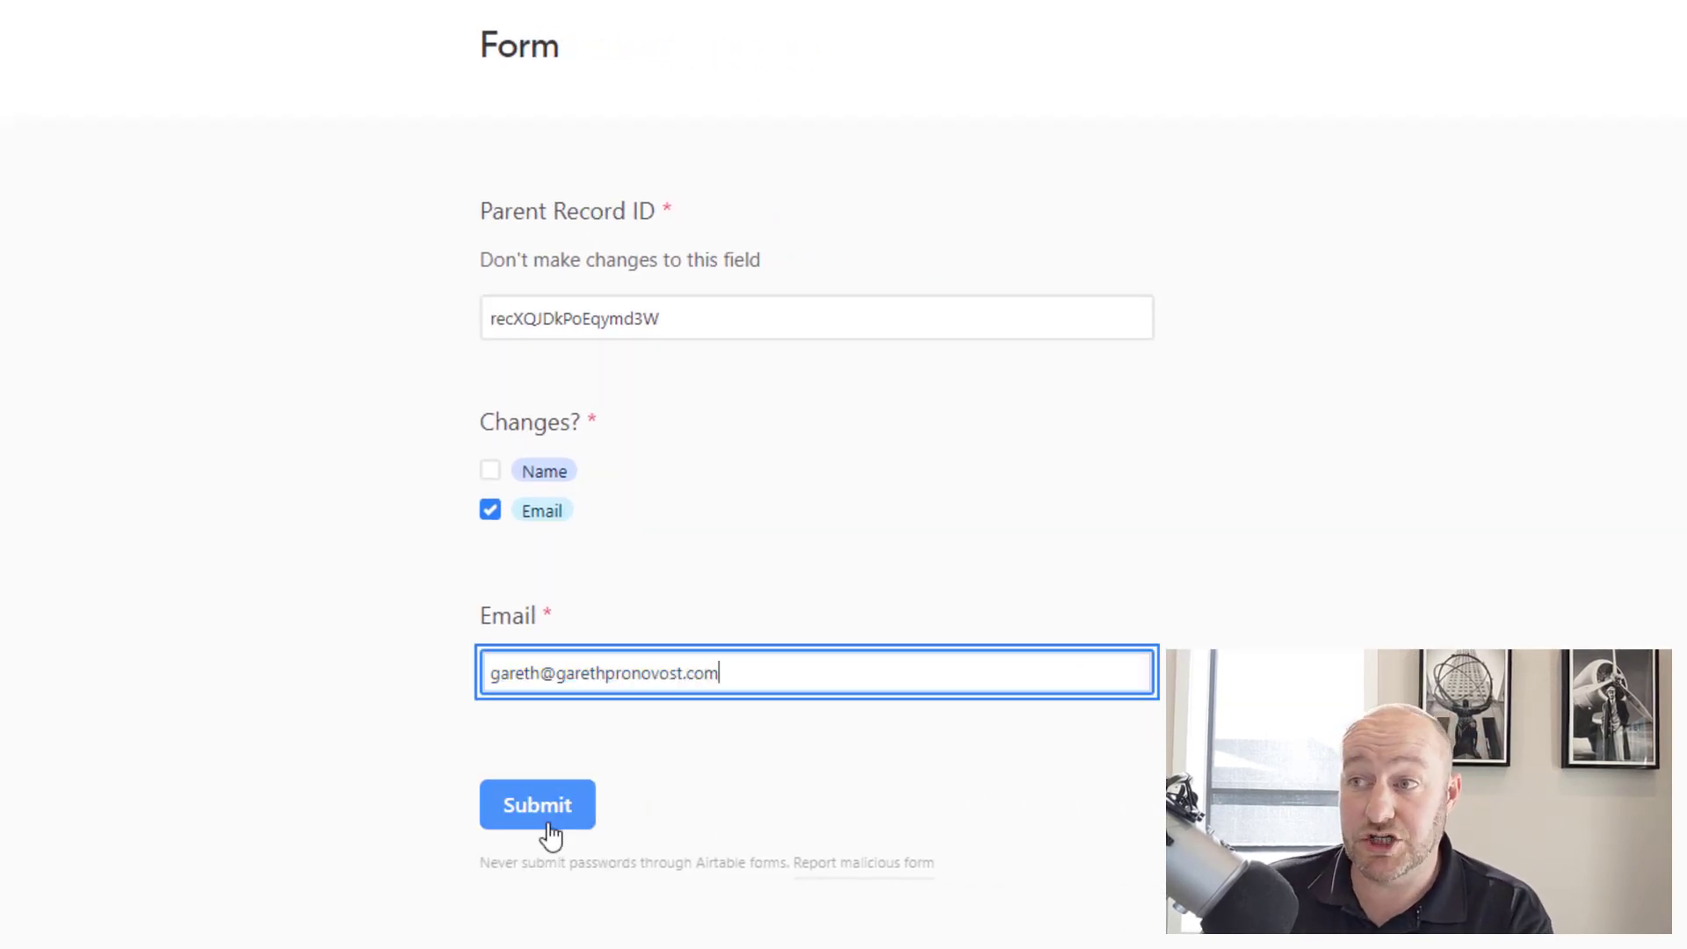
Submit a .com email for the first record and check it in the shared grid.
left_click(537, 803)
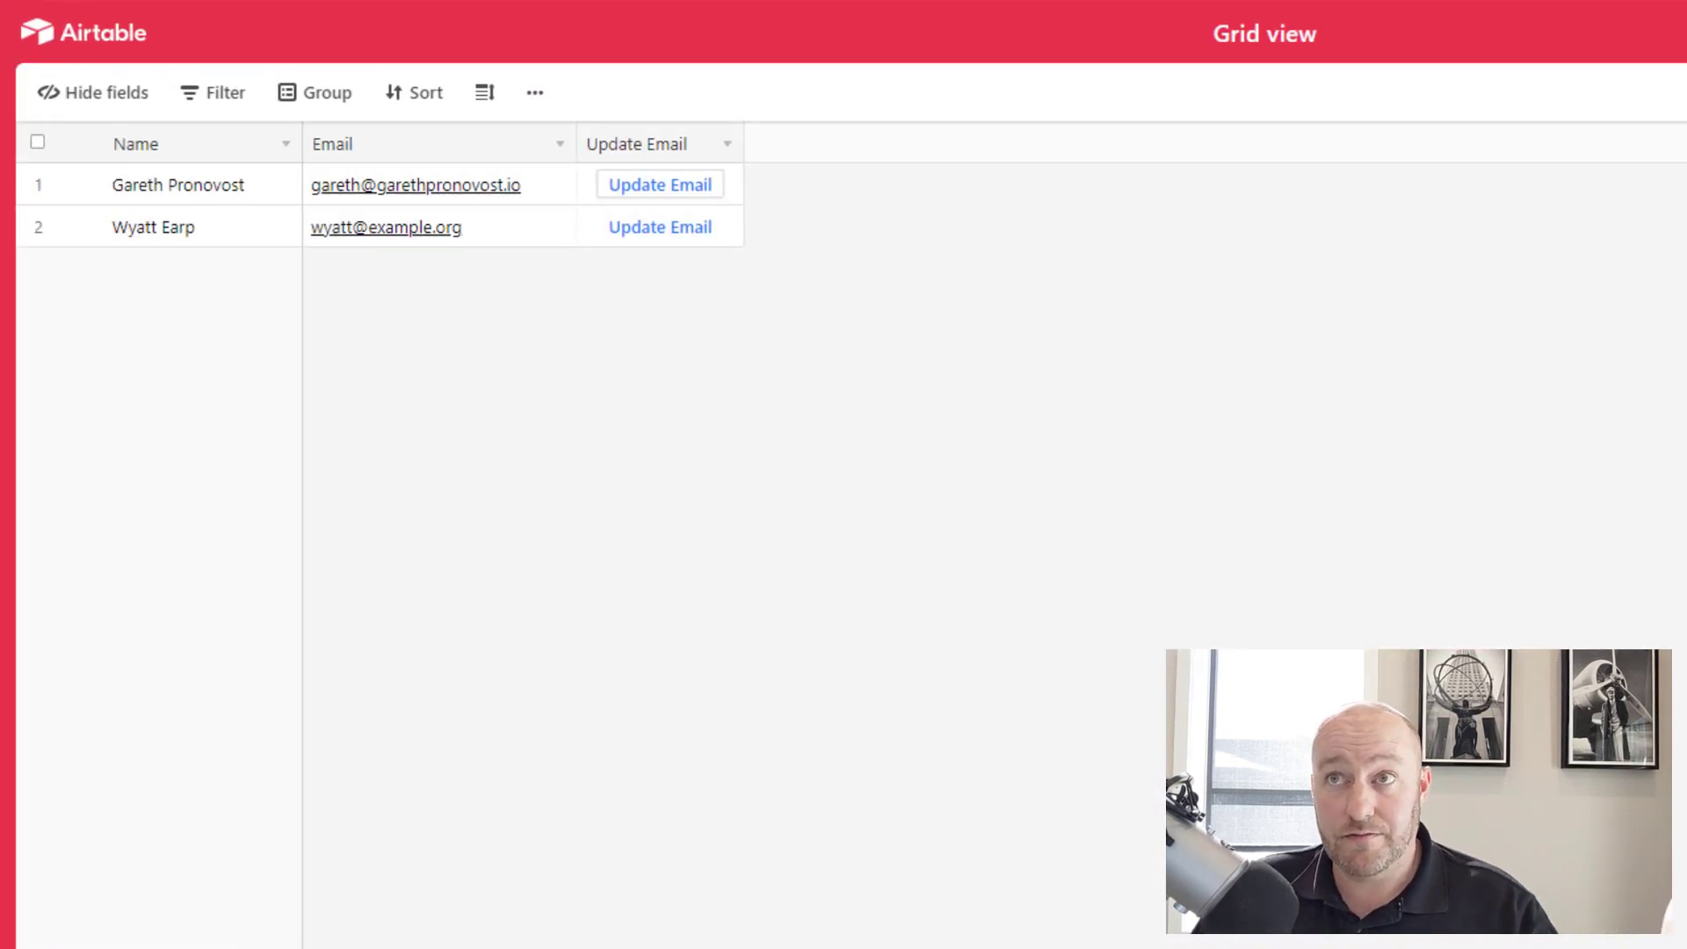
left_click(659, 185)
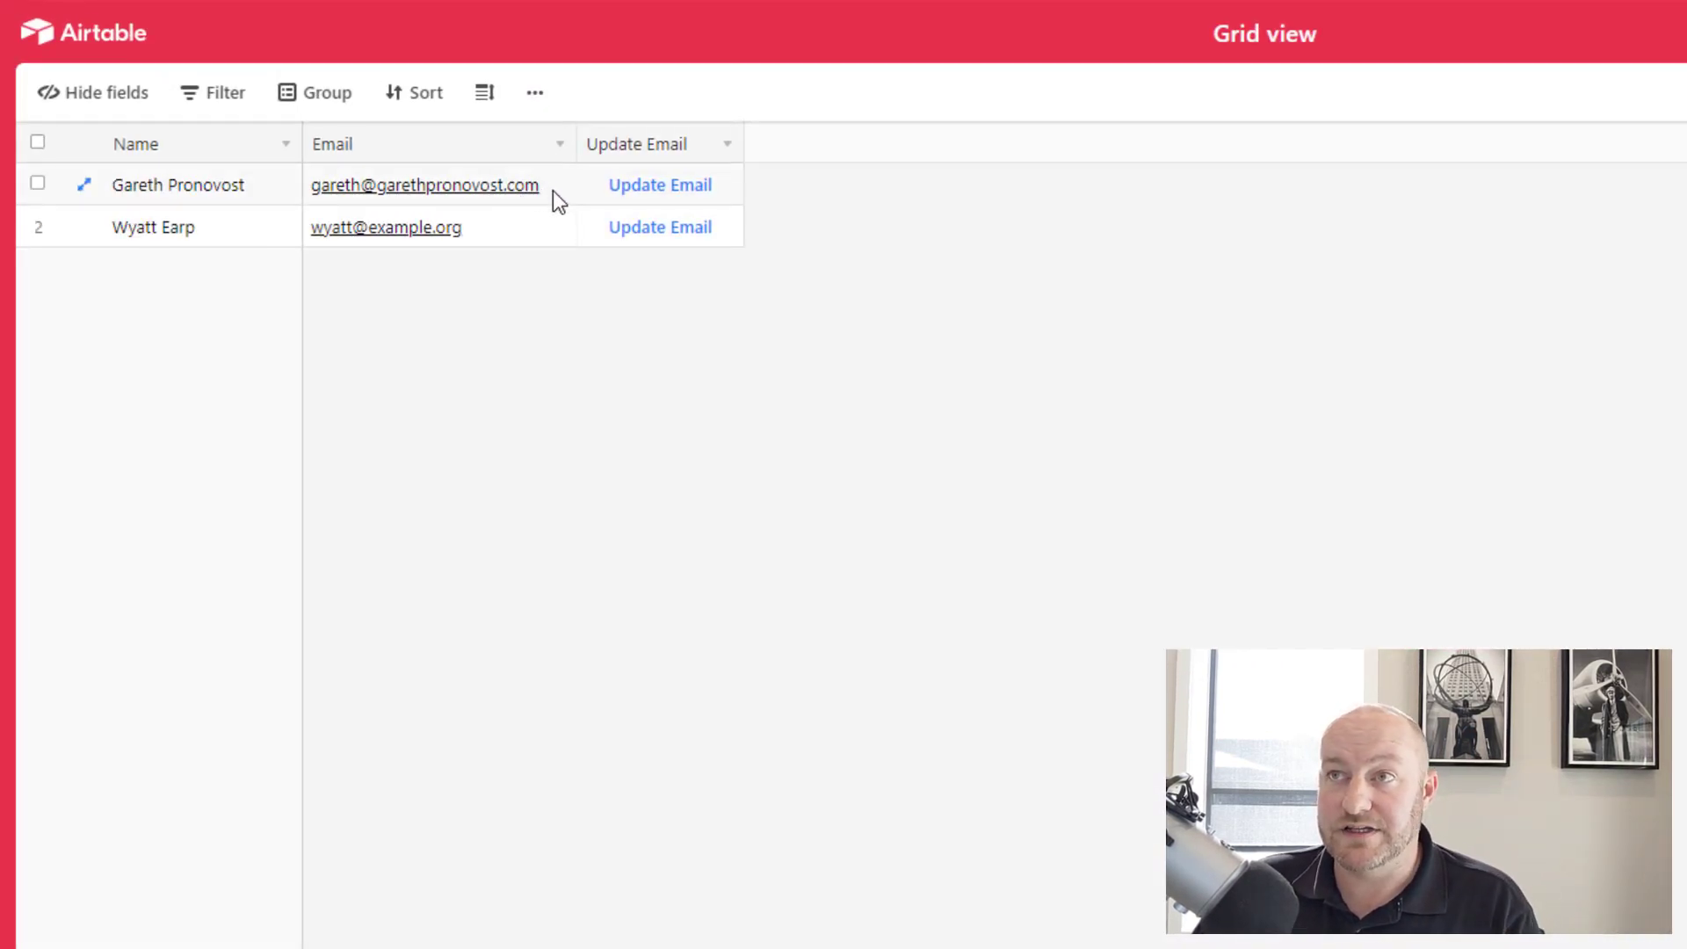
left_click(425, 184)
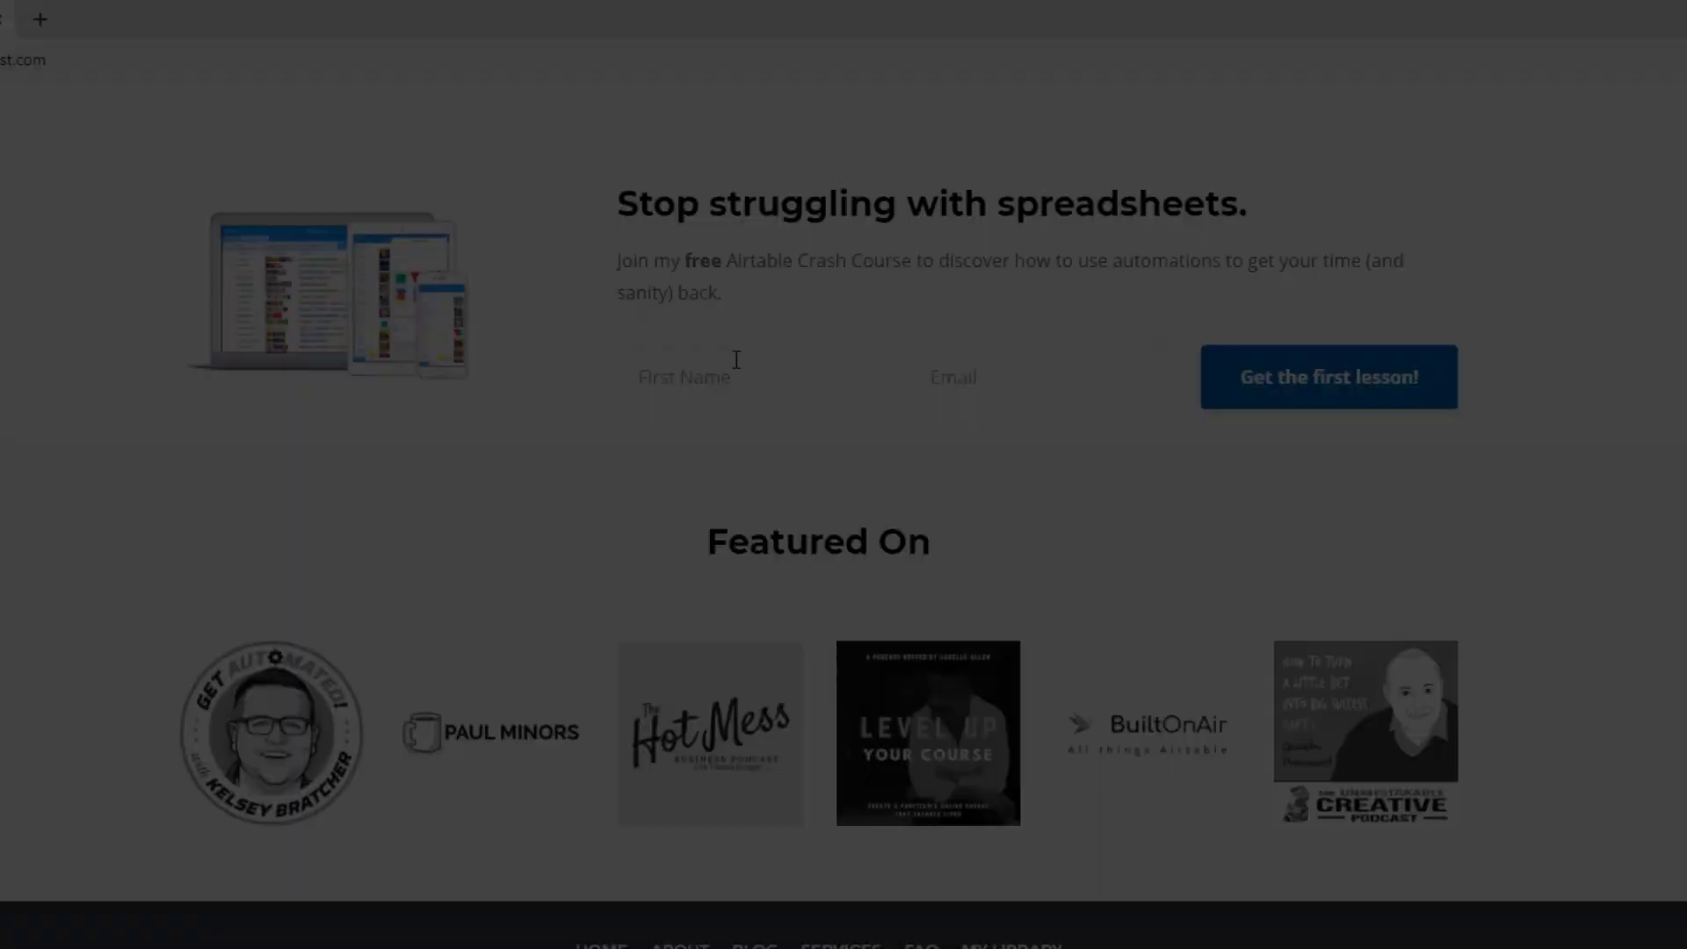
Fill the crash-course signup with first name Gareth and an email, then go to Services.
type("Gareth")
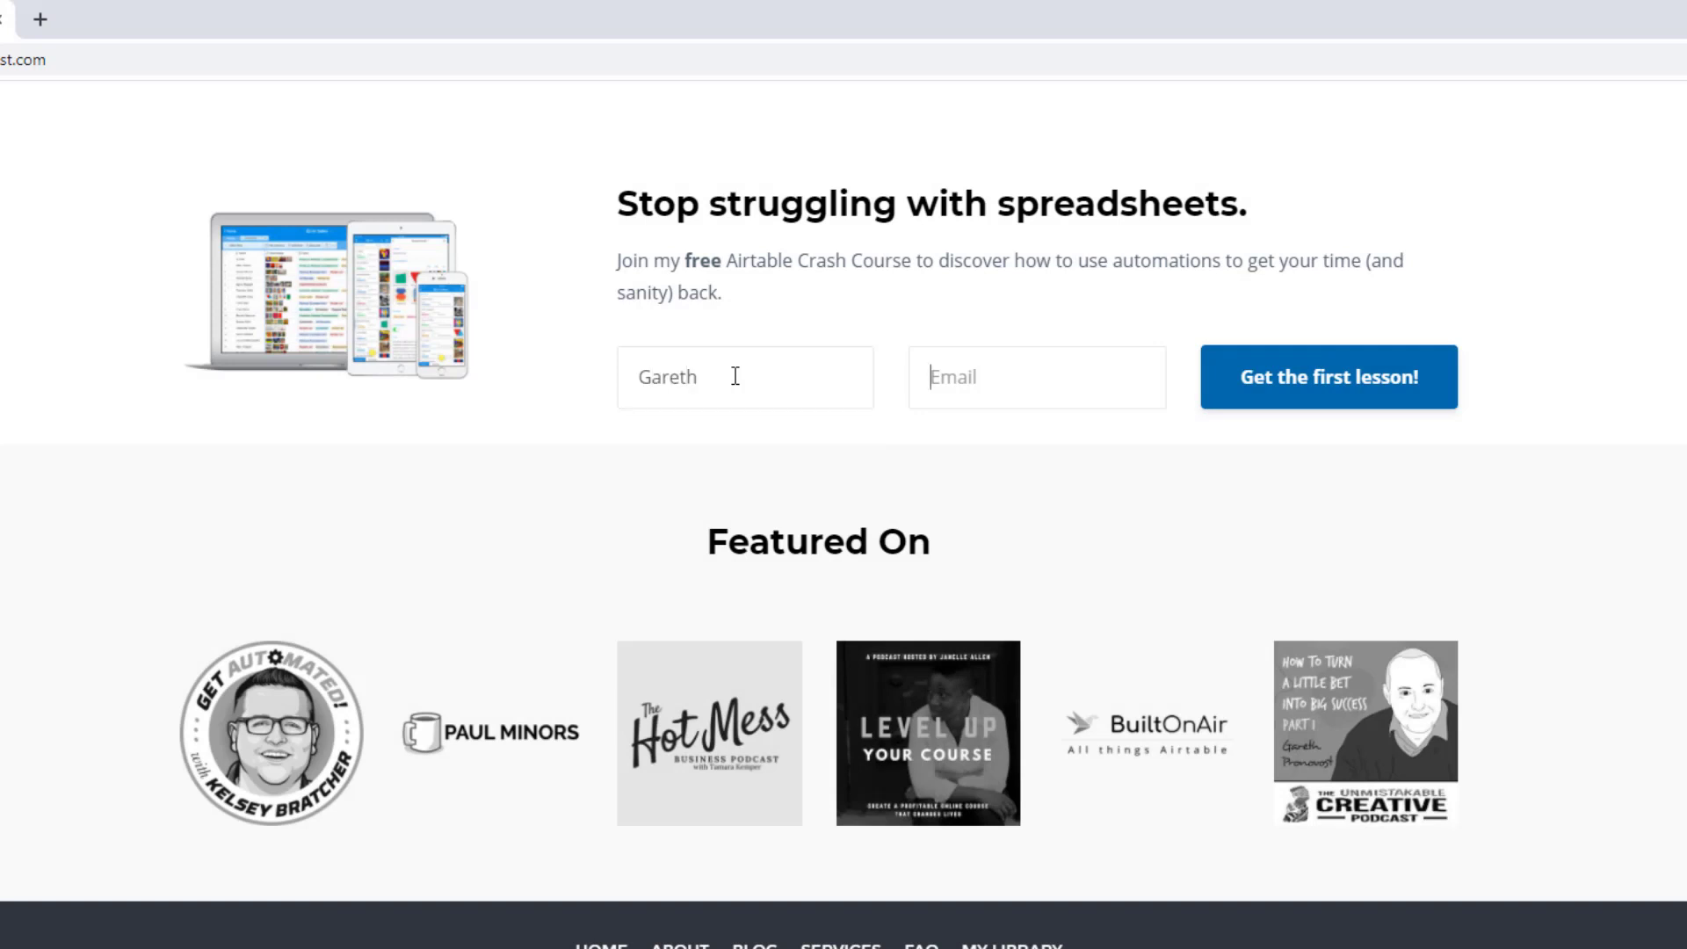
left_click(1034, 376)
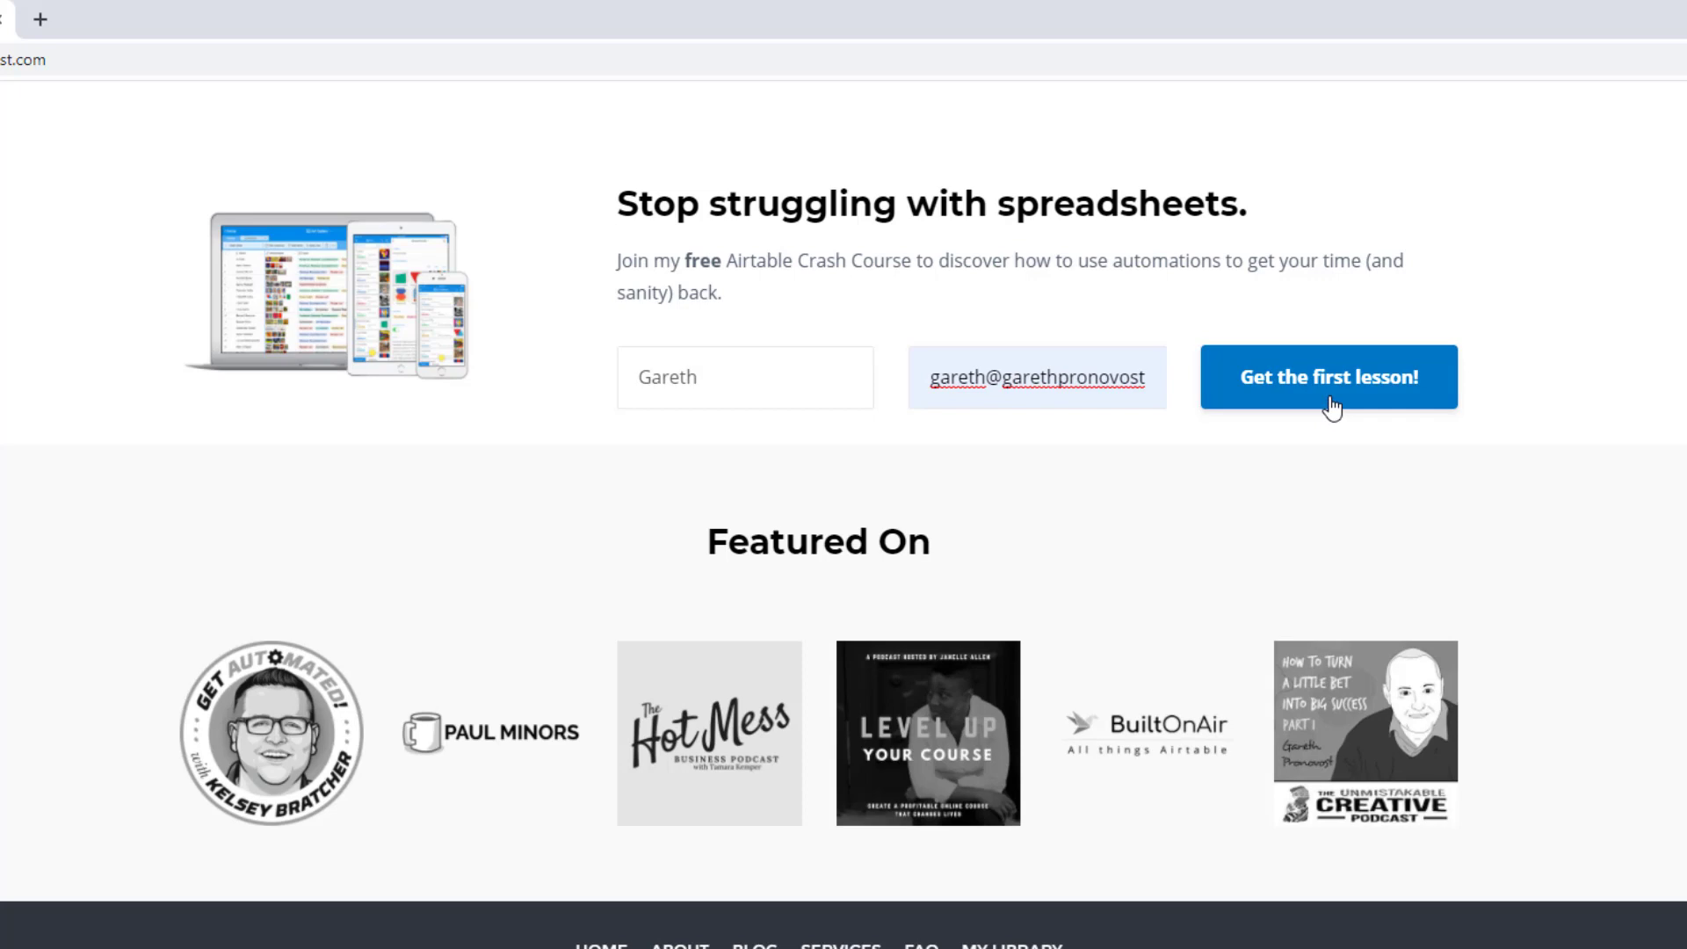
scroll("down", 3)
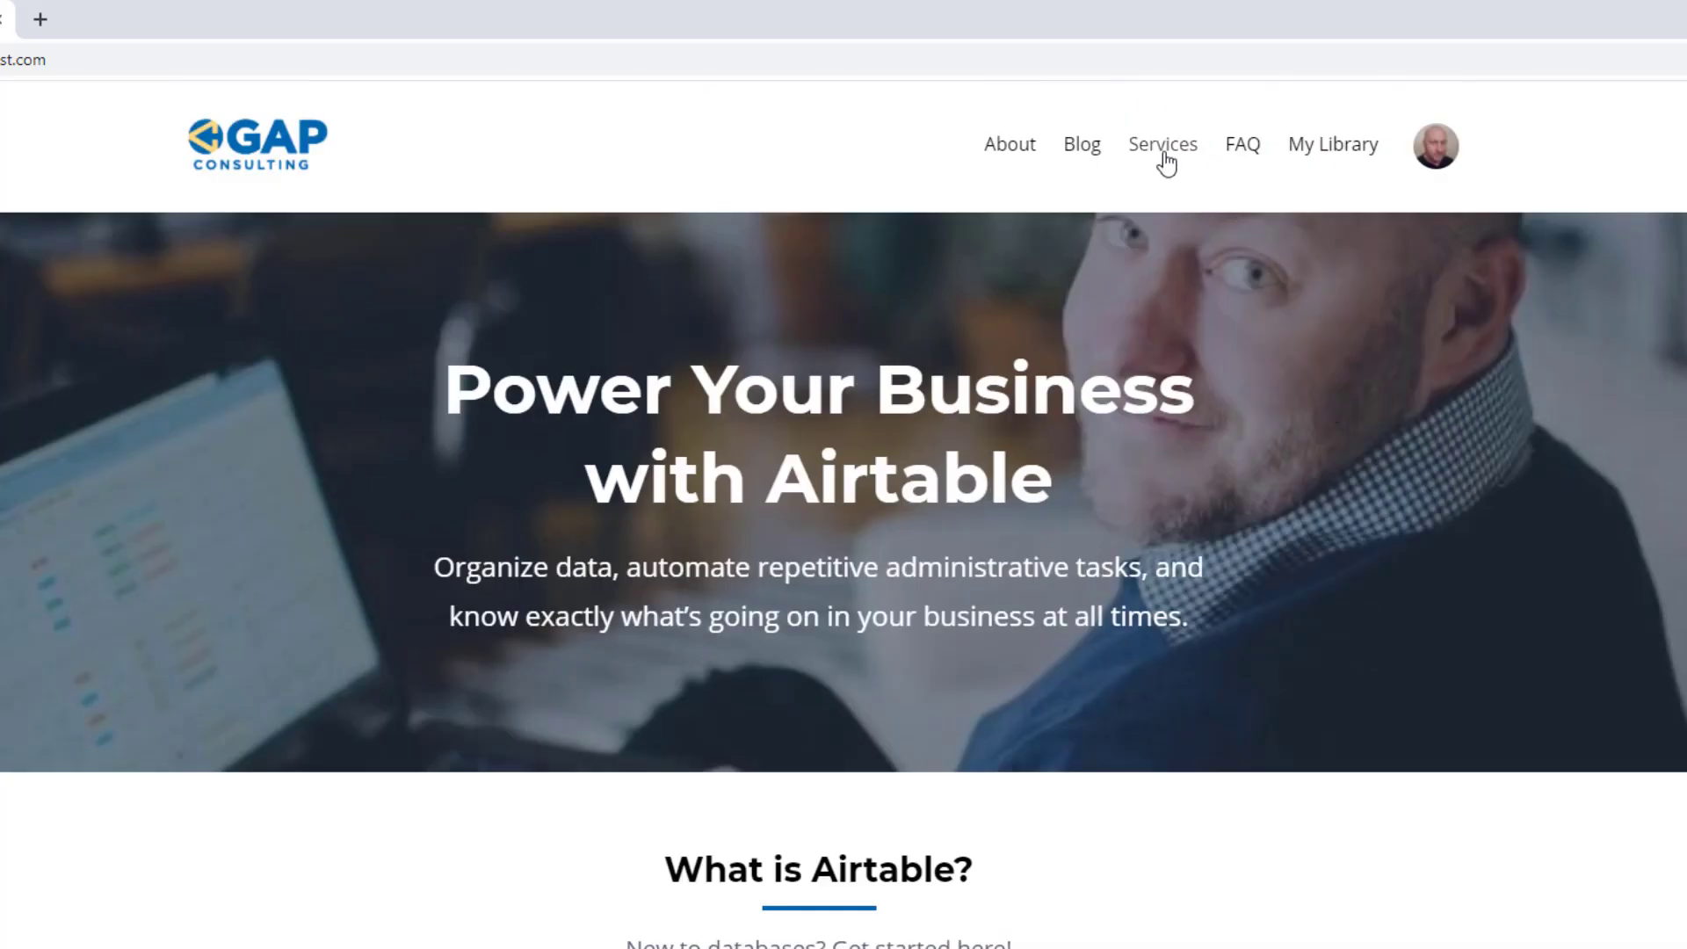
left_click(1161, 142)
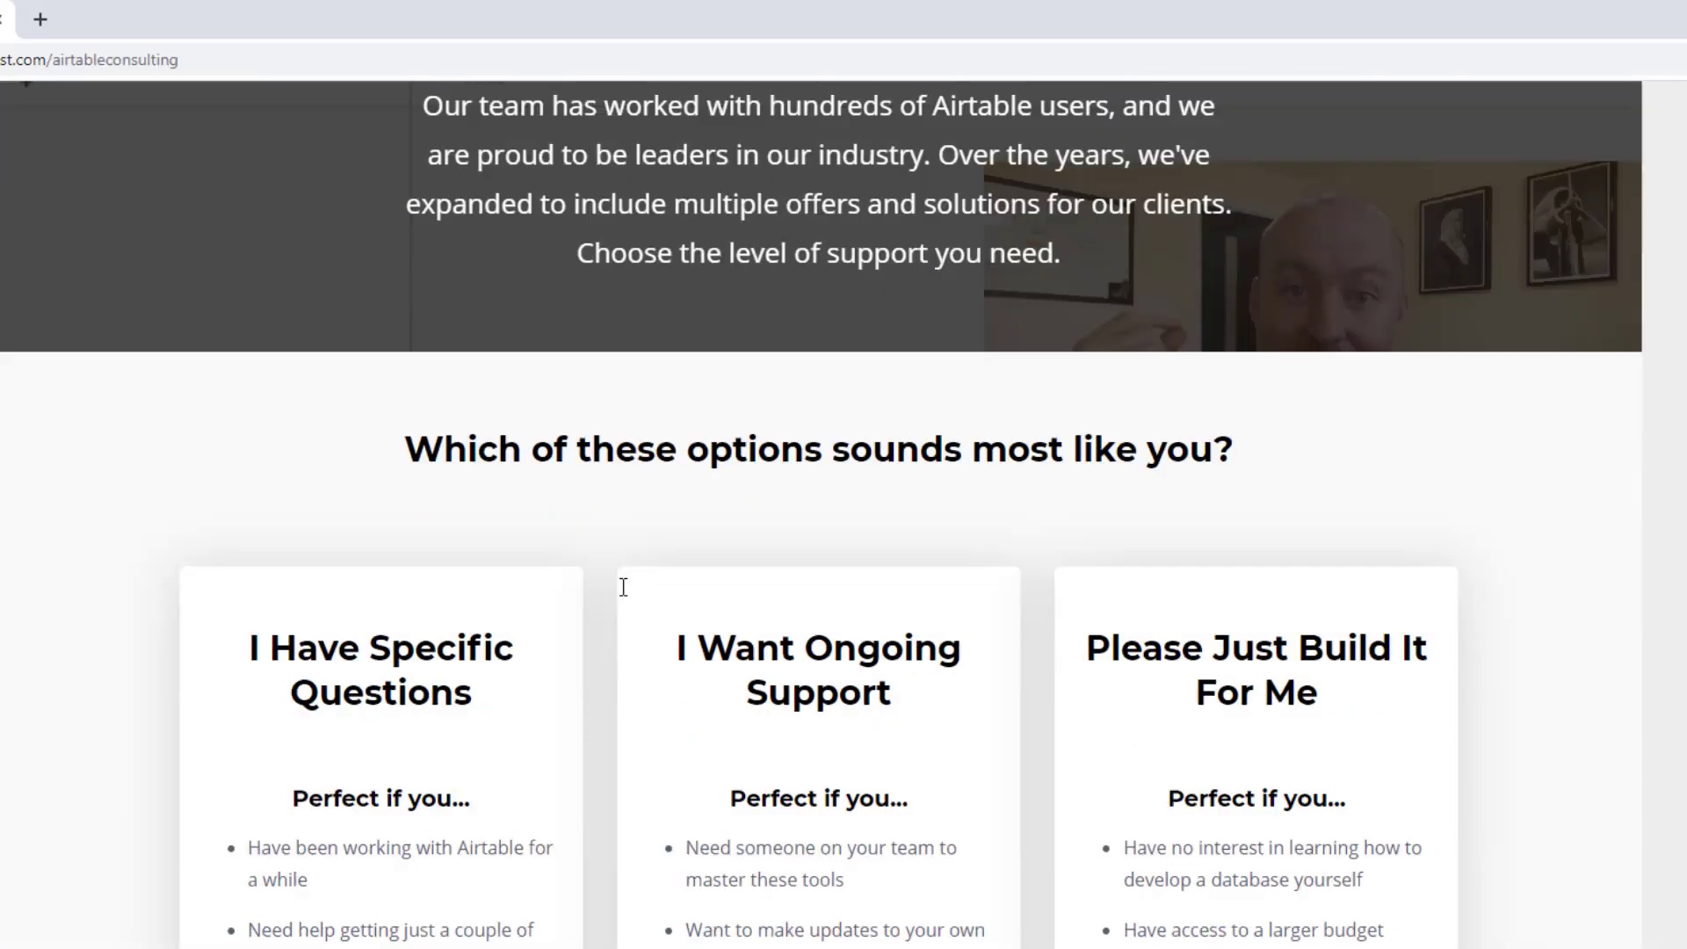